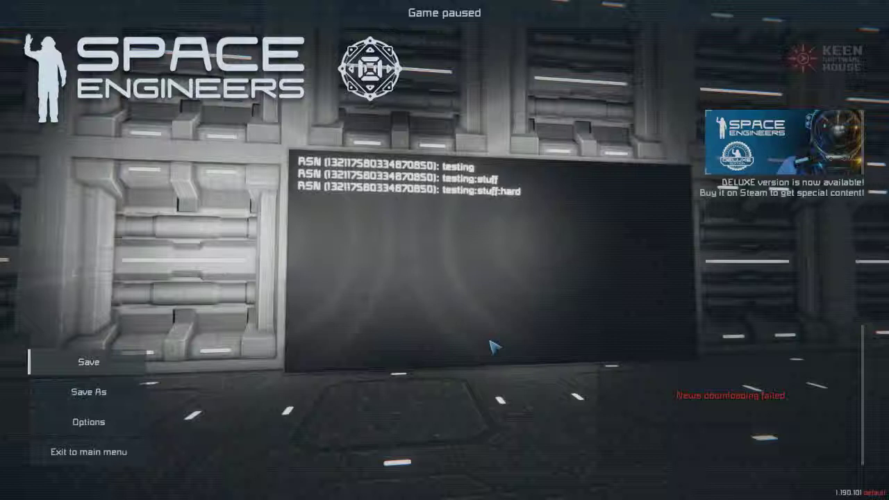
mouse_move(448, 257)
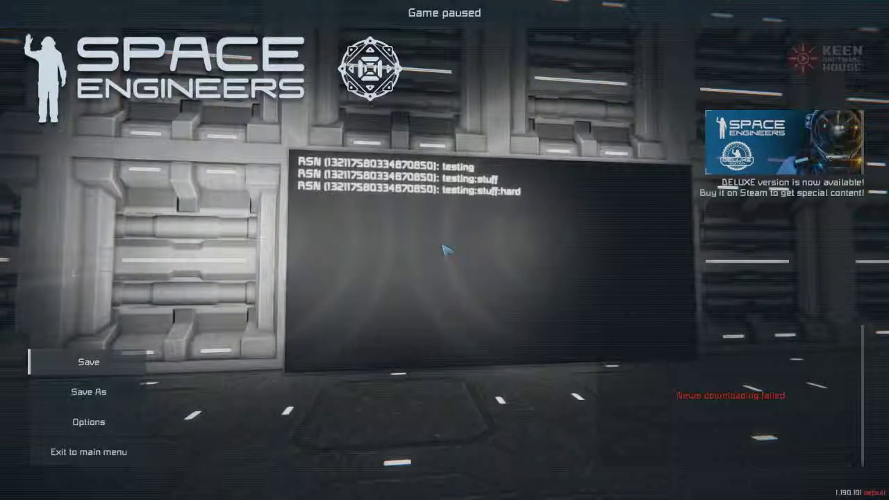
mouse_move(446, 253)
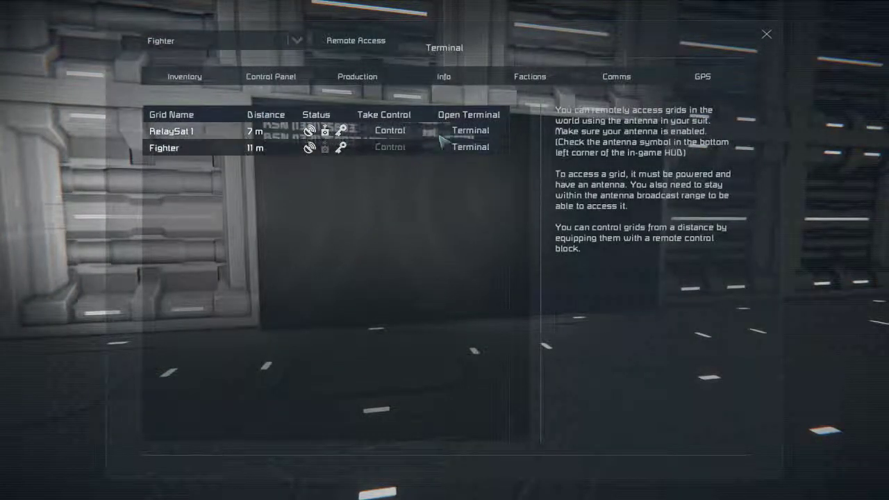
- Replace RelaySat I controller's run argument message with awefawgfawg
click(470, 131)
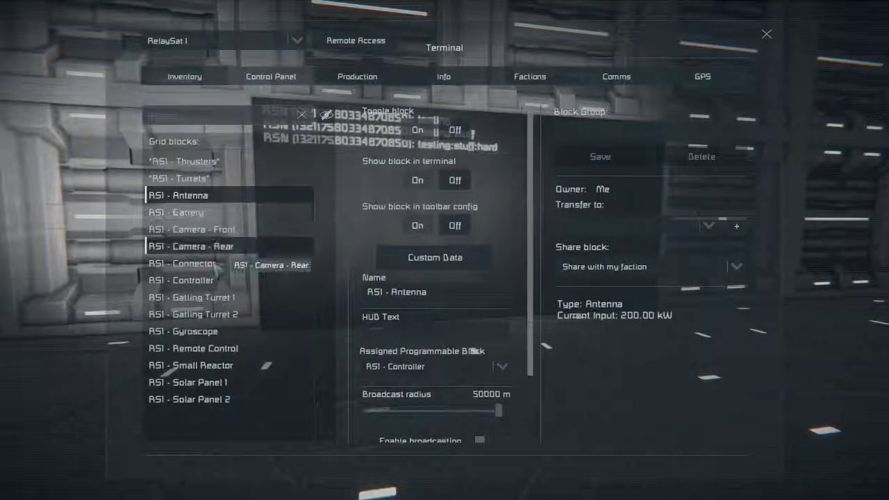
click(189, 280)
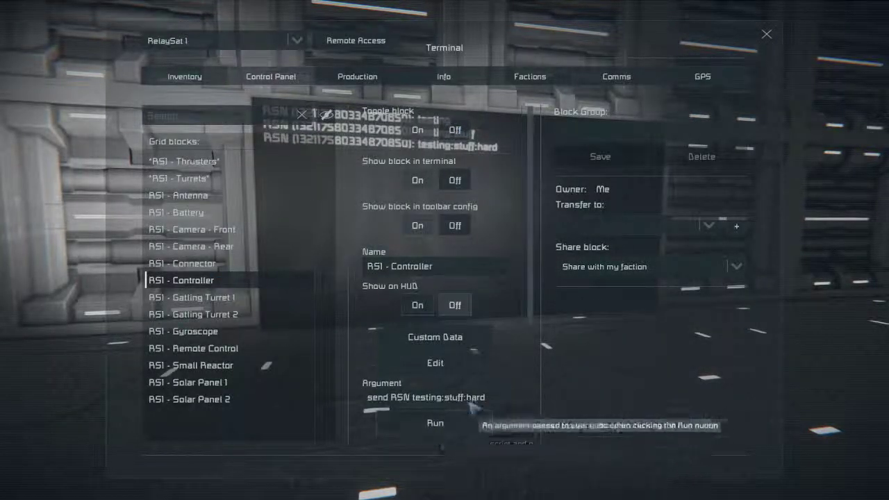
click(433, 397)
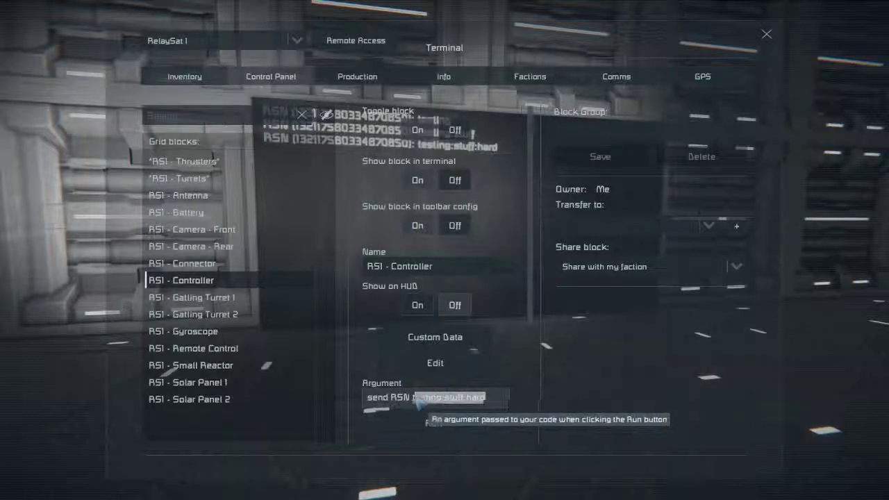
double_click(447, 397)
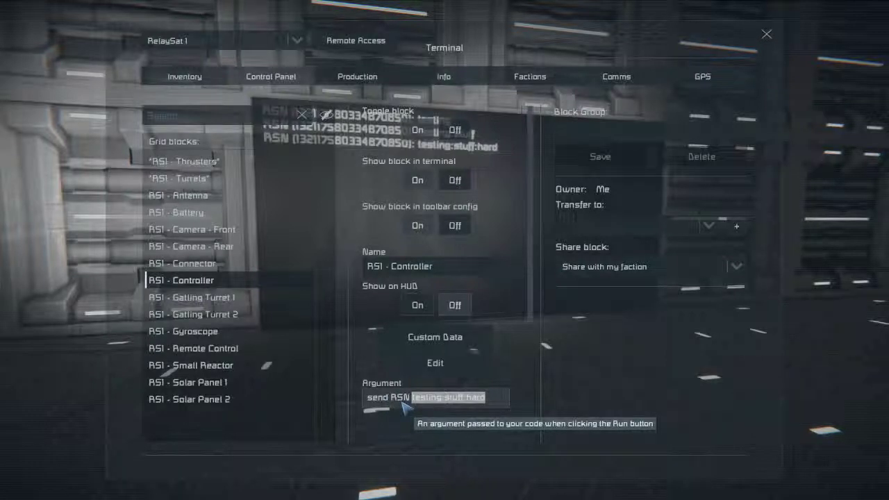
text(awefawgfawg)
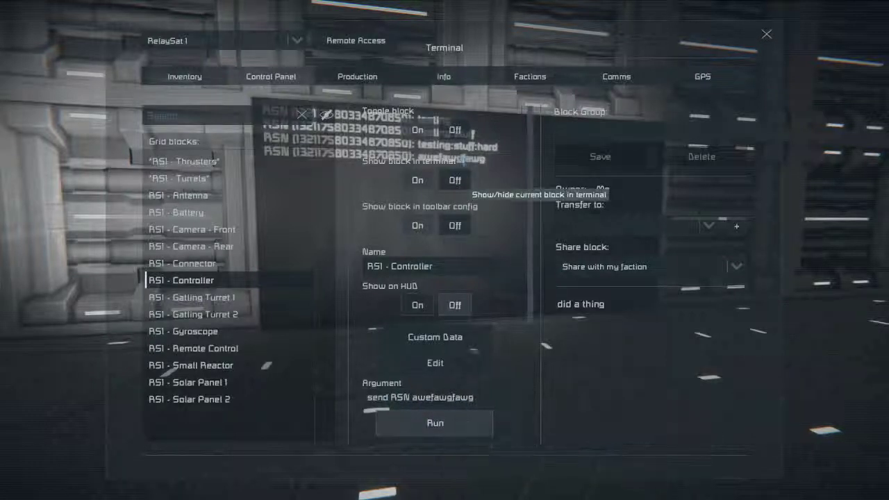
mouse_move(469, 400)
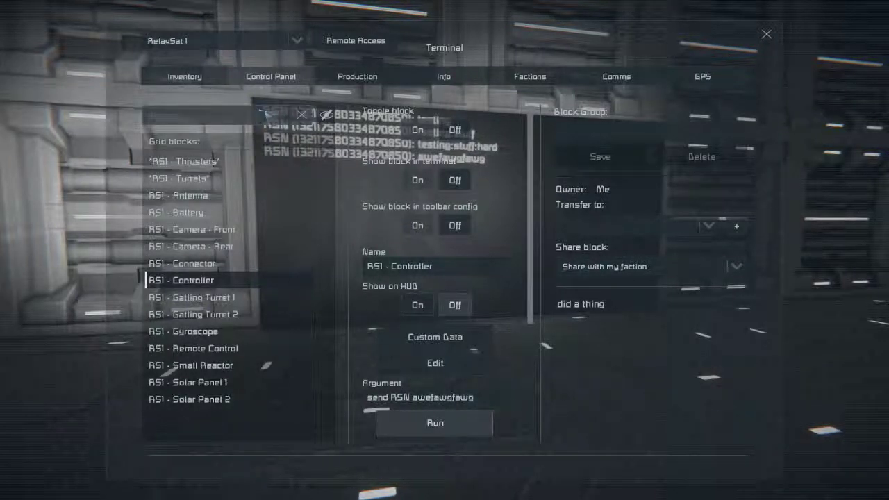
- Bring up the controller's script in the code editor
click(435, 363)
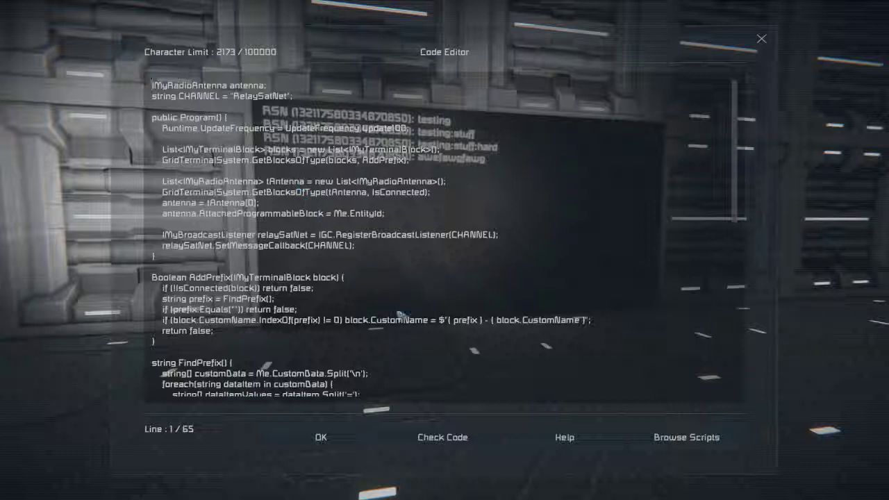
mouse_move(400, 316)
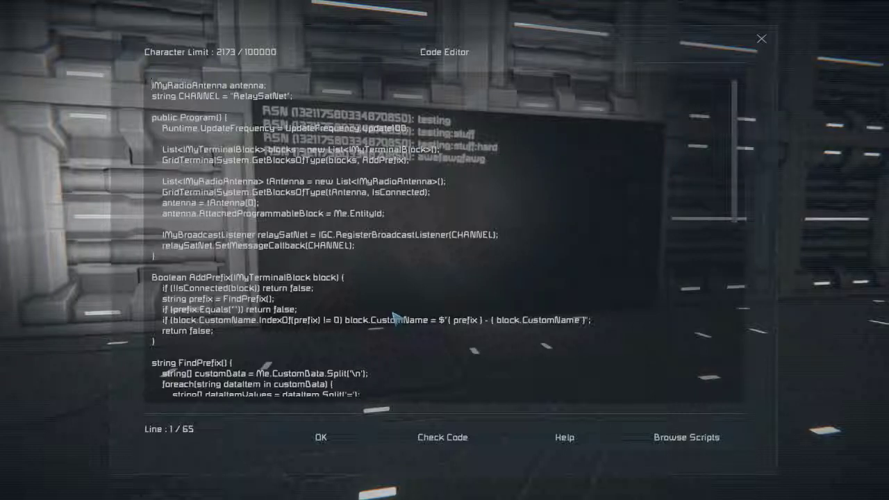
- Review the script down to the Main method and close the editor keeping the code
scroll(down, 3)
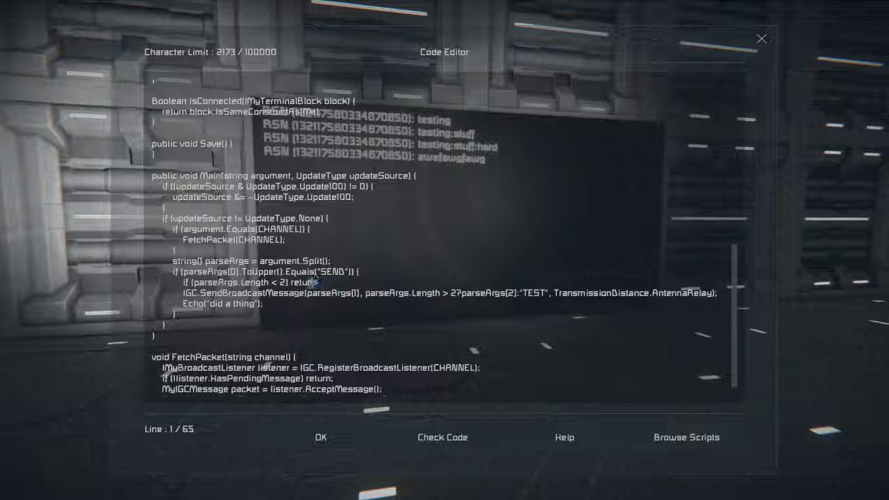
mouse_move(275, 309)
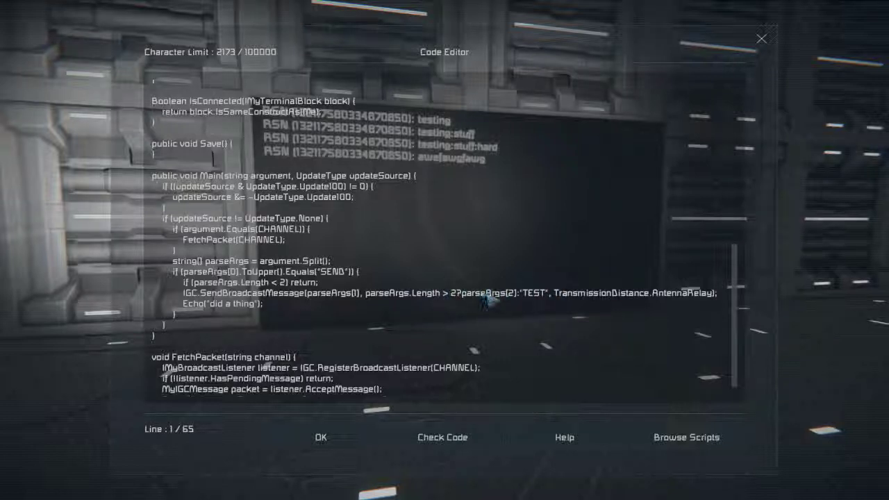
mouse_move(680, 308)
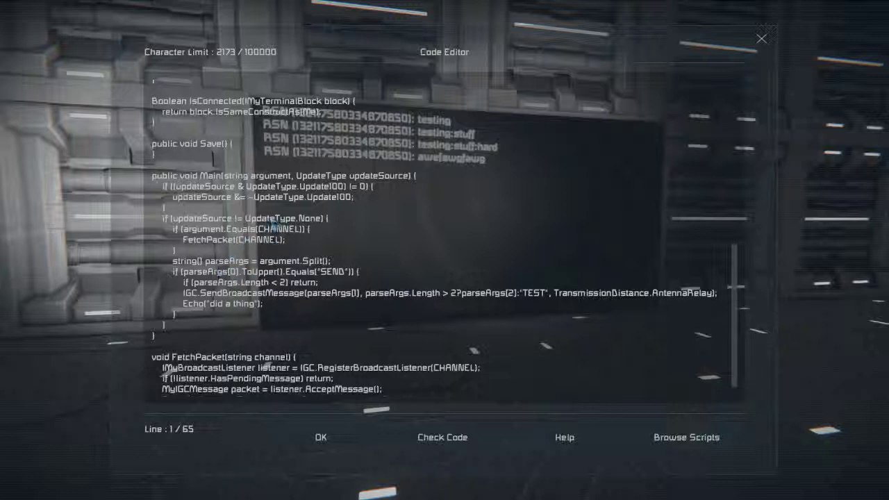
mouse_move(289, 250)
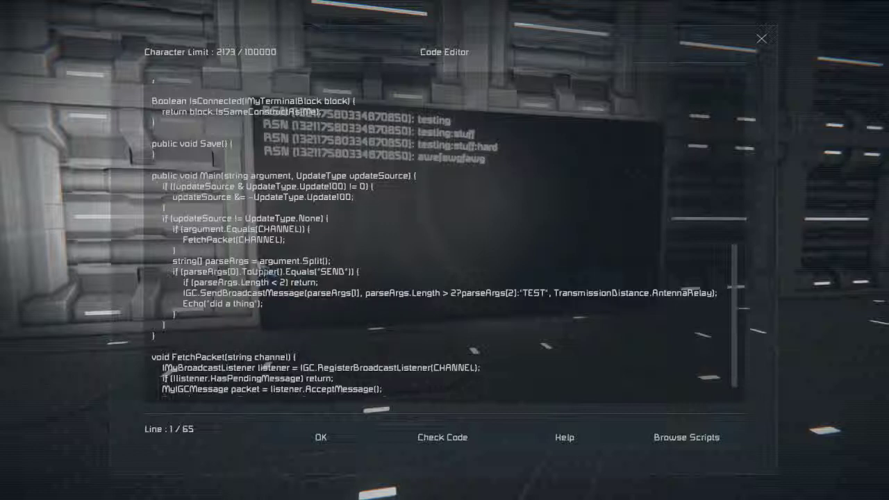
mouse_move(327, 201)
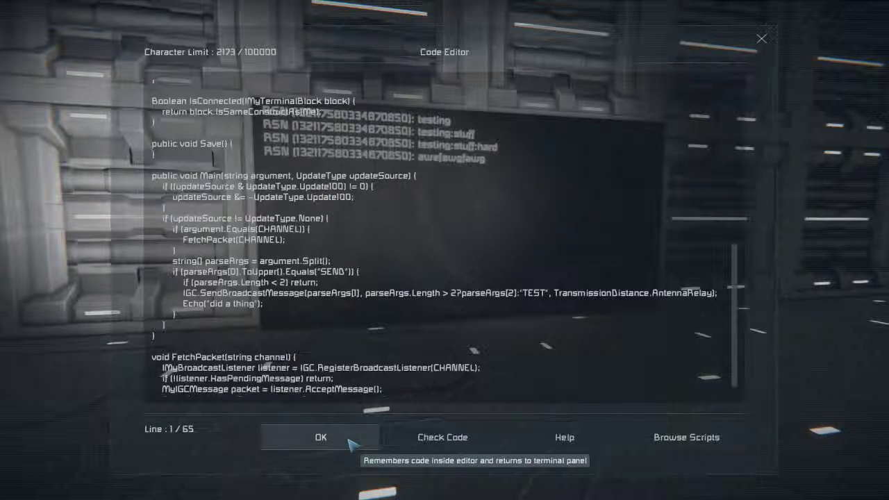
click(320, 436)
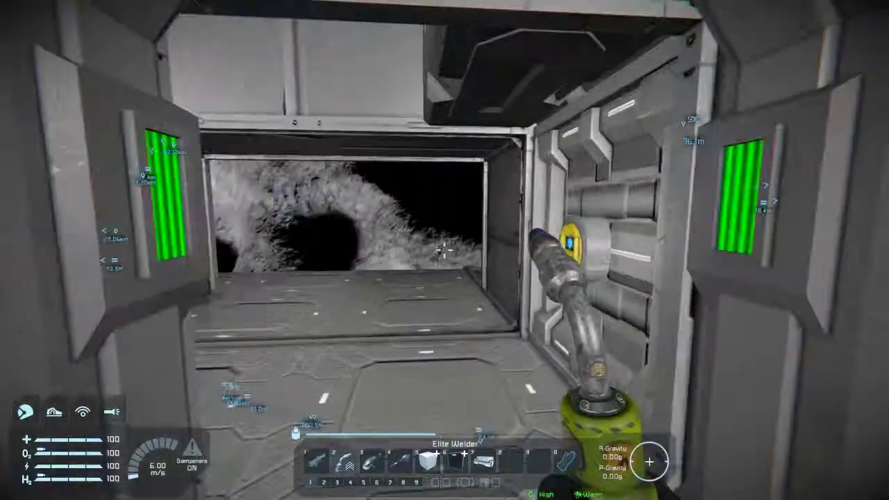
mouse_move(444, 250)
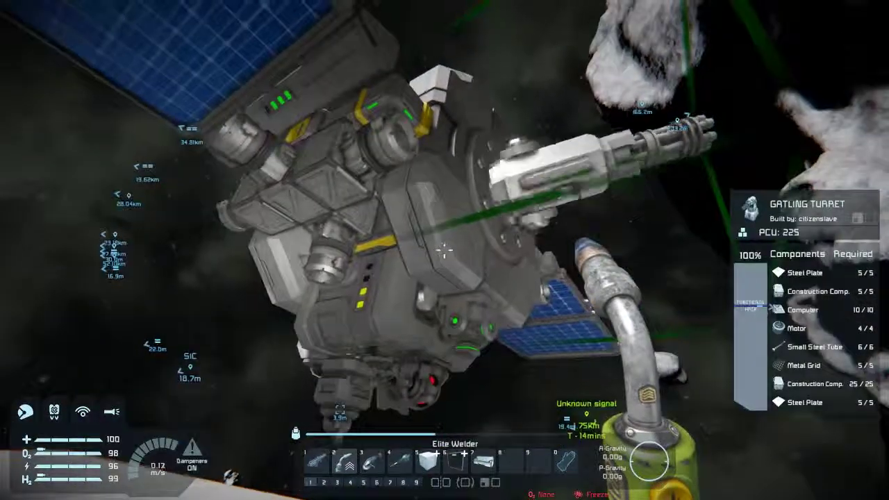
mouse_move(445, 250)
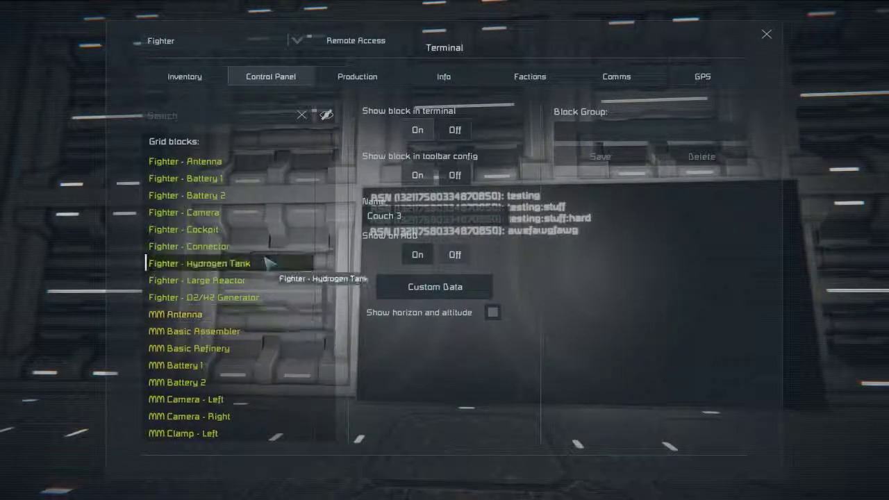
- Browse the grid block lists and bring up the SIC Controller's script for editing
scroll(down, 3)
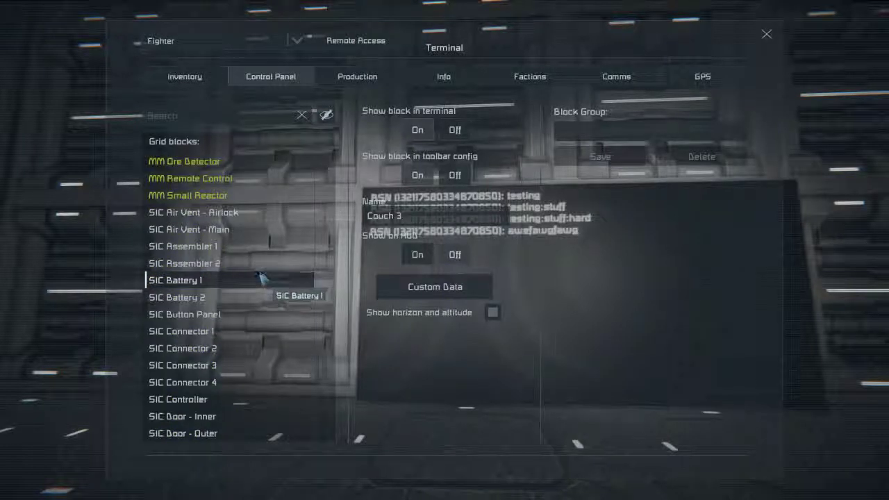
click(183, 161)
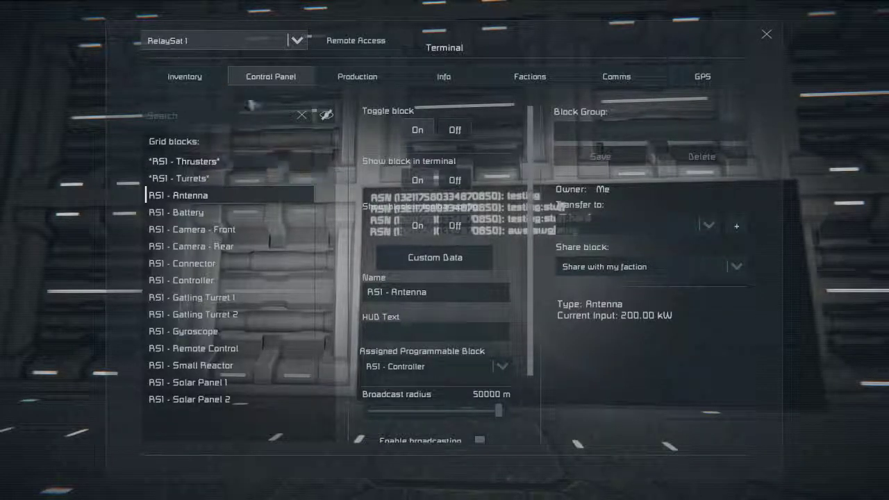
click(297, 40)
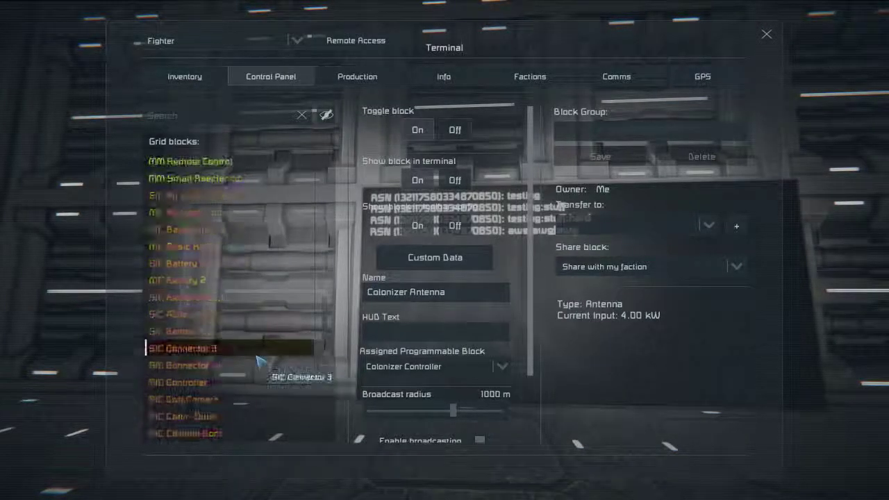
click(178, 382)
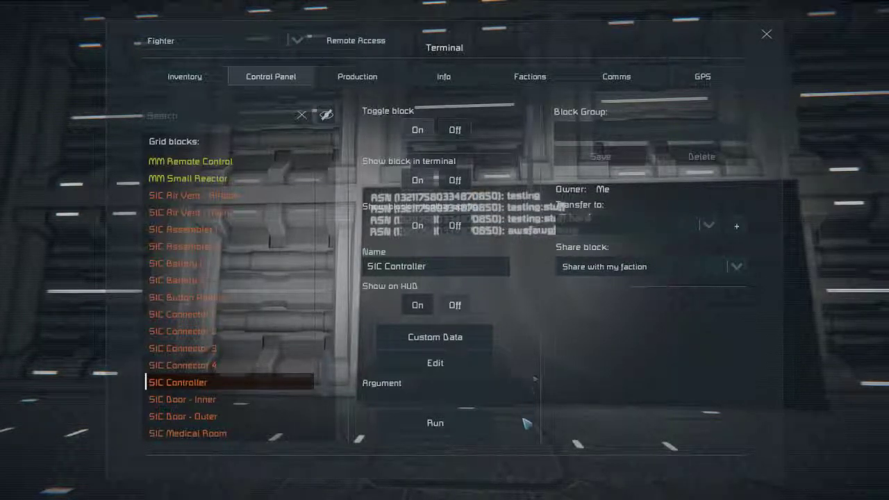
click(433, 363)
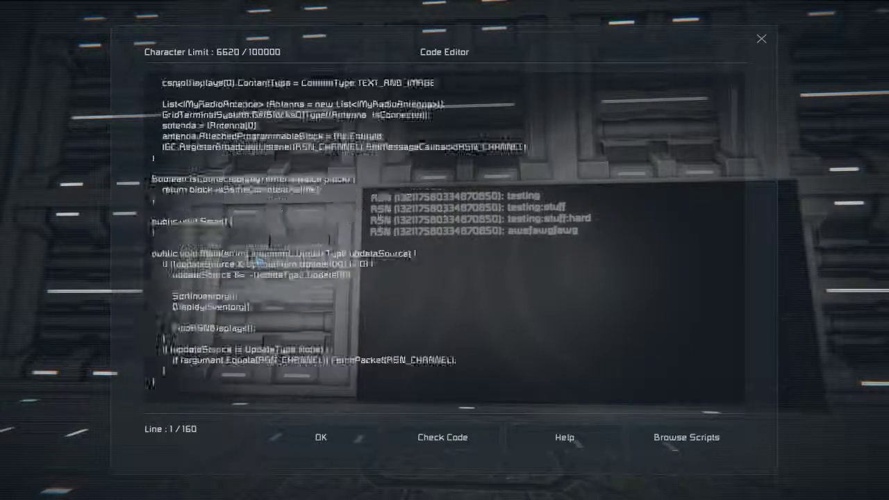
scroll(down, 3)
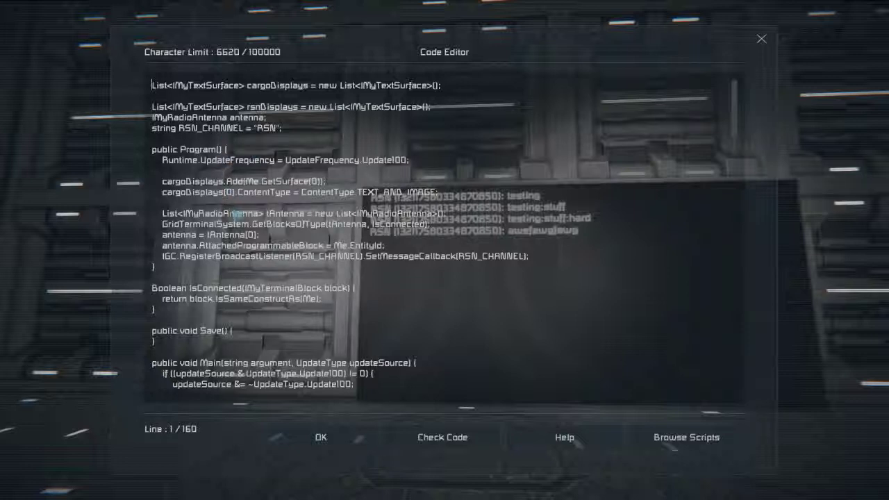
scroll(down, 3)
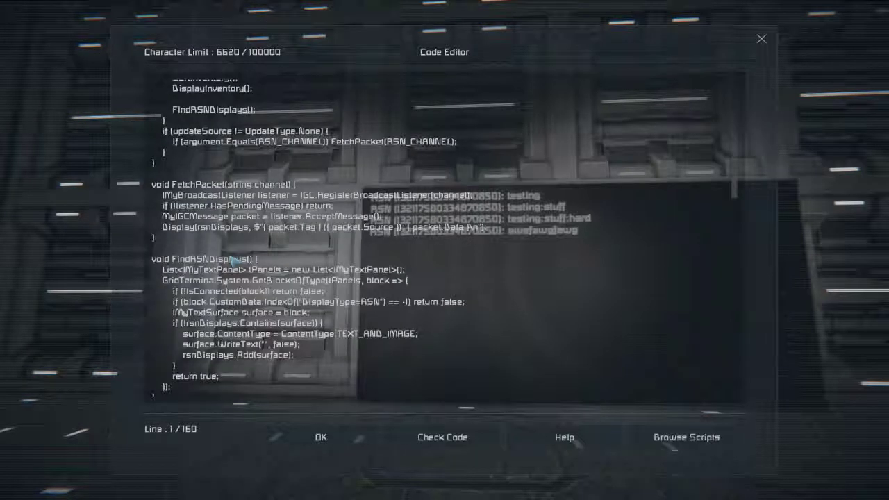
scroll(down, 3)
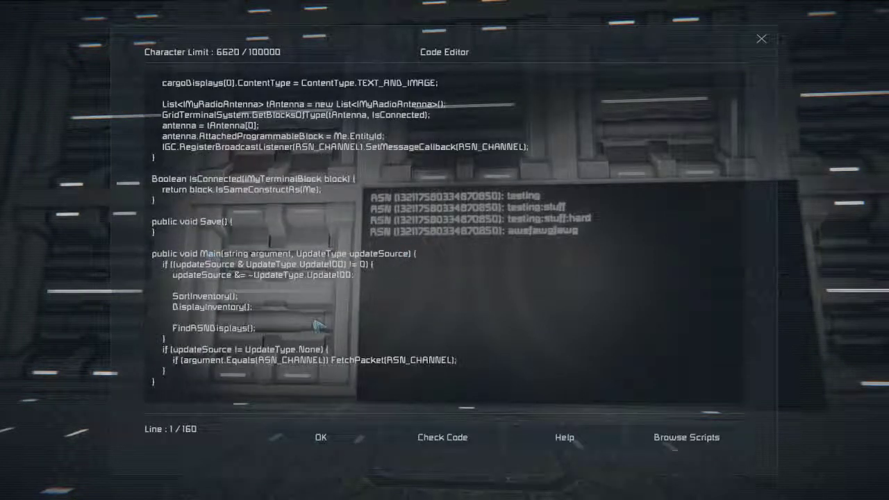
scroll(down, 3)
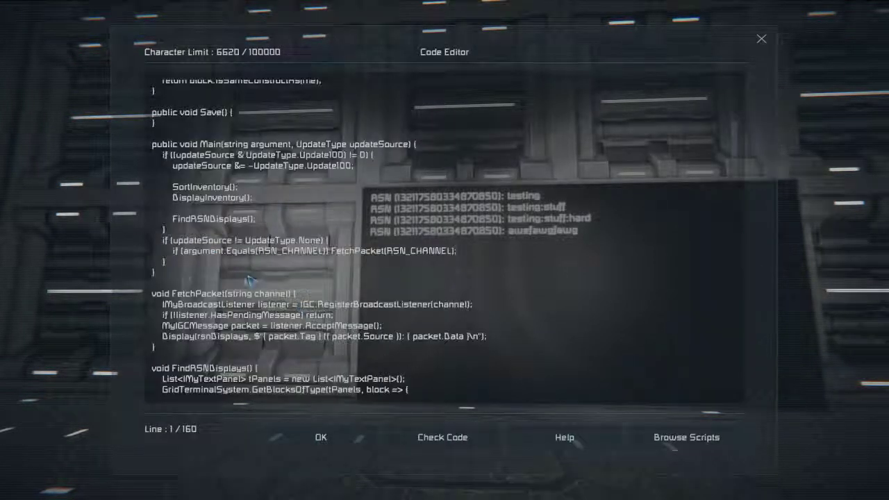
scroll(down, 3)
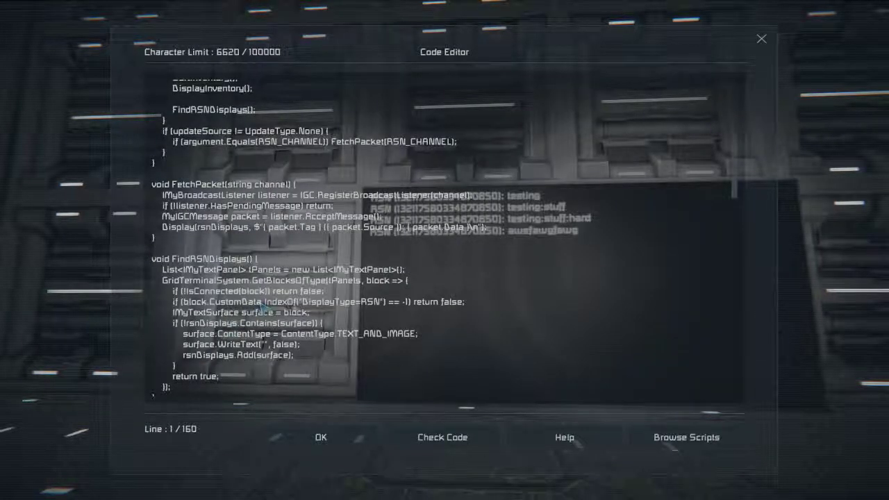
click(327, 322)
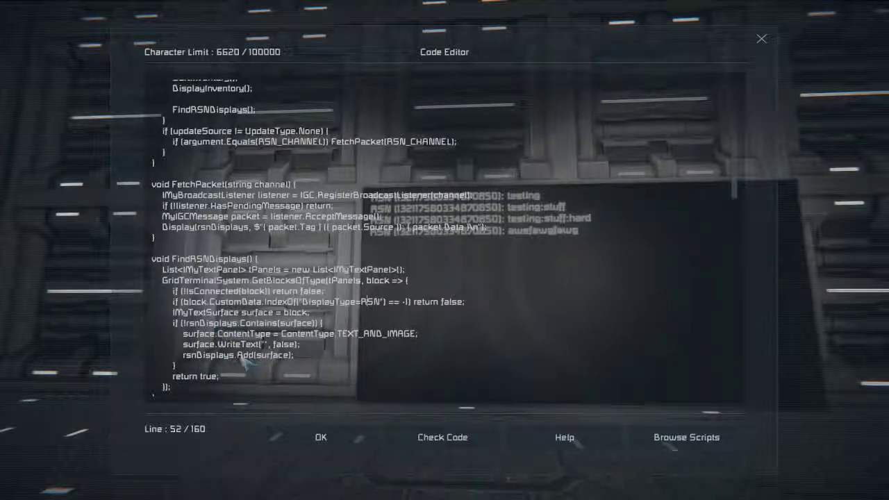
mouse_move(364, 350)
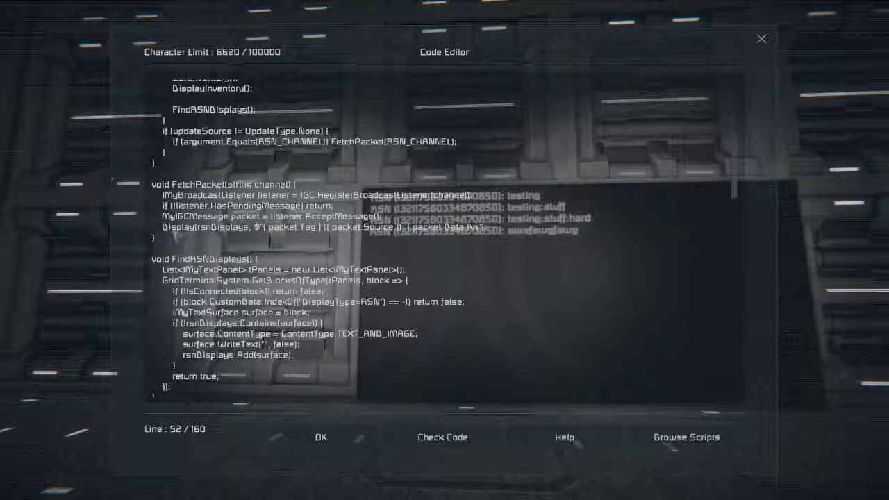
- Declare Dictionary<long,string> rsnTransmitters = new Dictionary<long,string>(); under RSN_CHANNEL
scroll(down, 3)
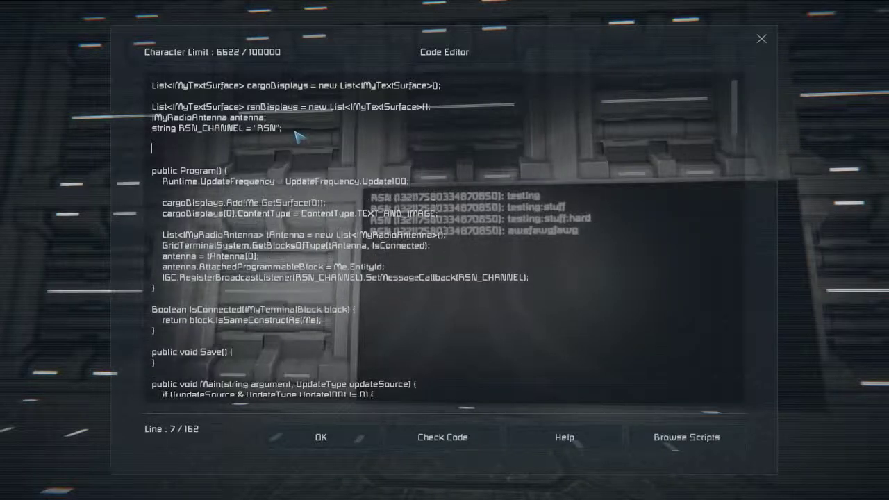
text(Dictional)
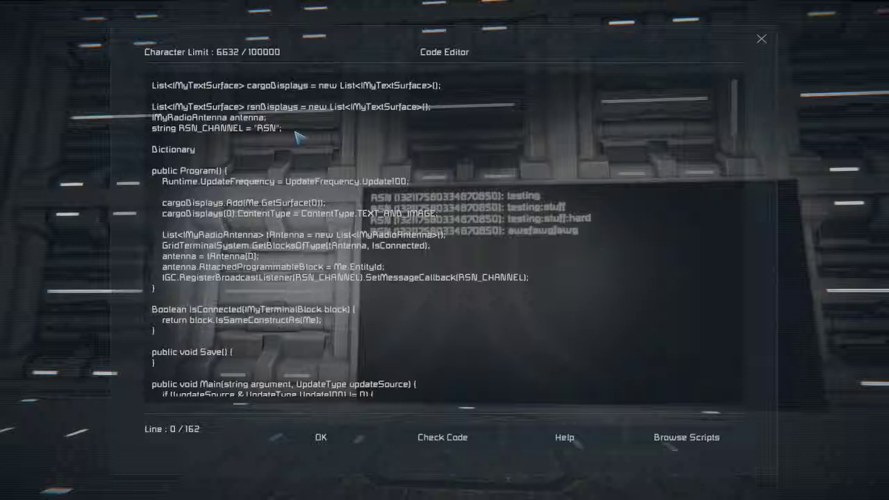
click(195, 150)
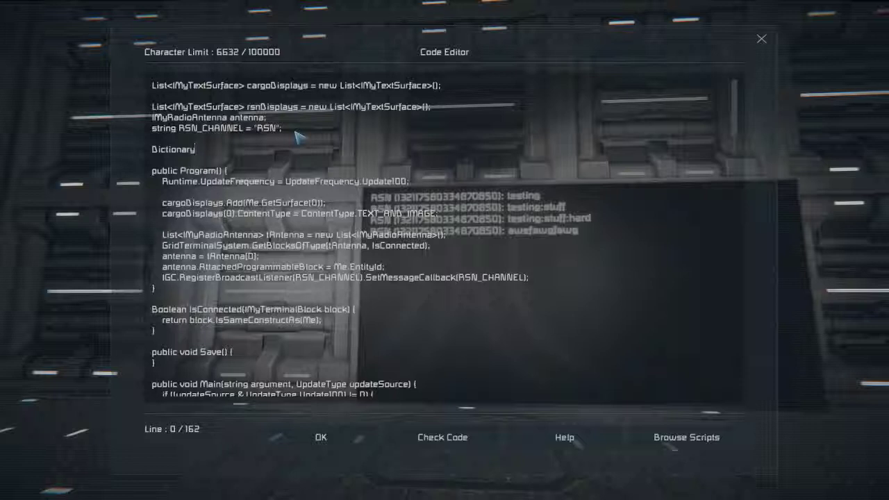
text(<)
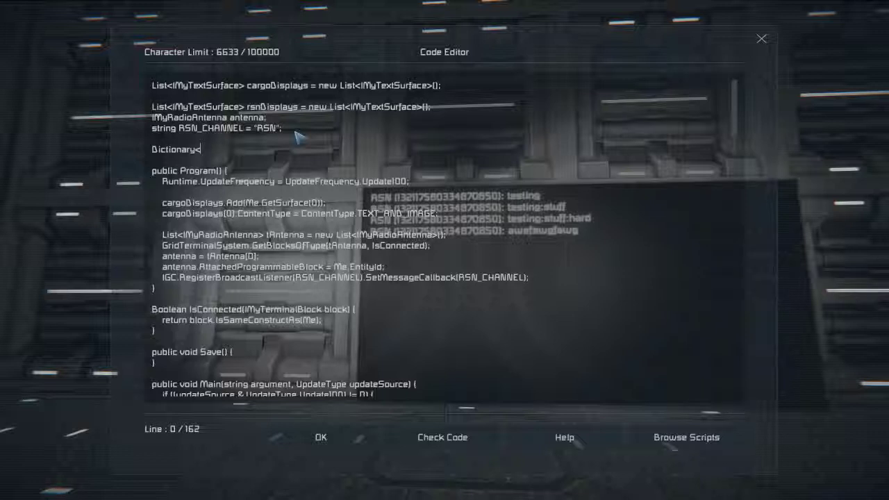
text(long)
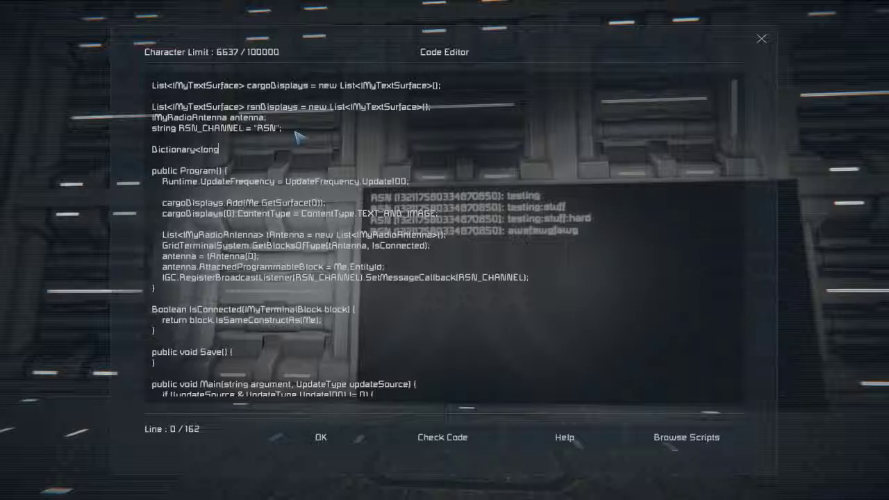
text(,)
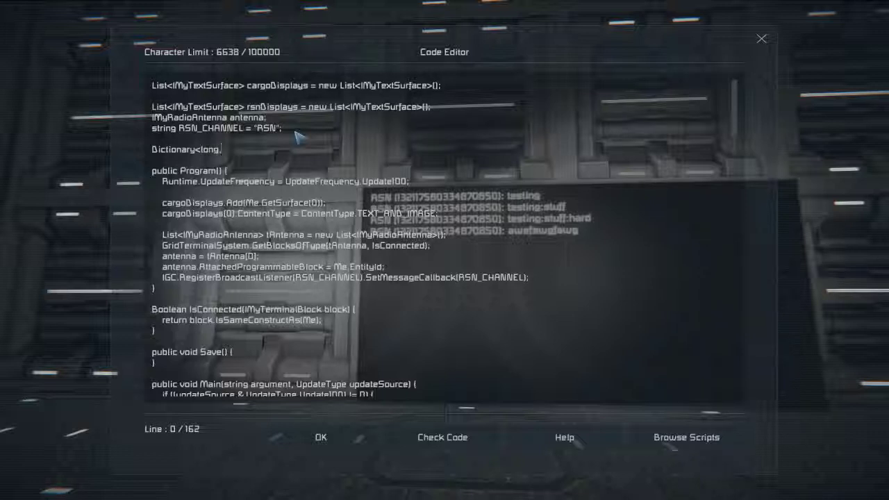
text(string)
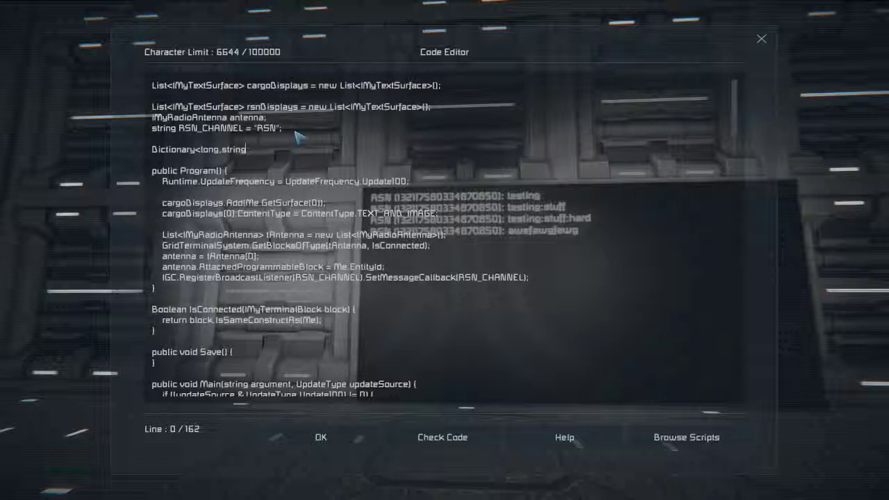
text(>)
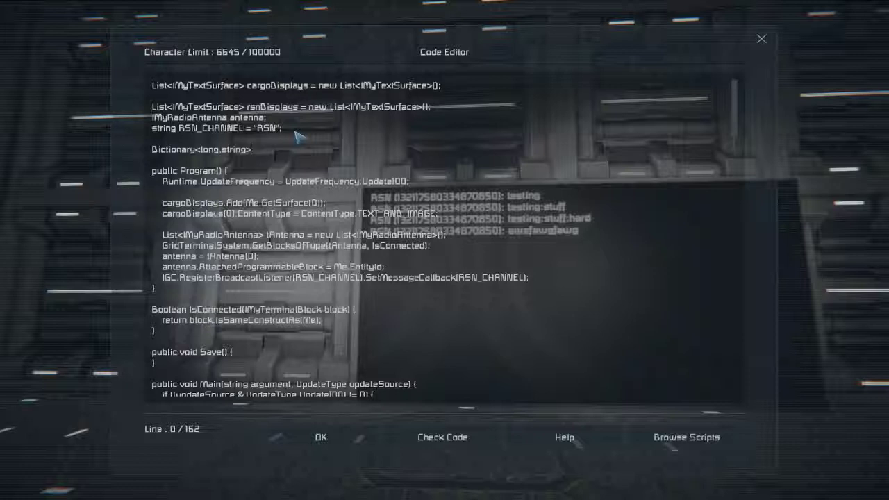
text(rsnTra)
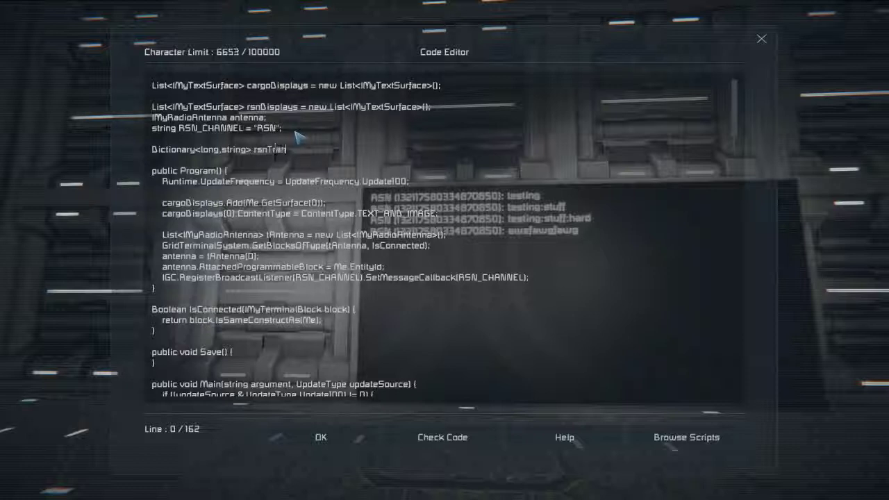
text(nsmitters = new Dictionary)
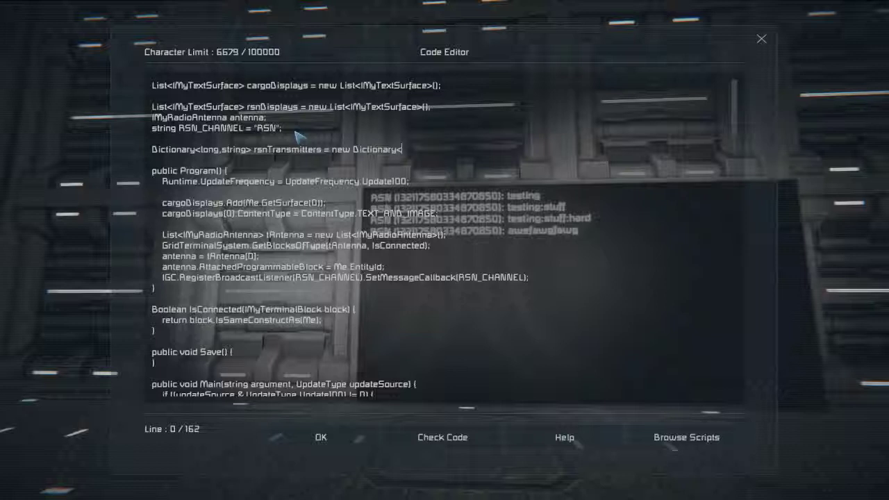
text(<long,string>();)
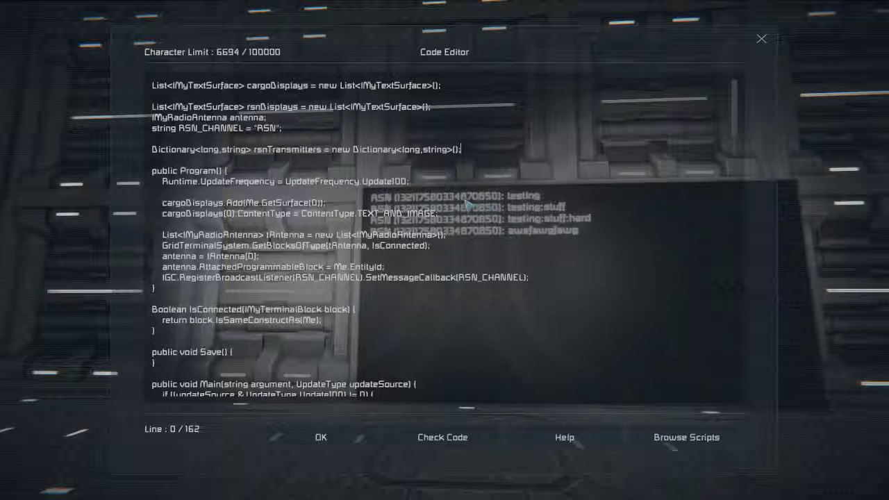
scroll(down, 3)
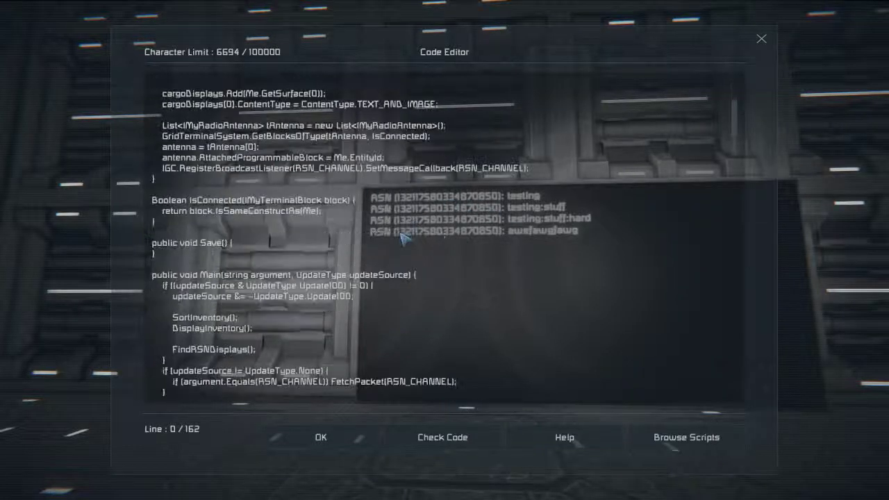
scroll(down, 3)
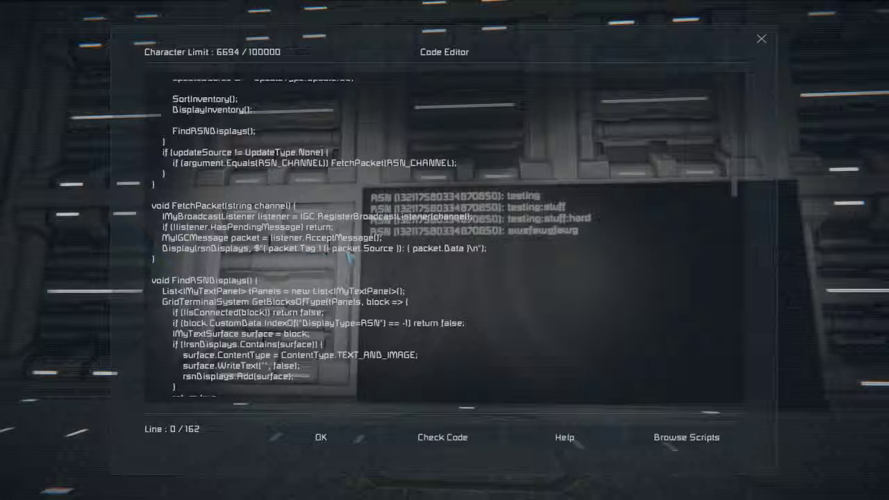
mouse_move(370, 254)
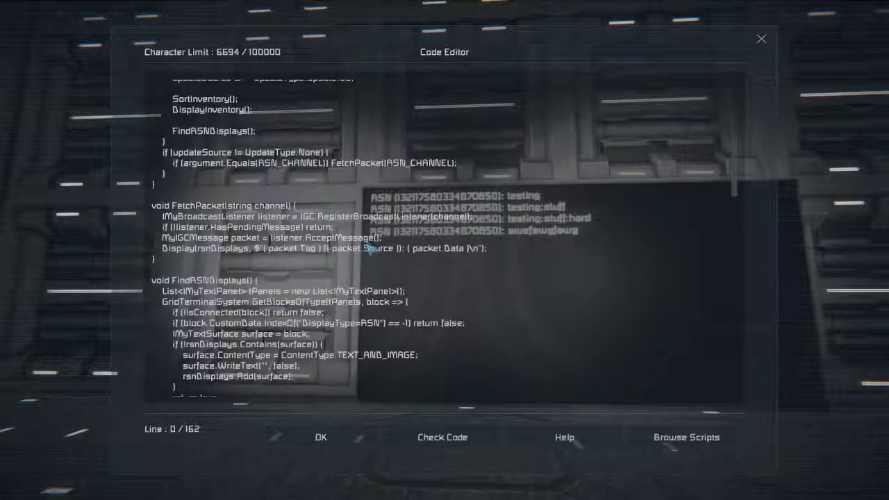
mouse_move(372, 255)
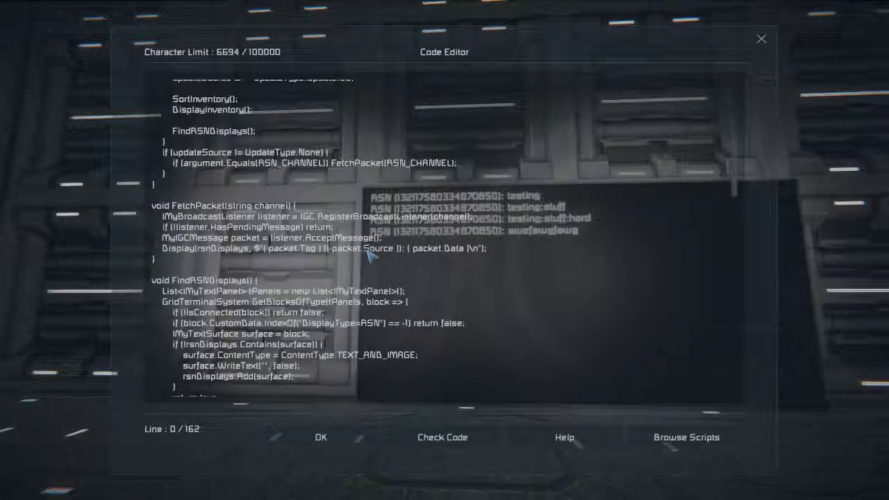
mouse_move(320, 249)
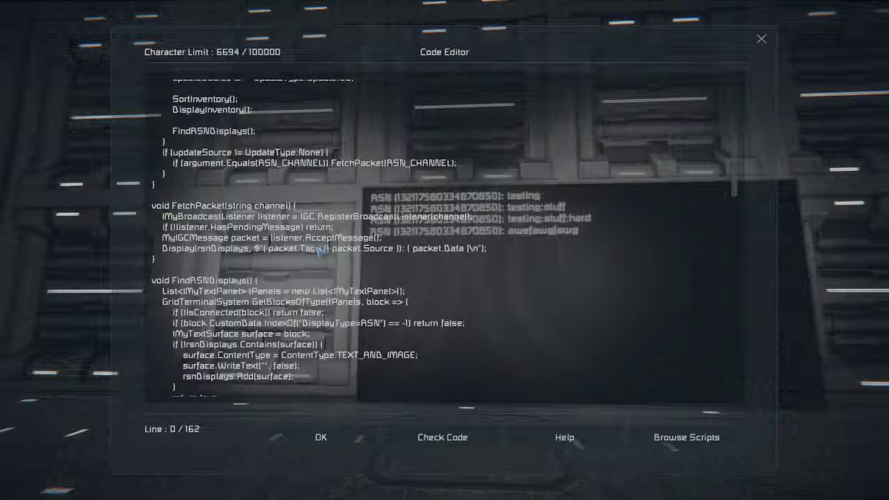
mouse_move(391, 261)
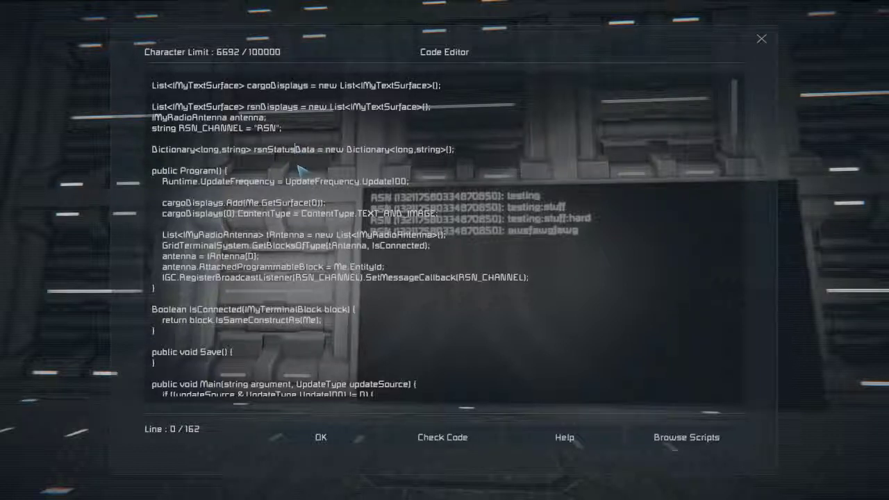
mouse_move(297, 158)
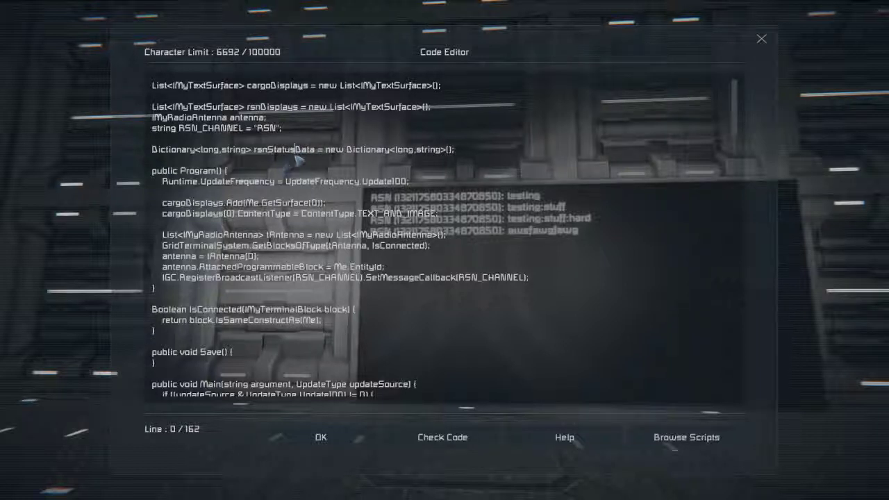
mouse_move(270, 158)
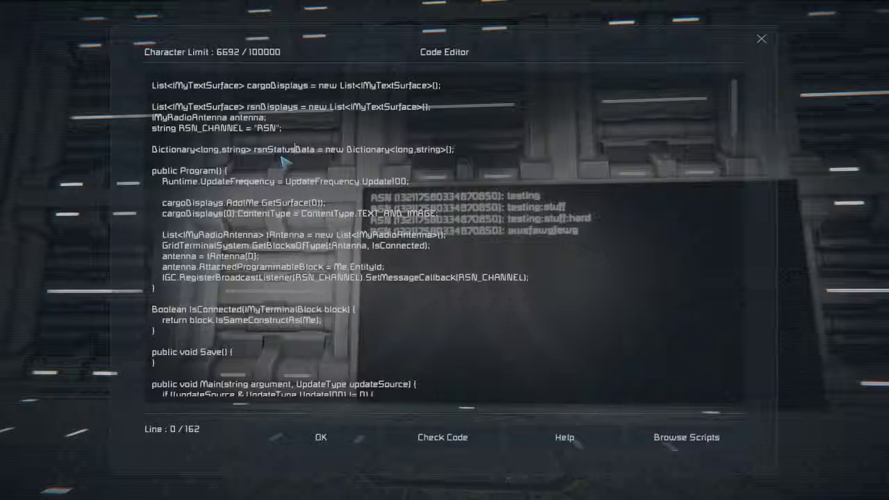
mouse_move(261, 156)
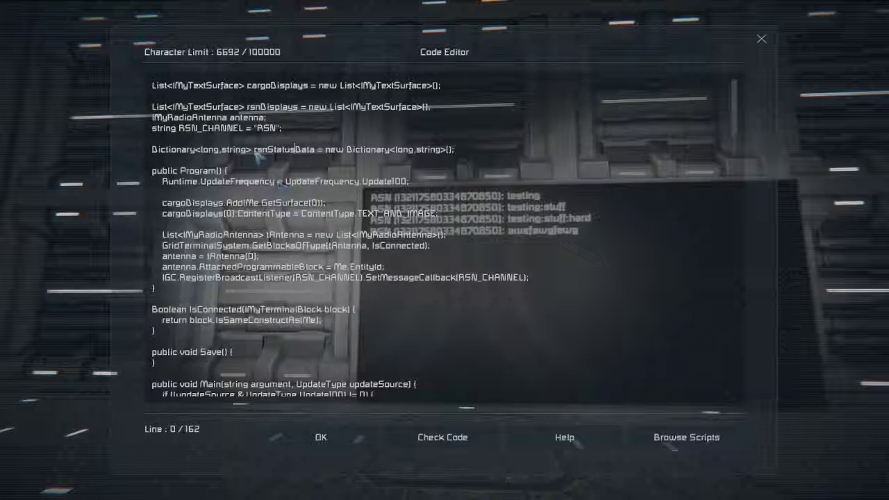
mouse_move(281, 197)
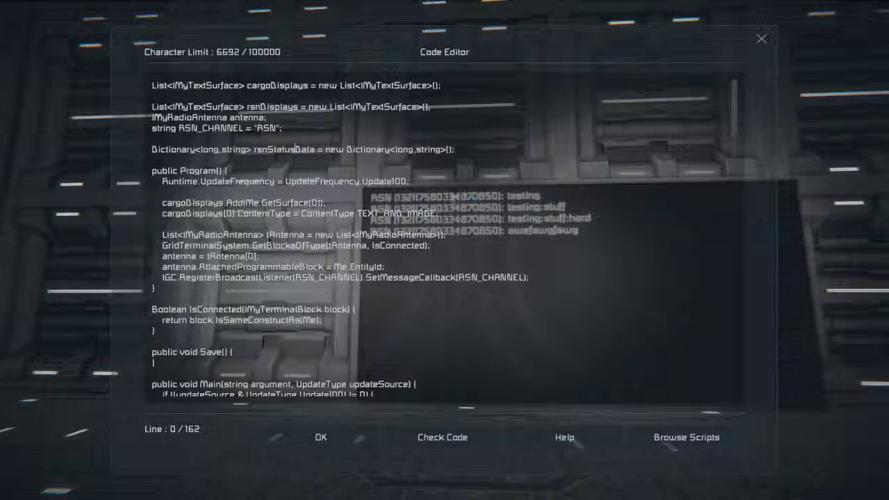
- Scroll down to review the Main method after renaming the field rsnStatusData
scroll(down, 3)
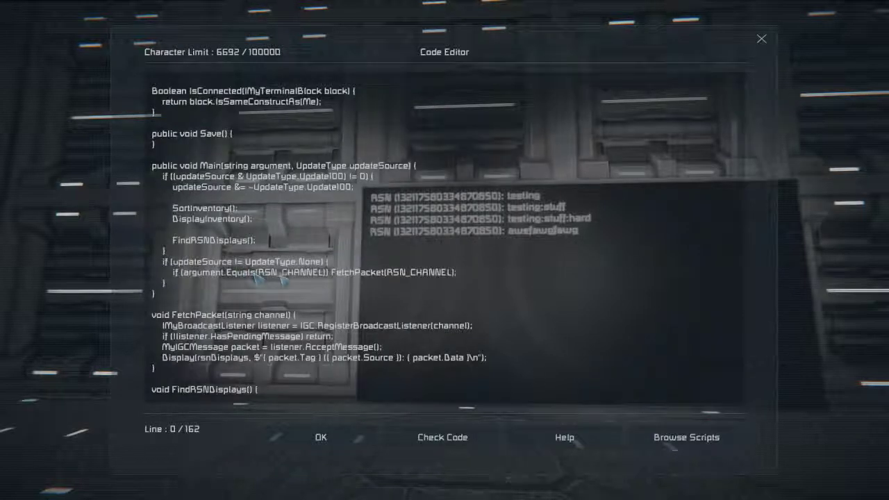
mouse_move(347, 280)
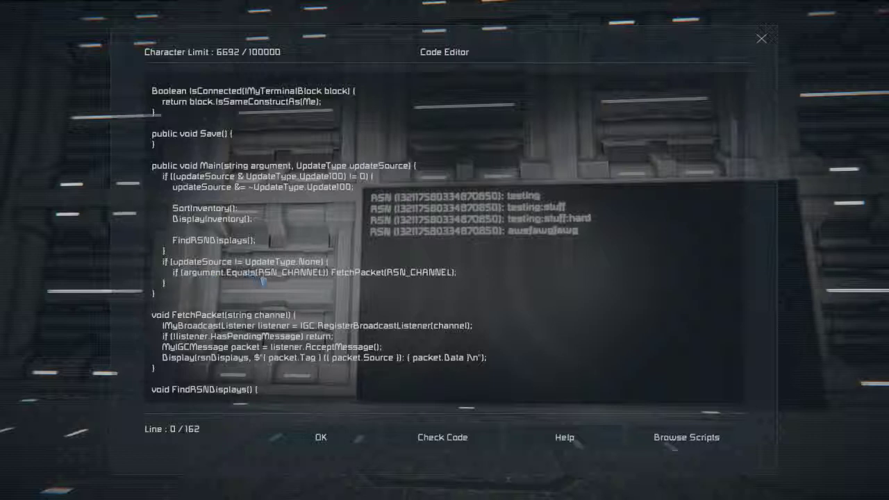
mouse_move(377, 285)
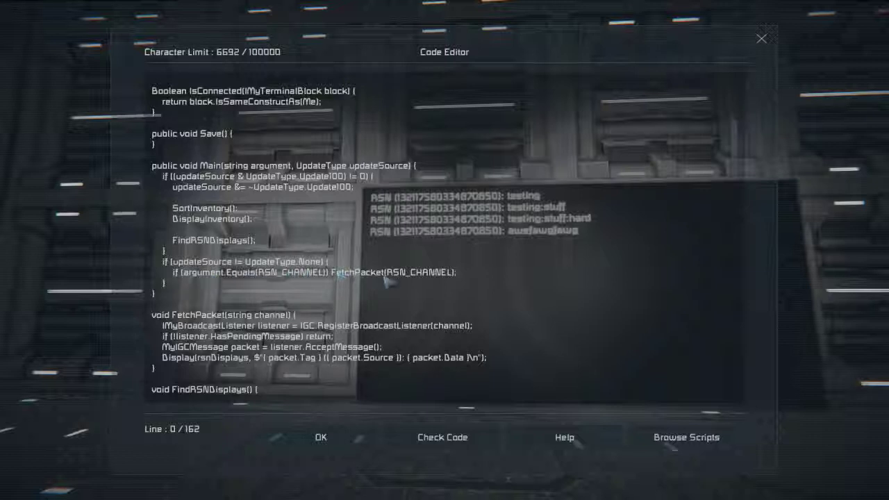
mouse_move(215, 288)
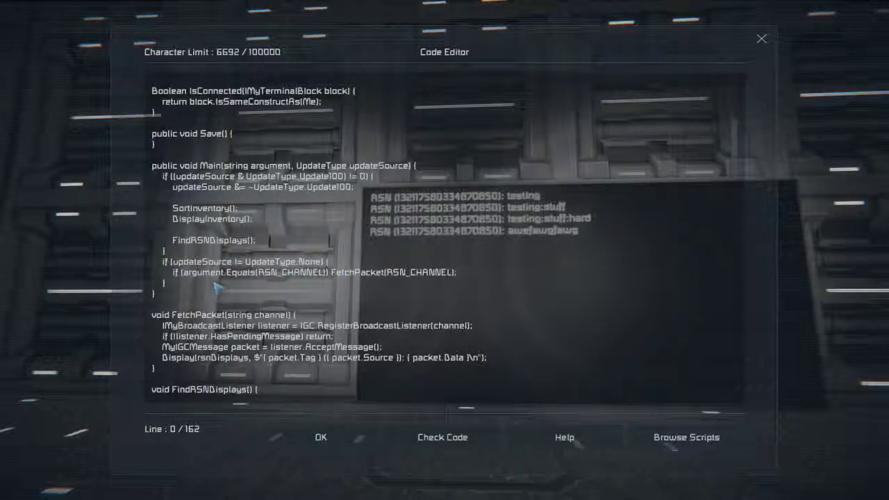
mouse_move(336, 284)
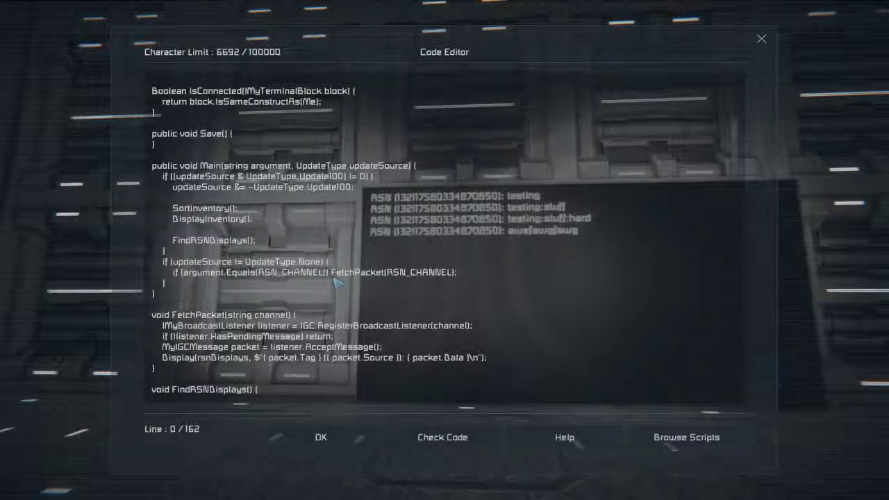
- Add an UpdateRSNDisplays(); call on a new line after FindRSNDisplays() in Main
click(456, 273)
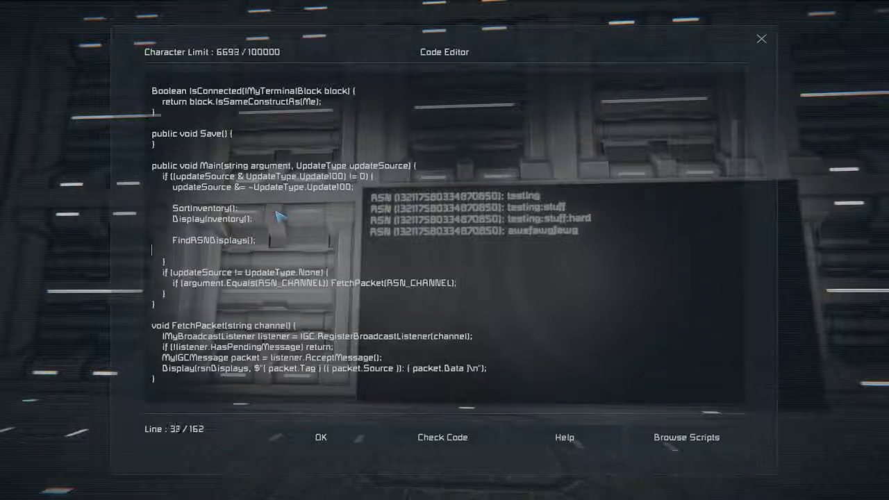
text(UpdateRSNDisplays();)
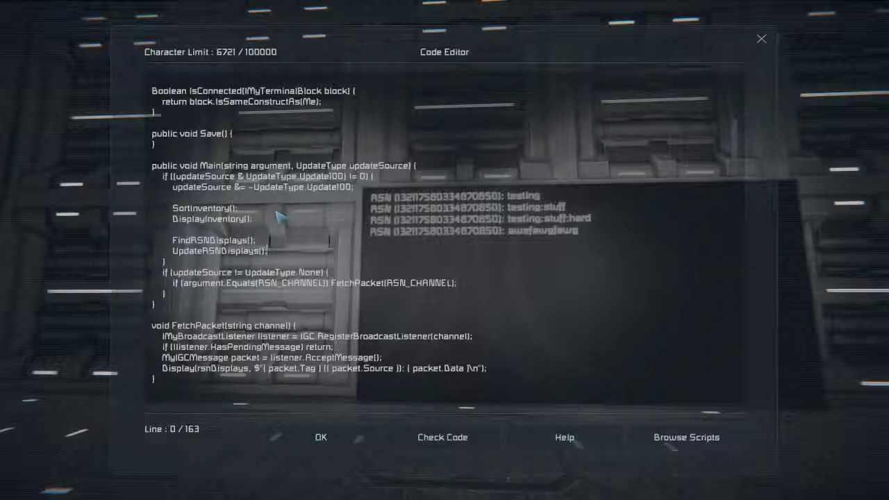
mouse_move(201, 320)
text(void UpdateRSNDisplays() {)
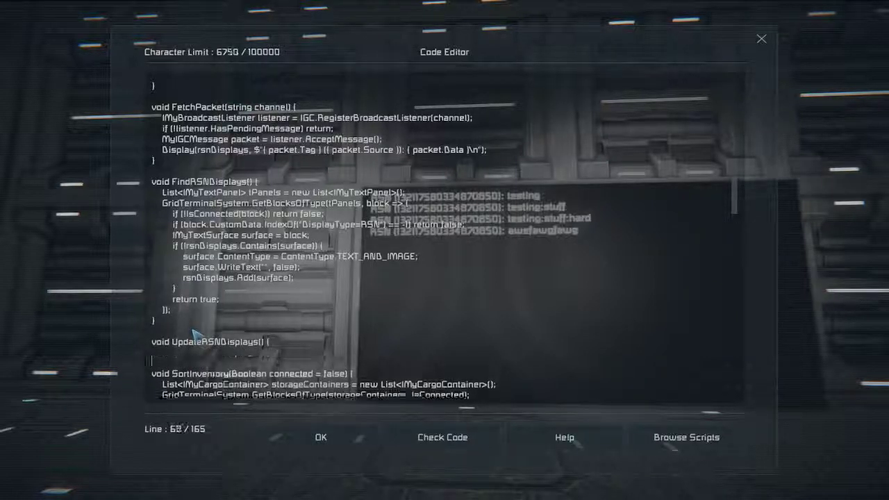
- Write a foreach over KeyValuePair<long,string> items in rsnStatusData calling Display with item key and value
text(foreach)
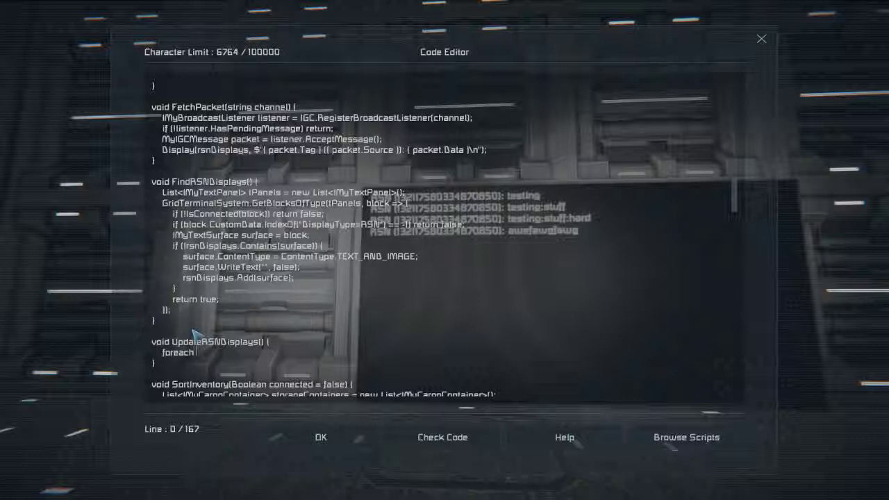
text((KeyValuePai)
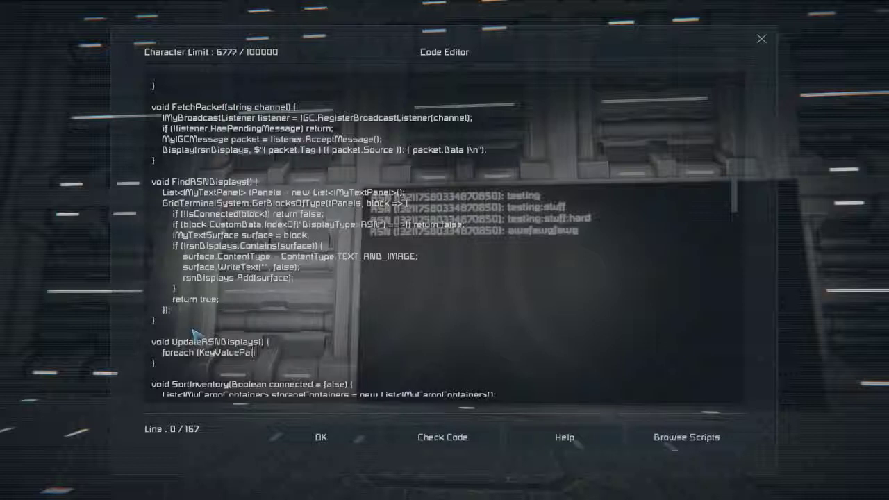
text(<long)
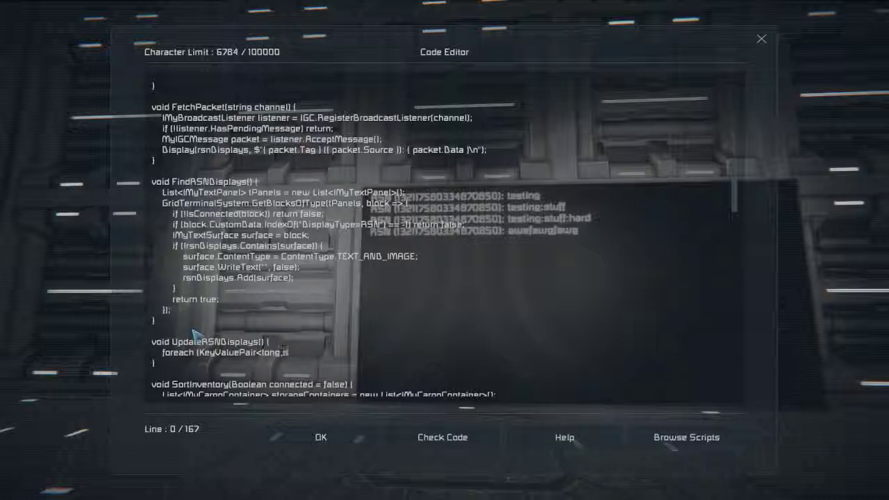
text(string)
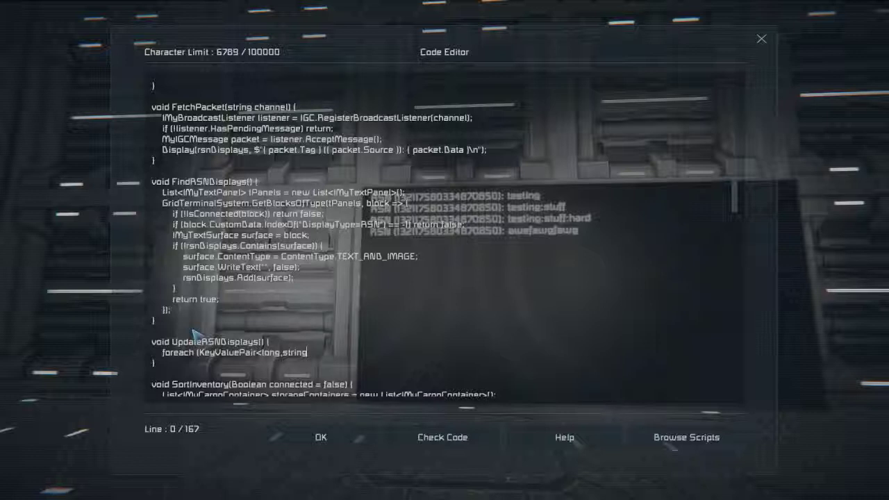
text(>)
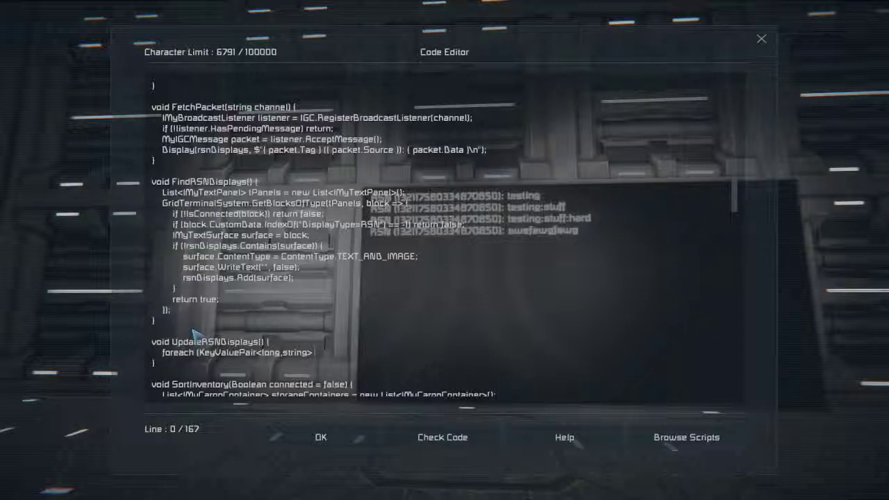
text(item in)
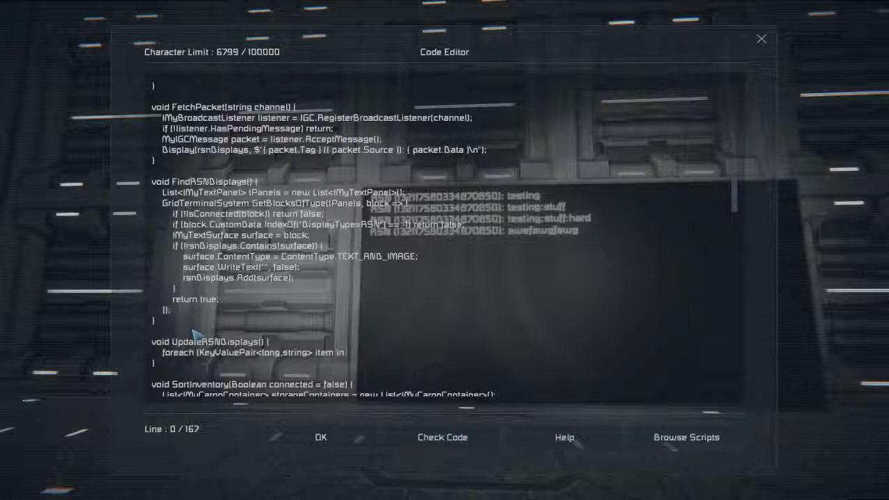
text(rsnStatusData))
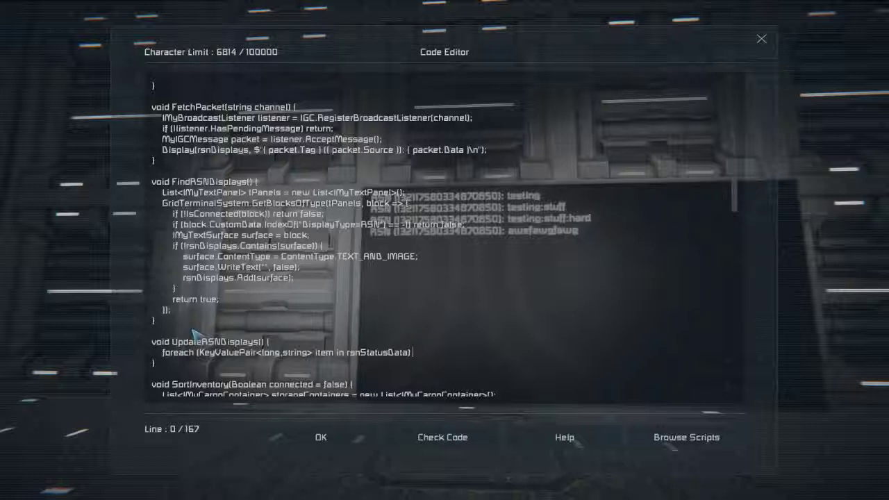
text(Display(rsnDisplays, $"(item)
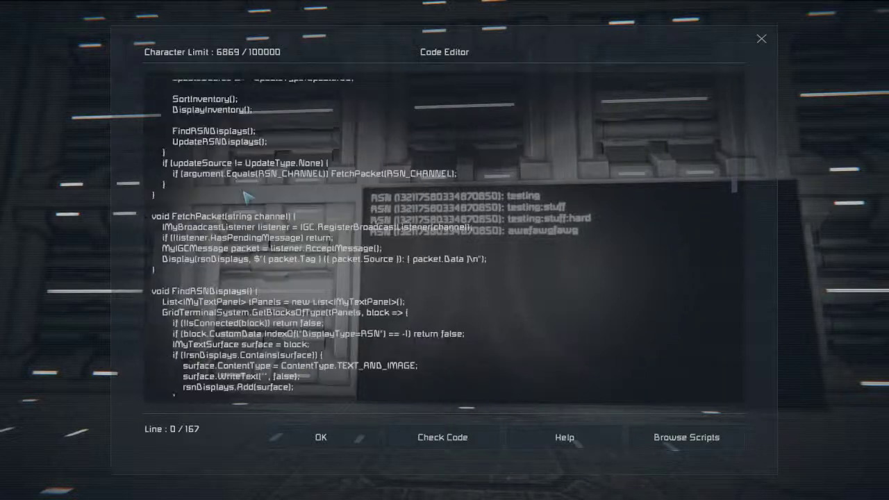
- Add Display(rsnDisplays, "", false); before the loop to clear the RSN displays
scroll(down, 3)
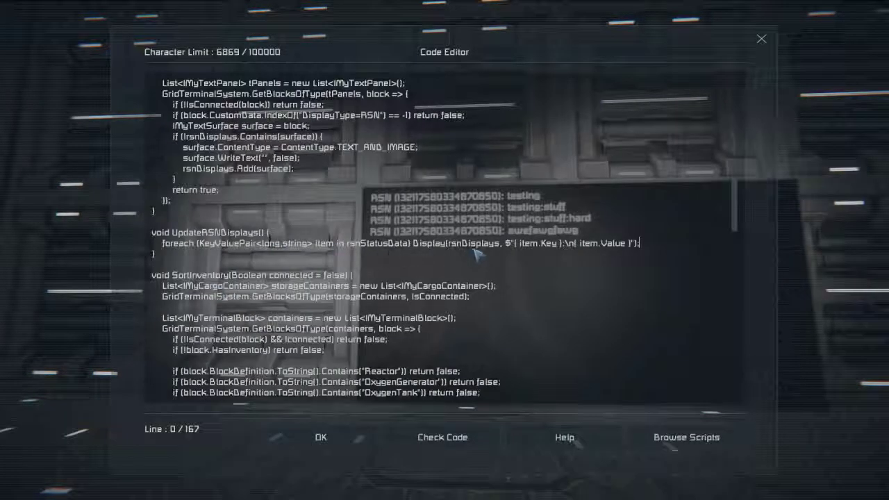
mouse_move(487, 253)
text(Display(rsnDisplays)
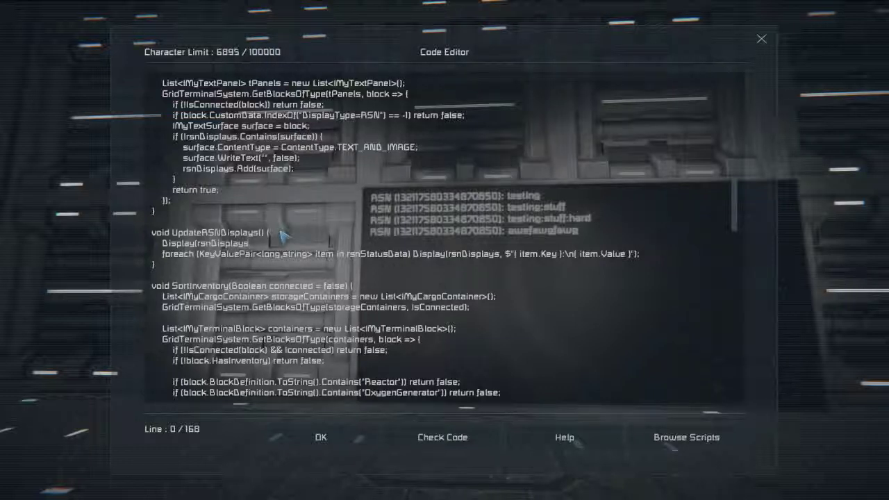
text("", false);)
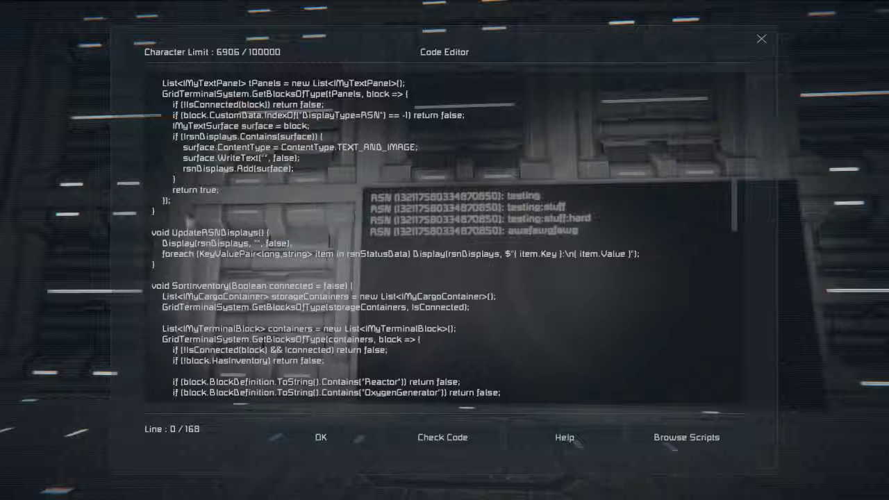
mouse_move(257, 221)
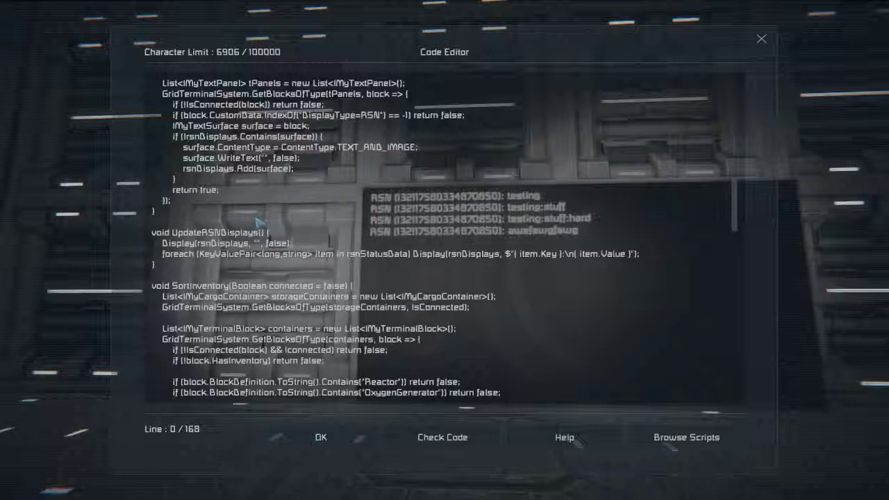
mouse_move(506, 261)
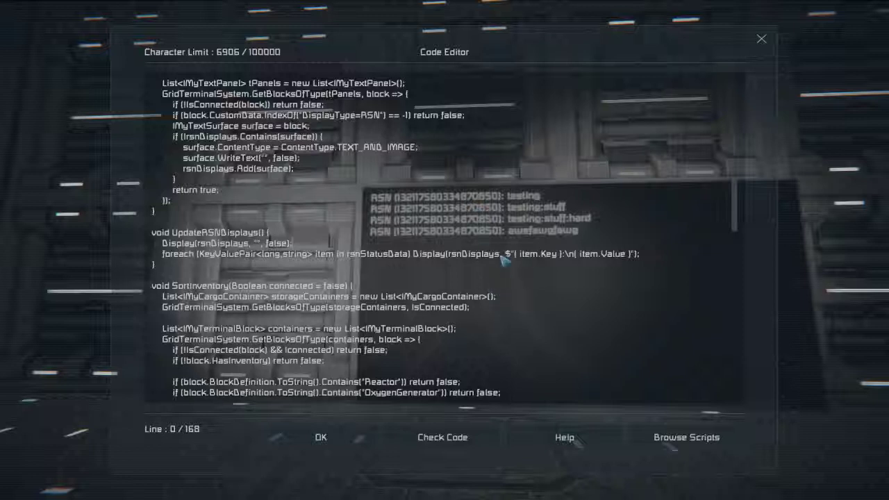
mouse_move(636, 262)
text(\n\n)
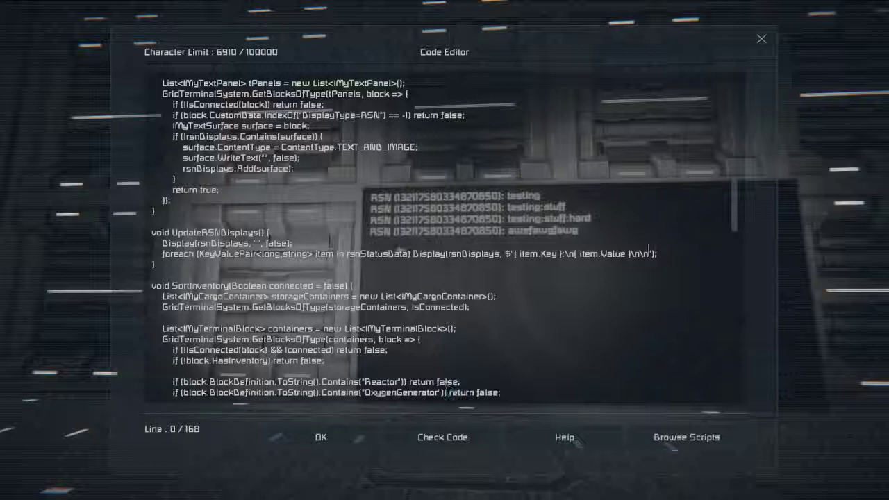
mouse_move(372, 174)
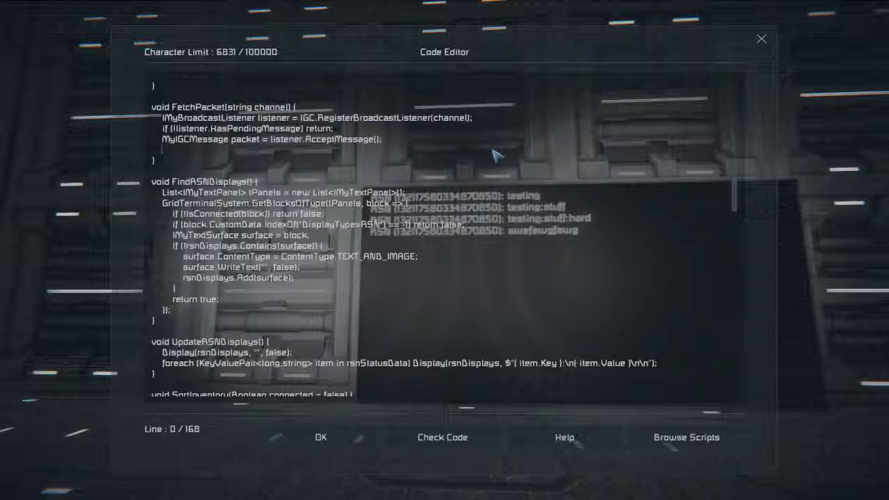
- Replace FetchPacket's Display line with if (channel.Equals(RSN_CHANNEL)) {
text(if)
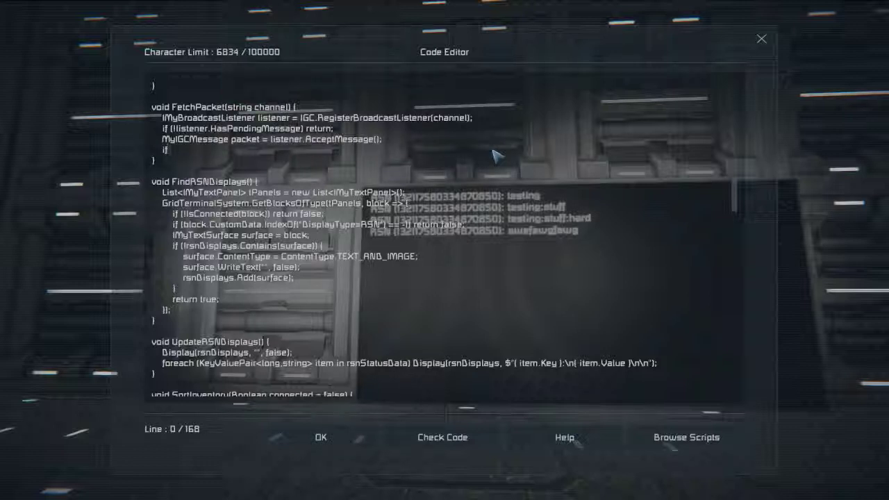
text((channel.Equal)
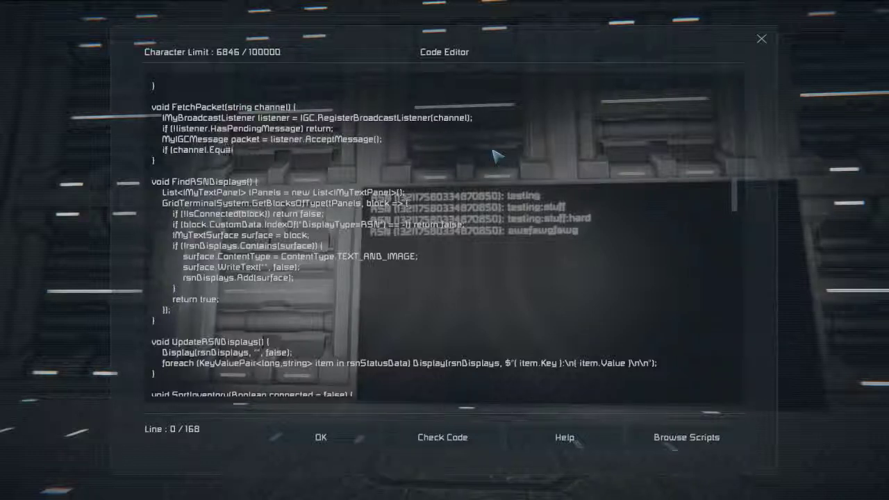
text(RSN_)
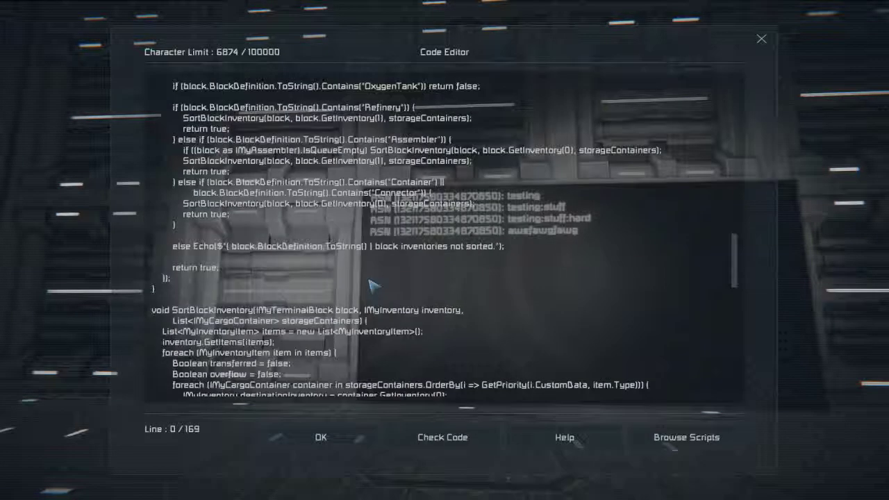
scroll(down, 3)
text(if)
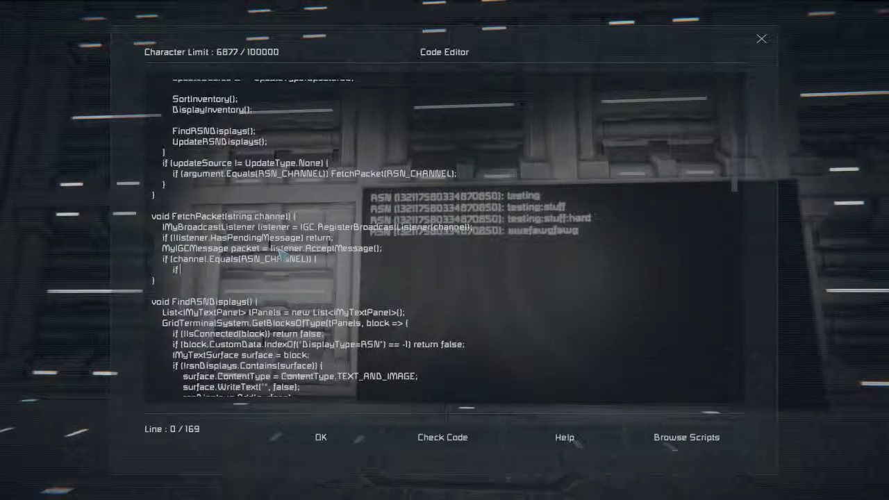
- Begin a rsnStatusData.Keys.Contains(packet.Source) check inside the channel block
text(rsn)
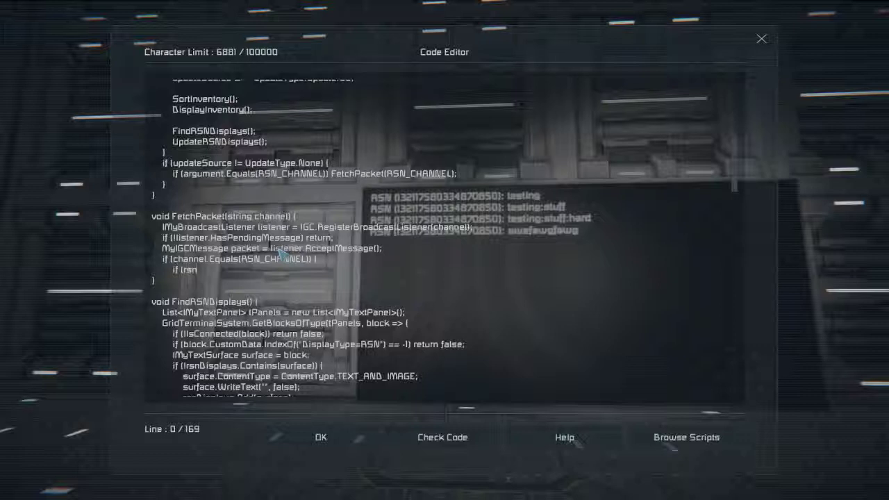
text(StatusData.Keys)
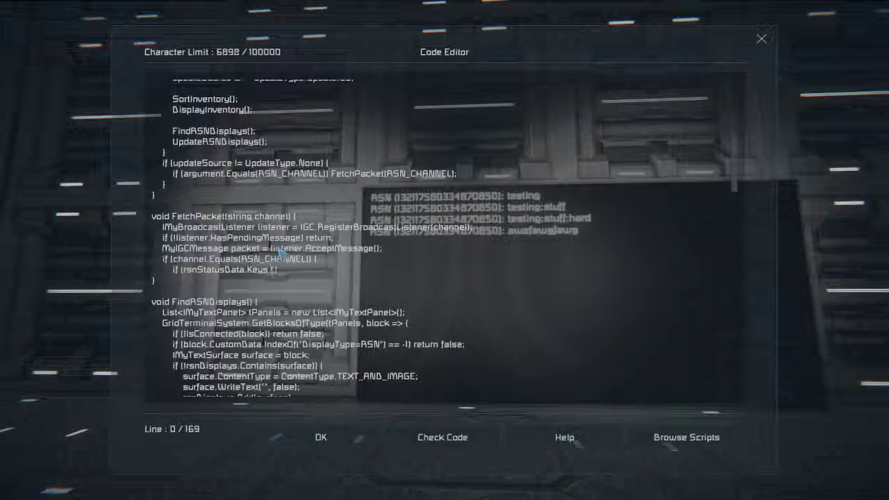
text(Contains)
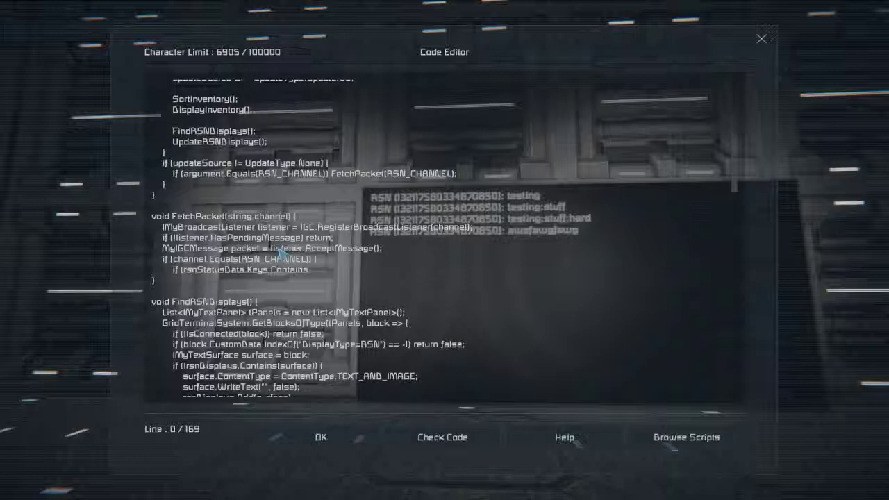
text((pa)
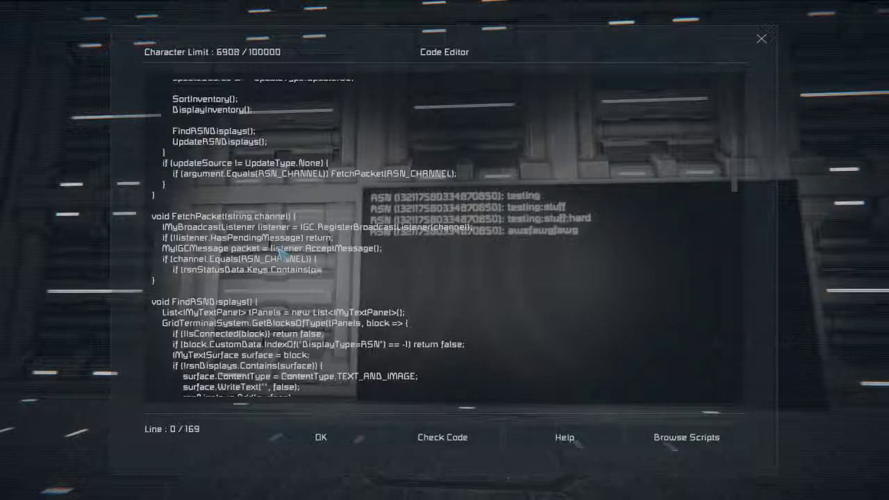
text(packet S)
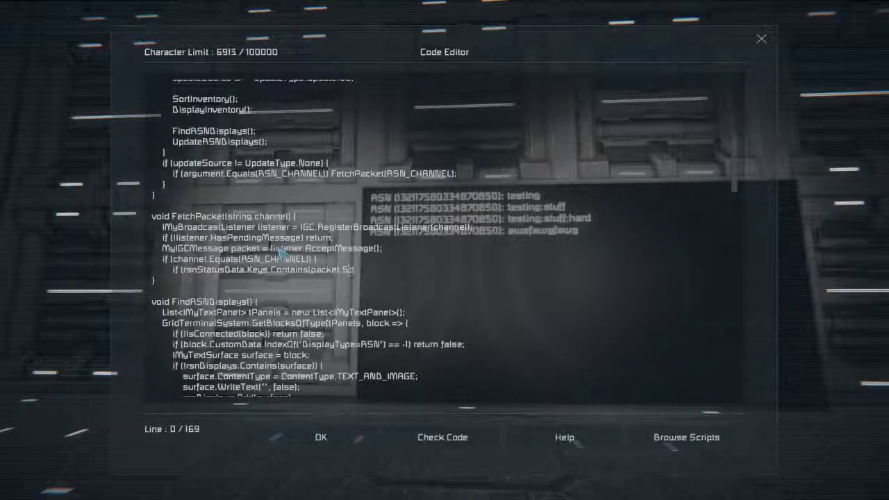
text(ource)
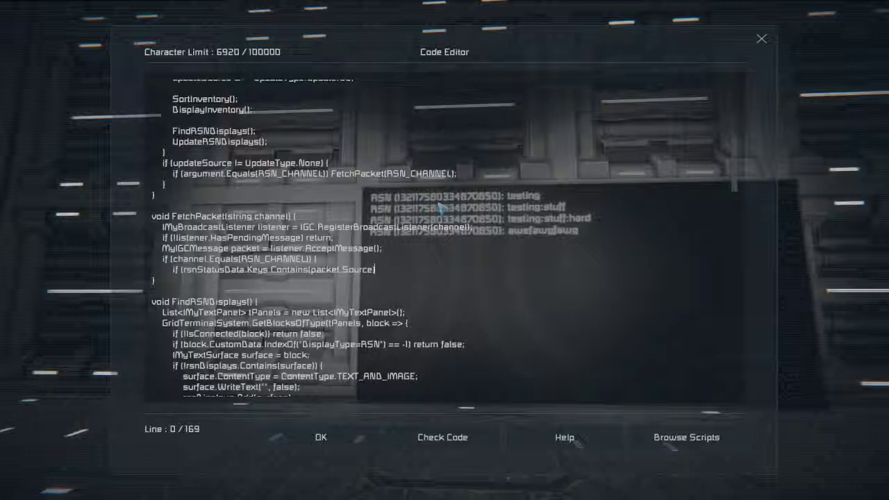
- Store the packet's data with rsnStatusData[packet.Source] = packet.Data;
text(rsn)
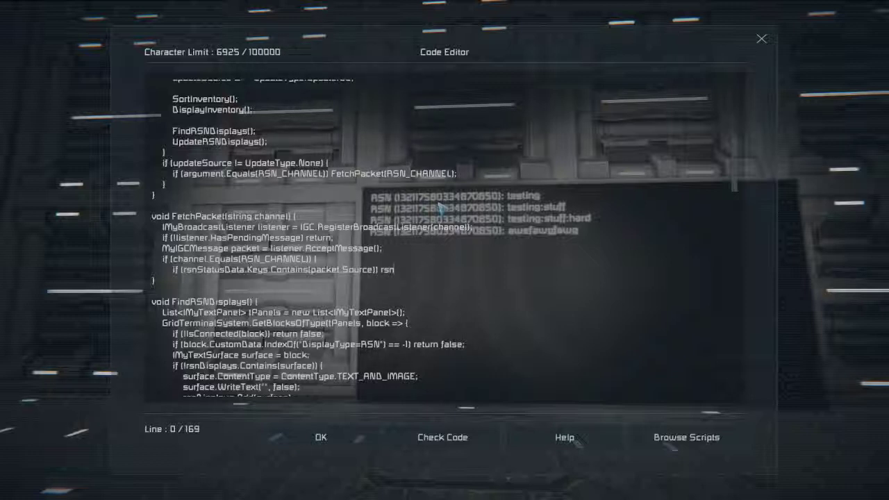
text(StatusData)
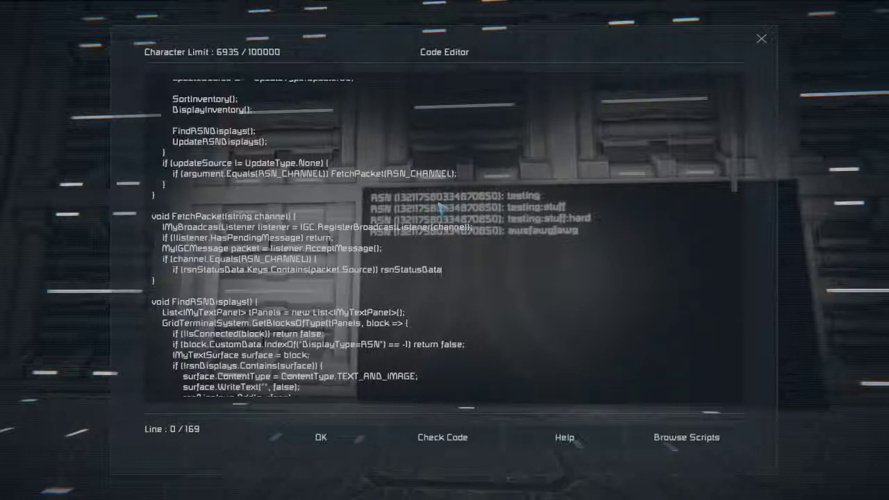
text([pack)
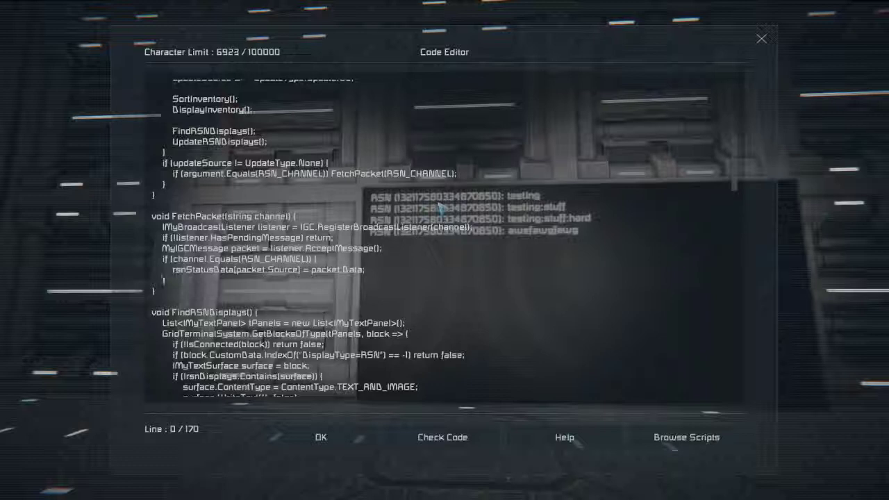
mouse_move(441, 436)
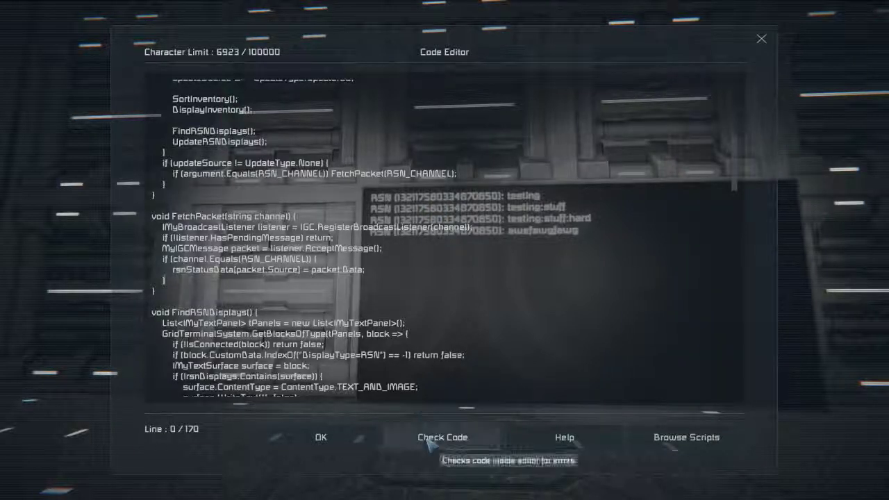
- Cast packet.Data to (string) so the SIC Controller script compiles without the conversion error, then save it
click(442, 436)
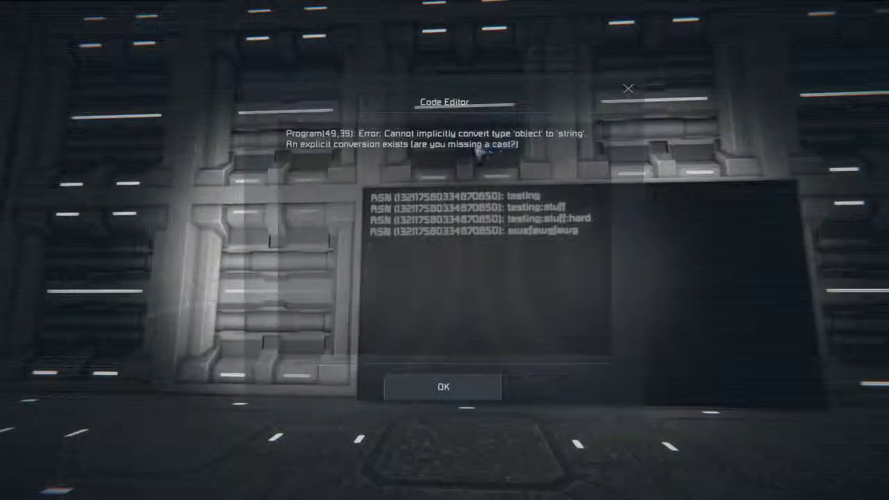
click(443, 386)
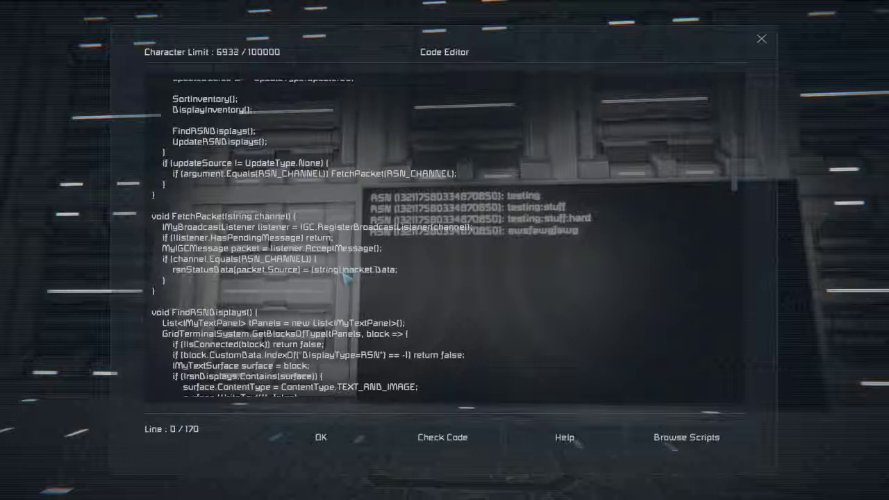
click(441, 436)
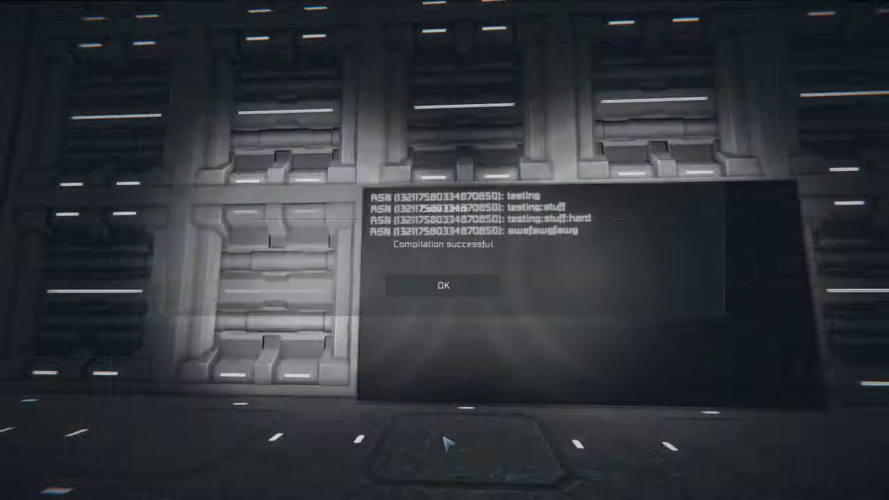
click(444, 286)
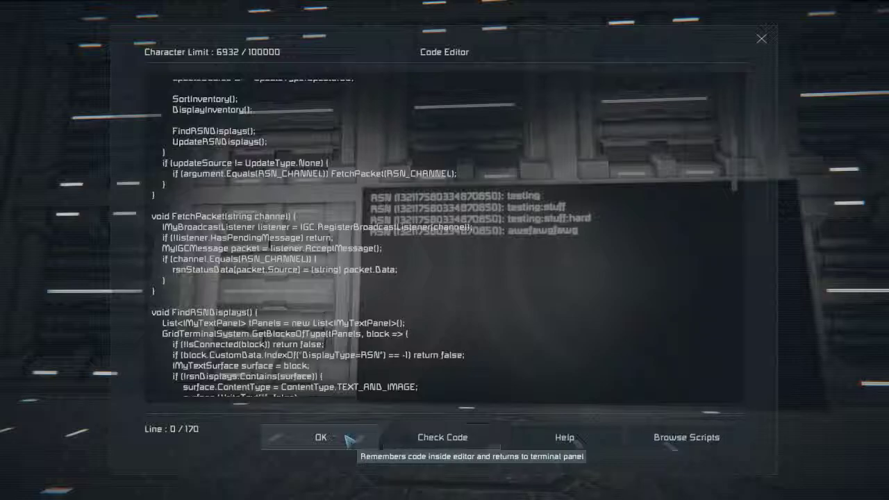
click(319, 437)
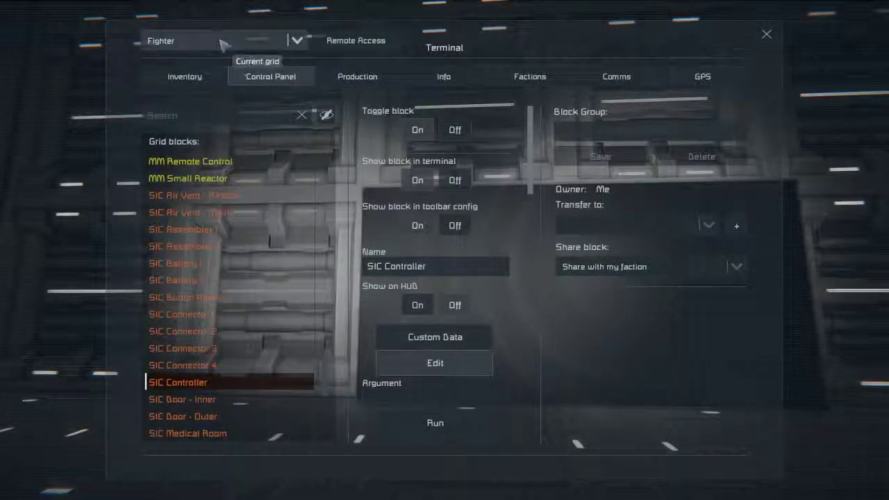
- On RelaySat I's RS1 - Controller, run the script with argument 'send RSN awefawgfawg'
click(297, 40)
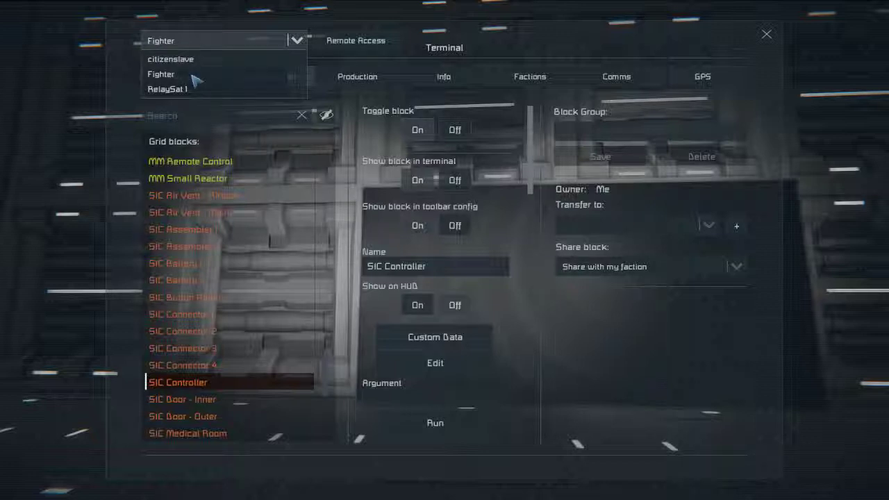
click(168, 89)
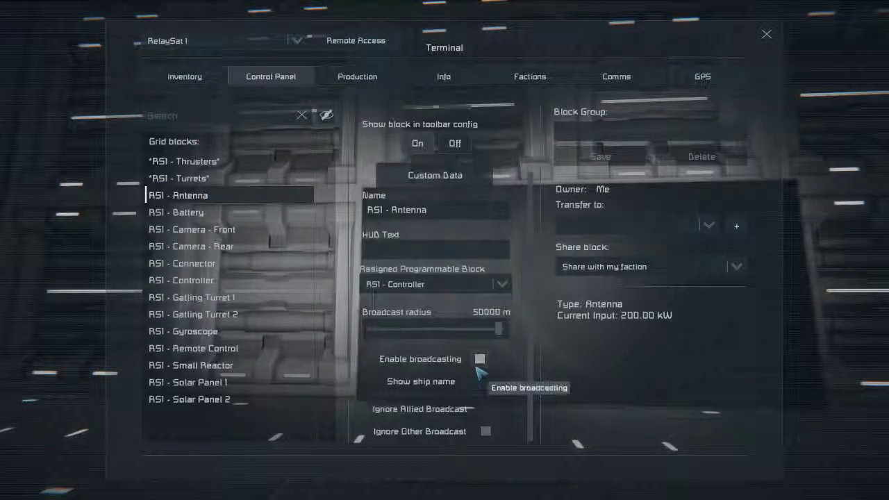
click(182, 280)
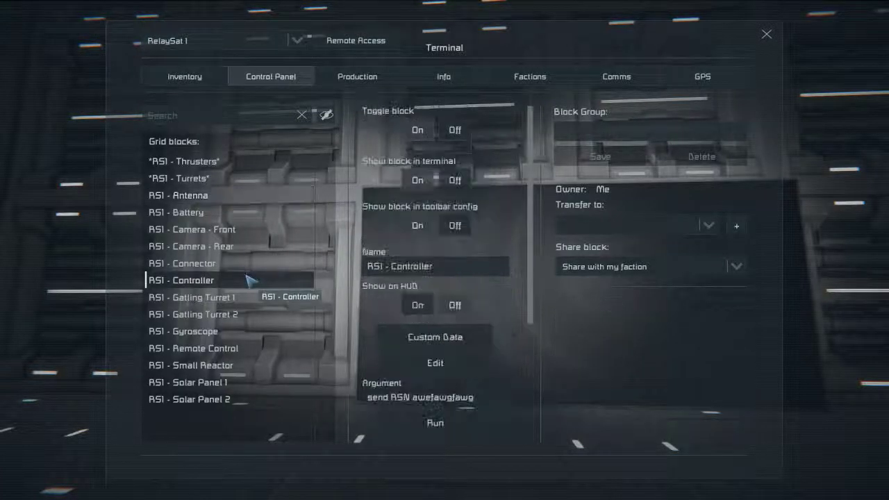
mouse_move(435, 422)
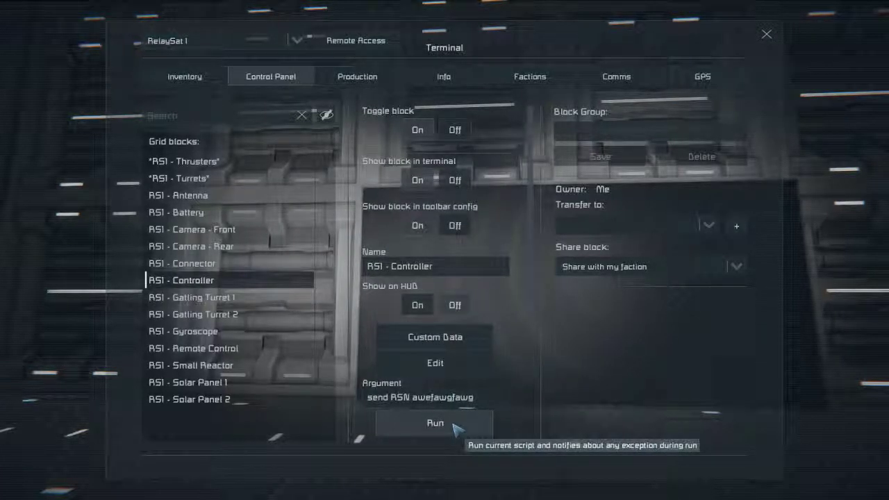
click(435, 422)
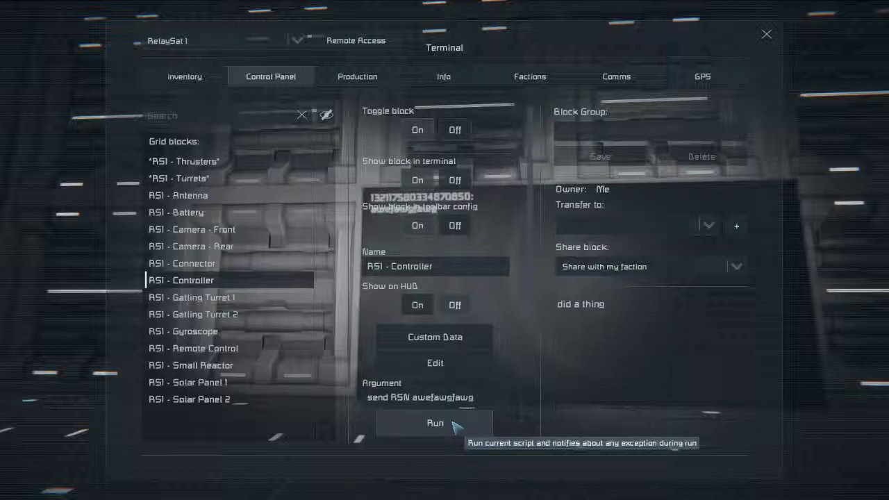
mouse_move(420, 398)
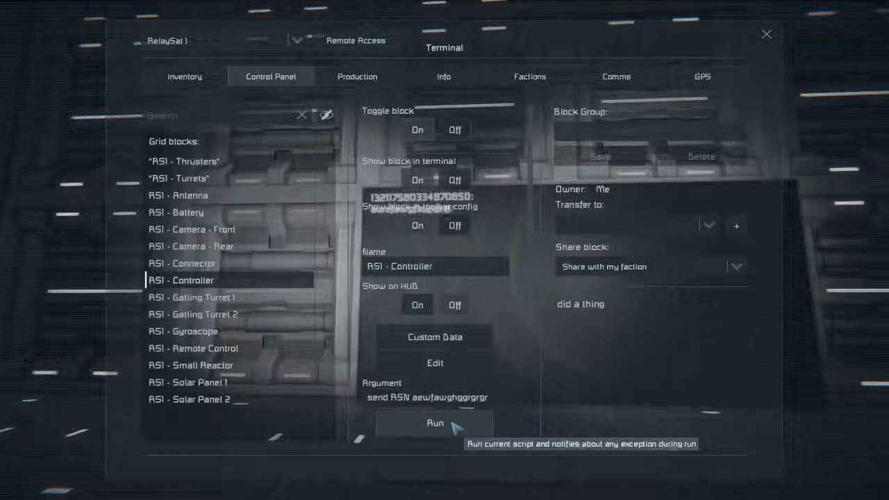
mouse_move(436, 397)
text(3332)
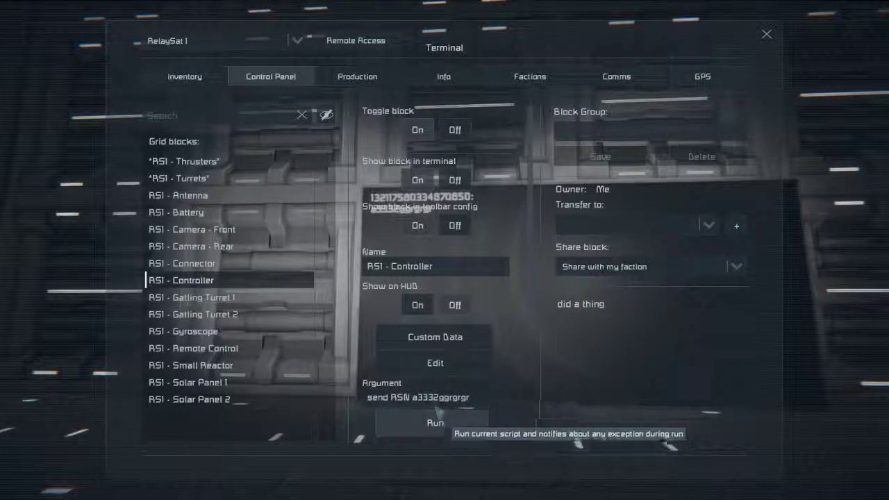
mouse_move(410, 284)
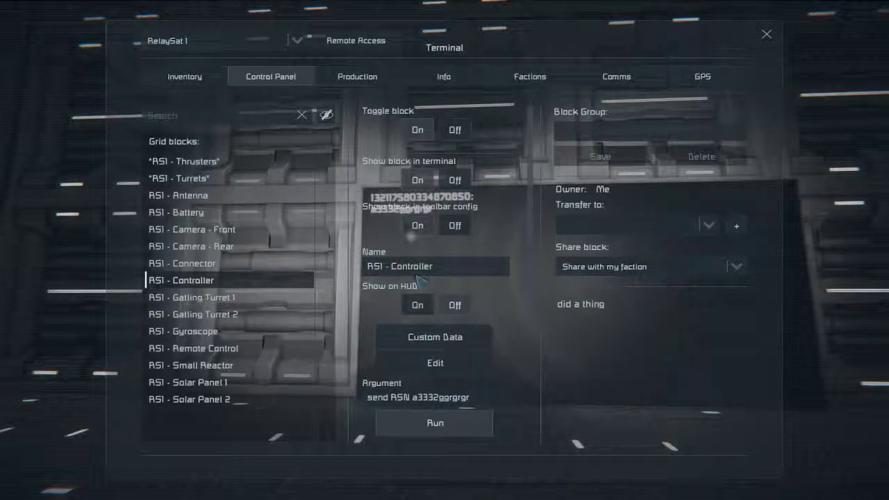
mouse_move(434, 362)
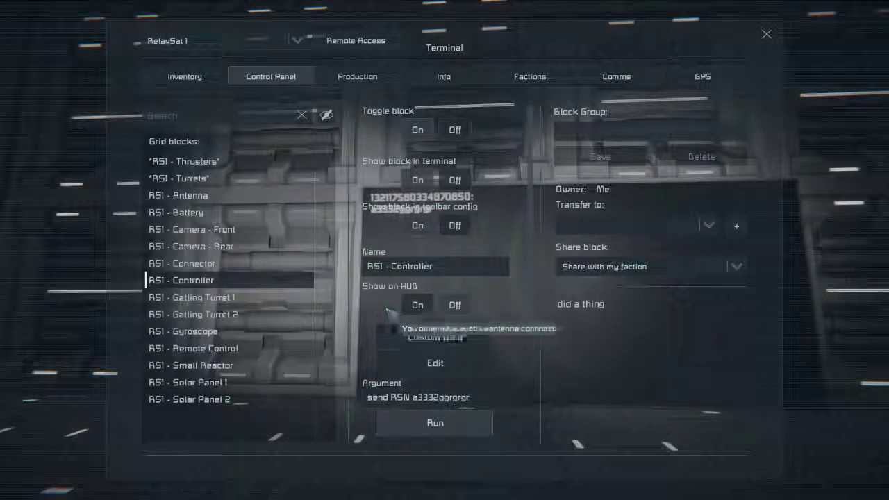
mouse_move(422, 364)
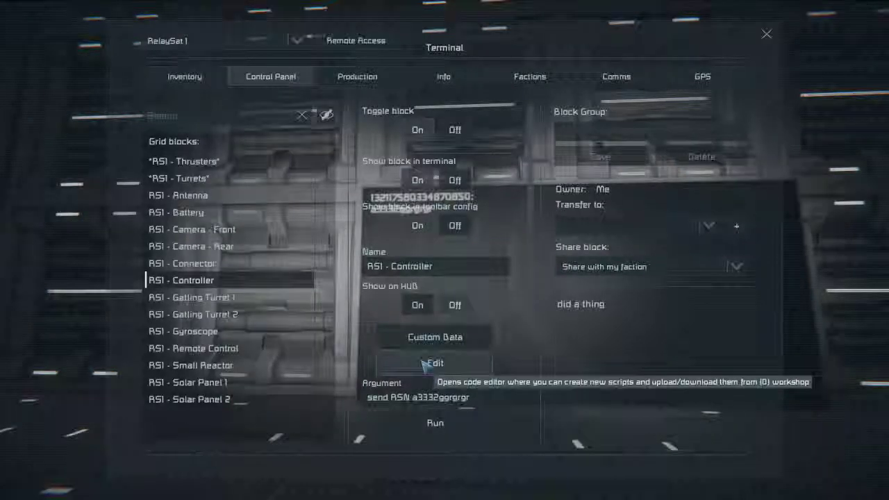
- Add a BroadcastRSNStatus(); call to the controller script's Main method
click(435, 364)
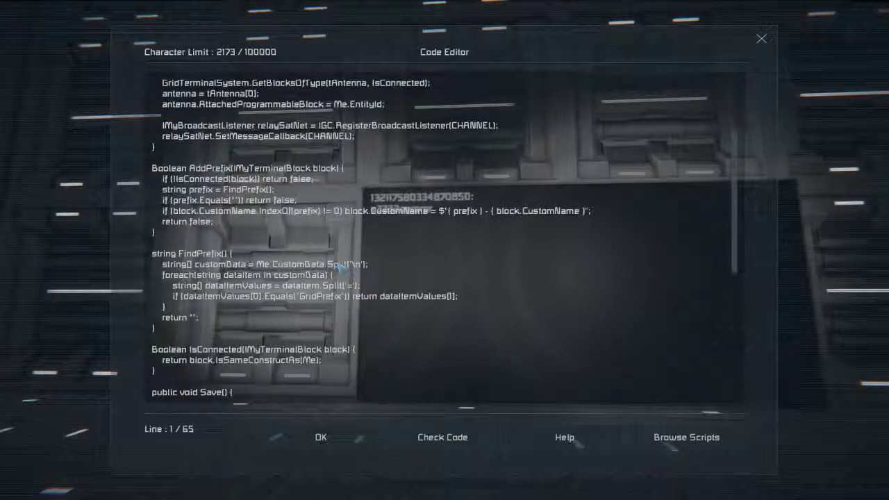
scroll(down, 3)
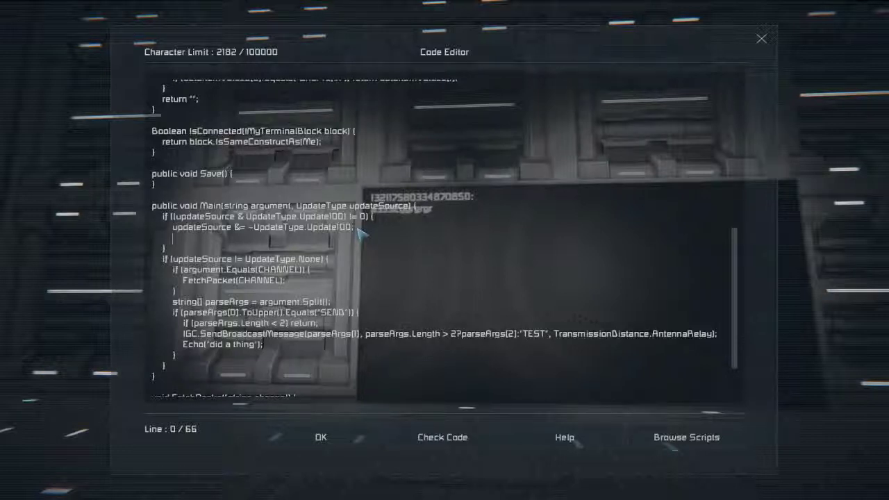
text(Bro)
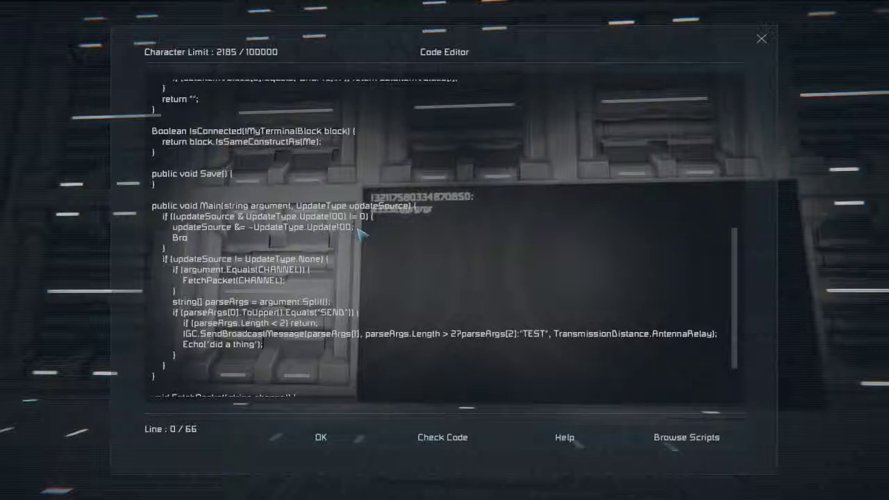
text(BroadcastRSNStatus();)
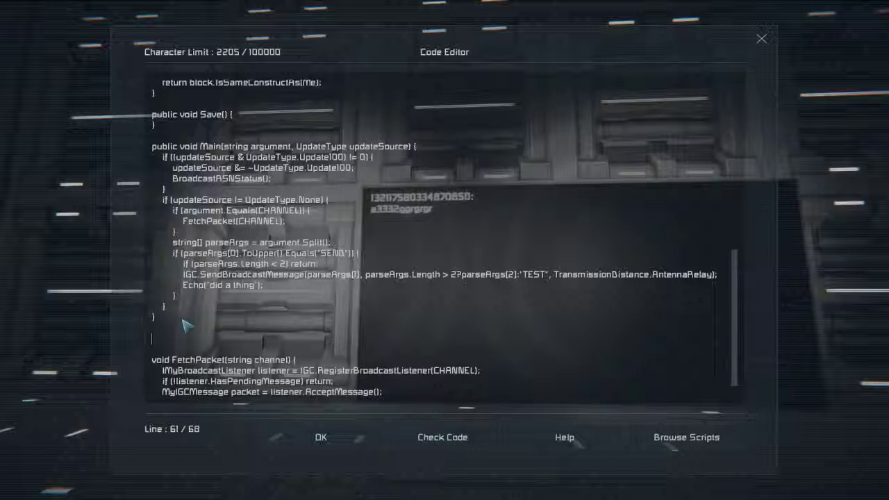
- Write void BroadcastRSNStatus using GetBlocksOfType with IsConnected and HasInventory checks on each block
text(void BroadcastRSNStatus() {)
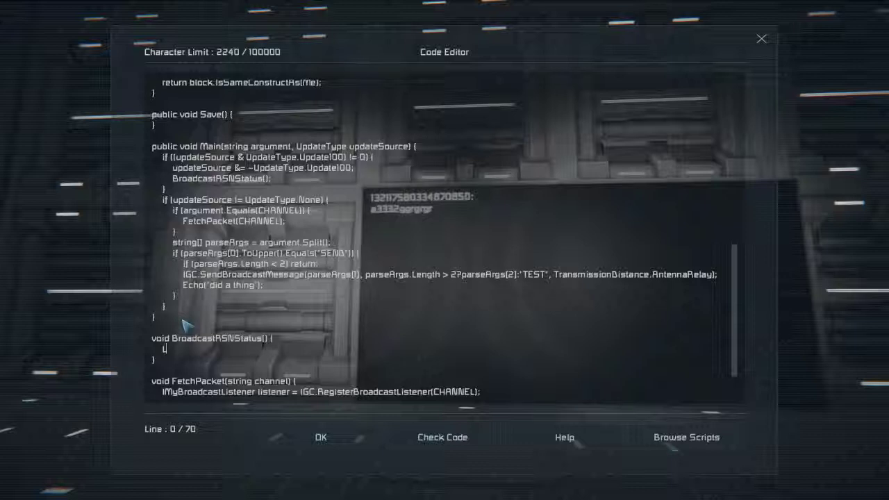
text(List<IM)
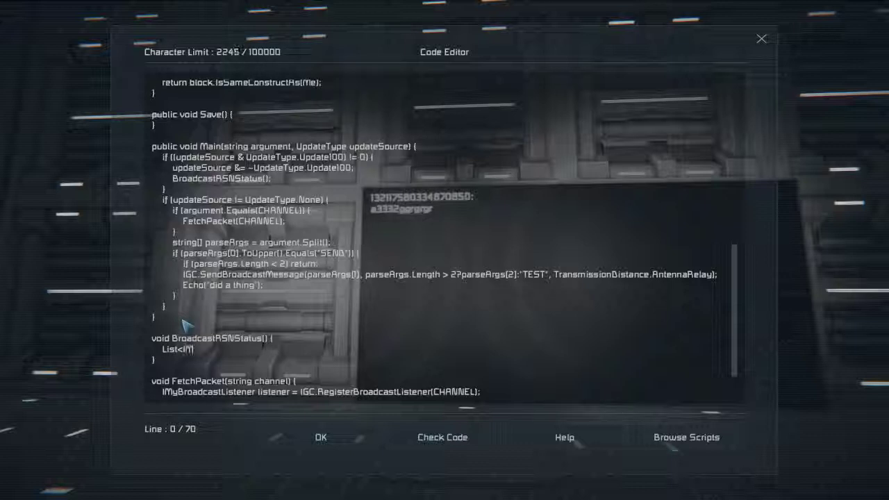
text(yTerminalBlock)
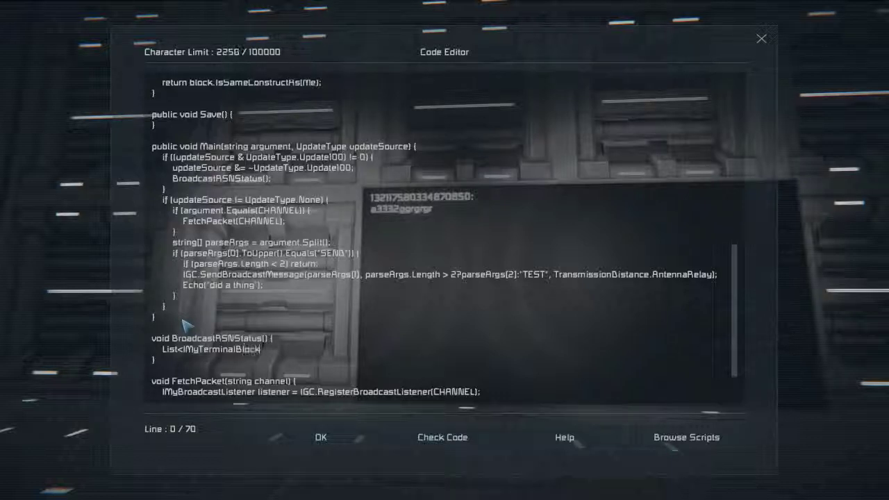
text(> blocks = new List<IMy)
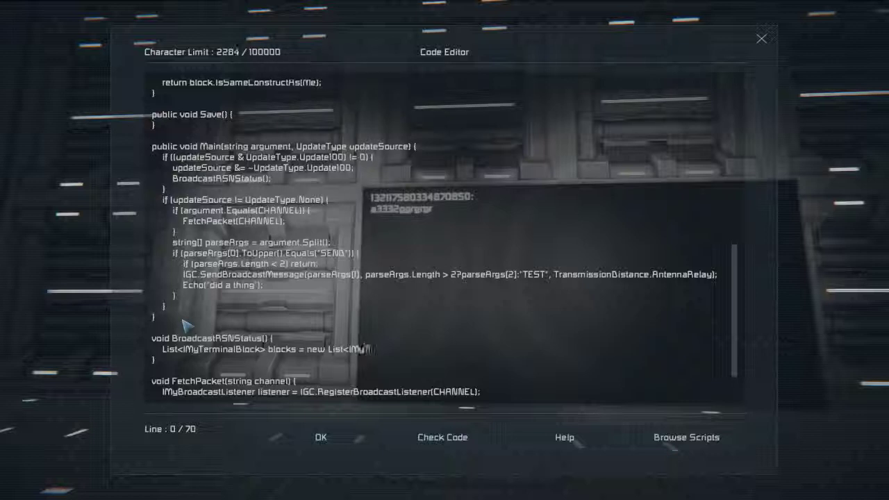
text(TerminalBlock>()
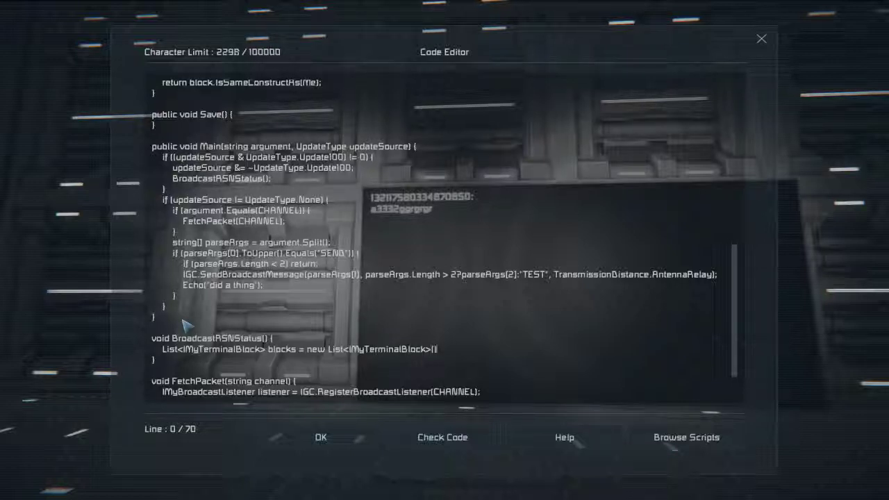
text(GridTerminalSystem.GetBlocksOfType)
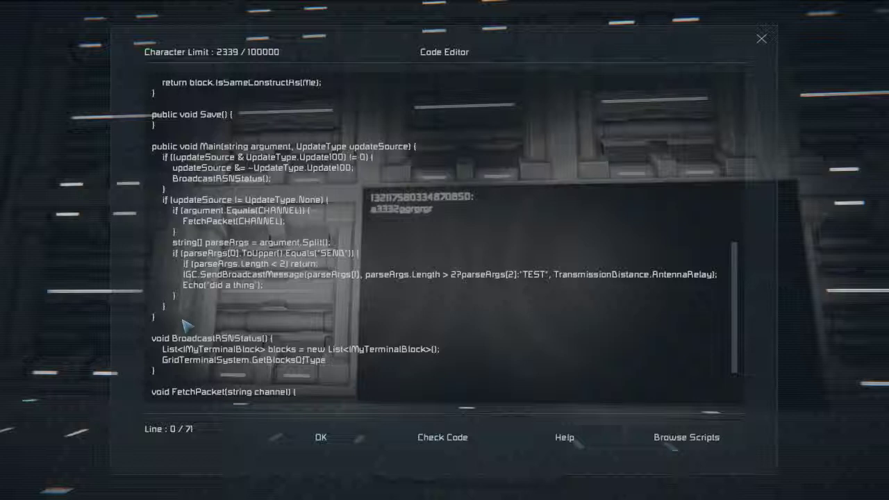
text((blocks, block =>)
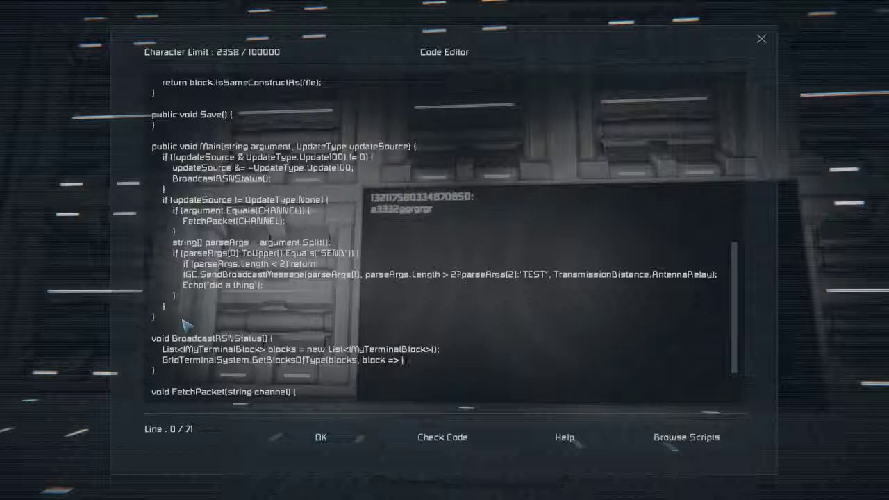
text(if (!IsConnected(block)){)
text(if (!block.Has)
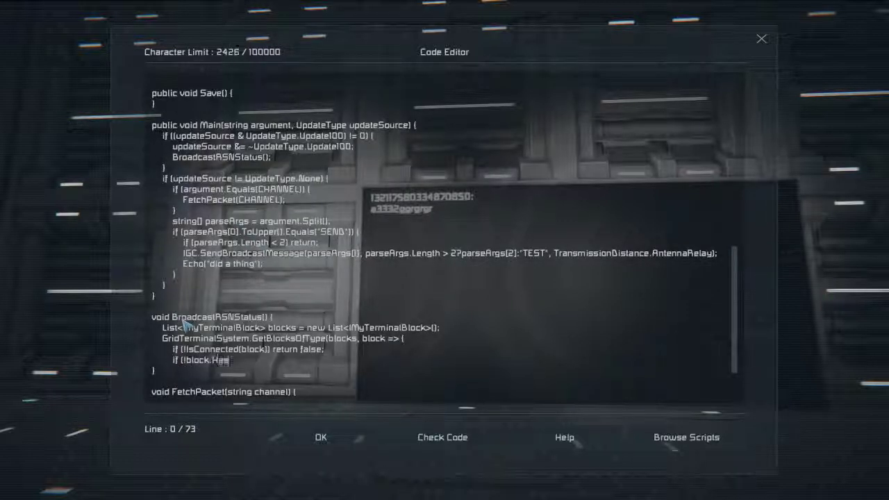
text(Inventory) return false;)
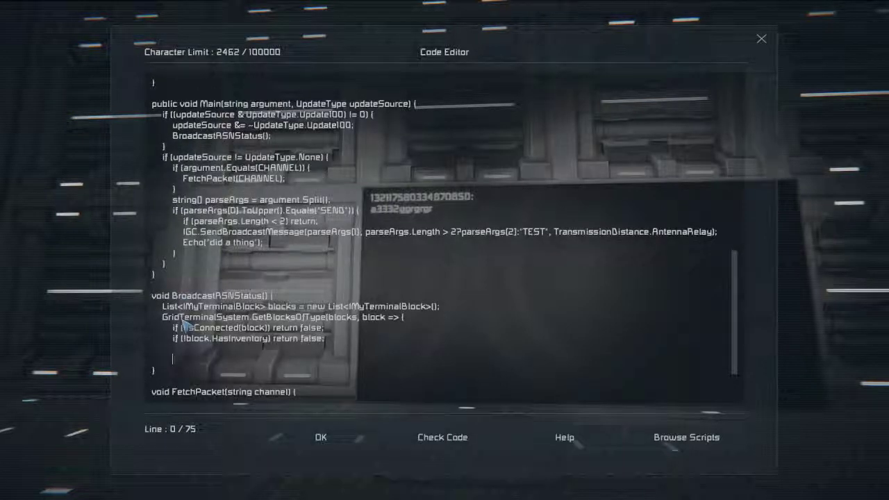
text(//)
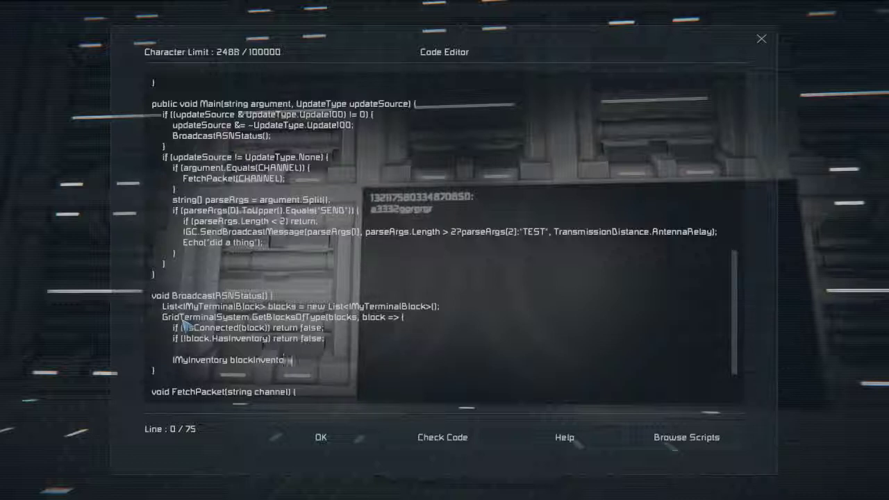
text(=)
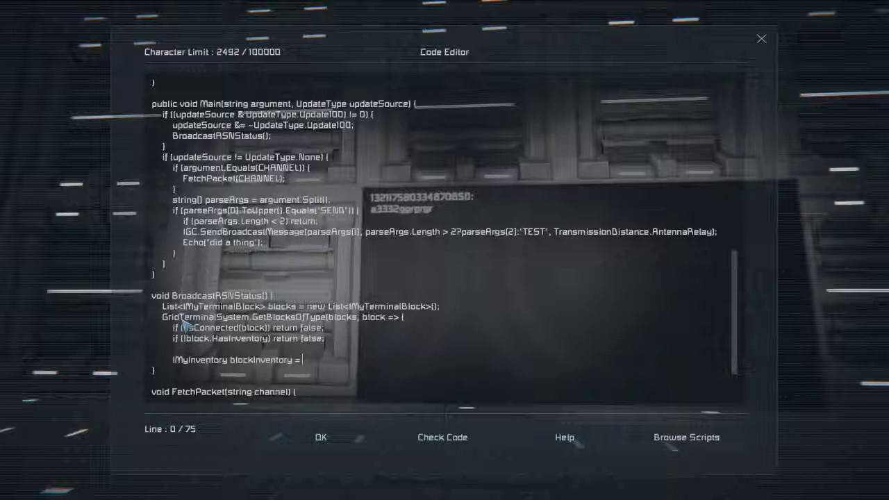
text(block)
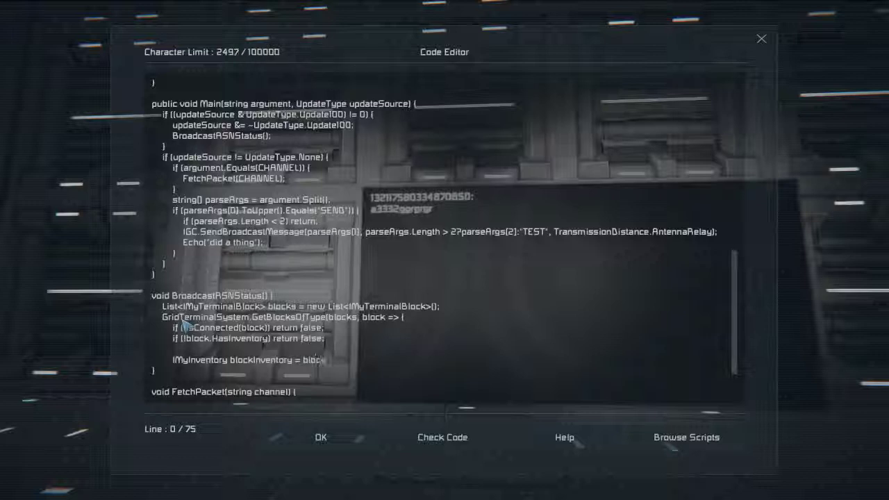
text(.GetInventory()
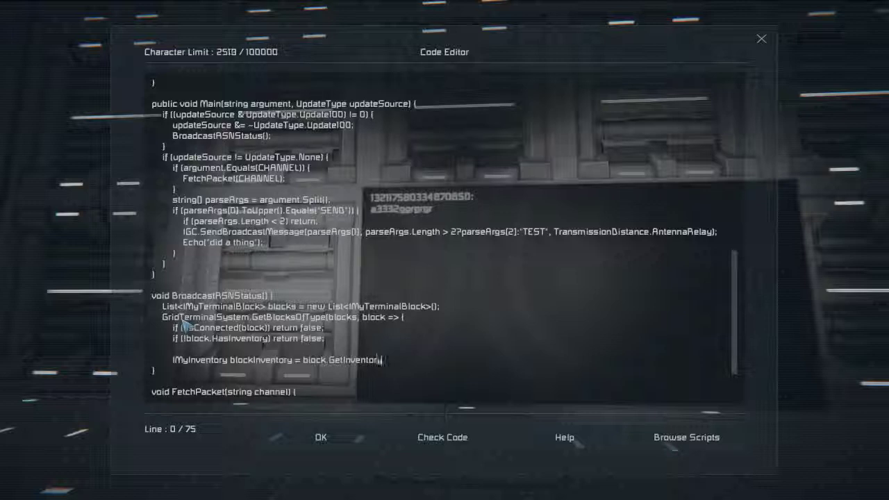
text((0);)
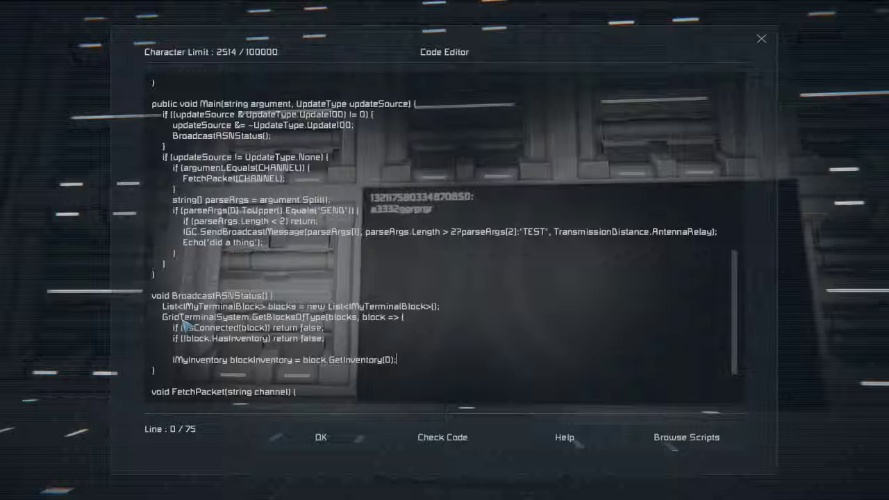
key(enter)
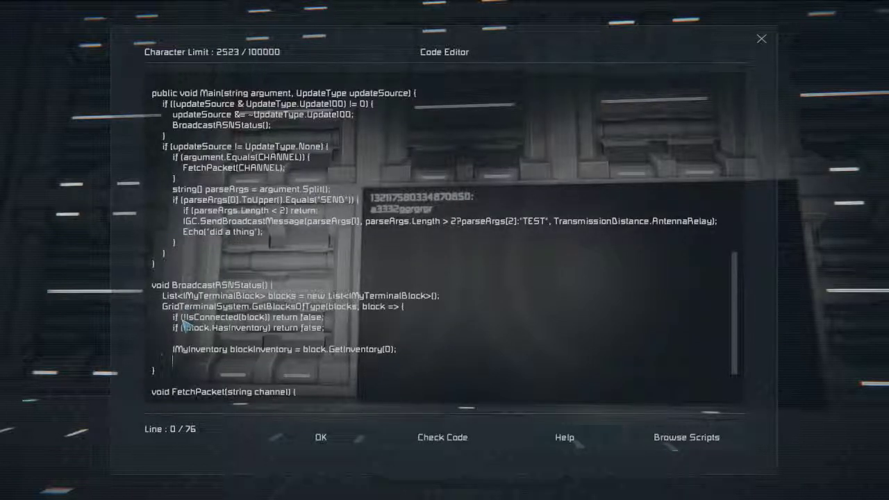
text(List<)
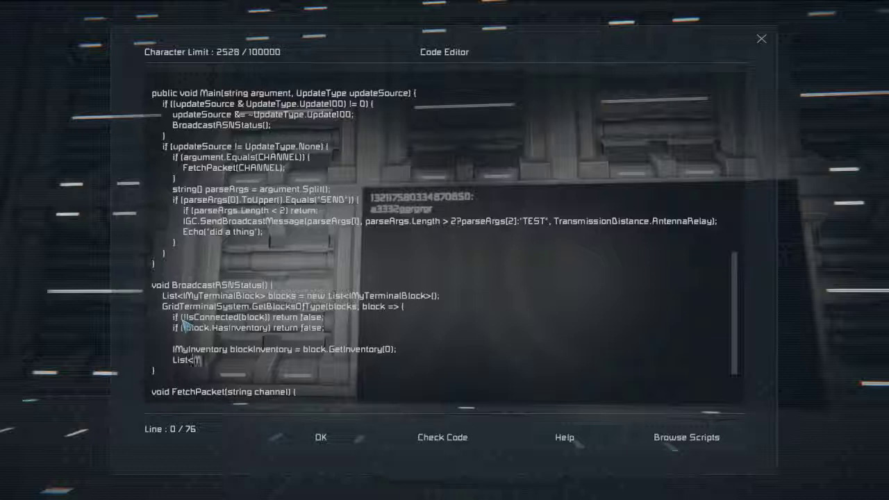
text(M)
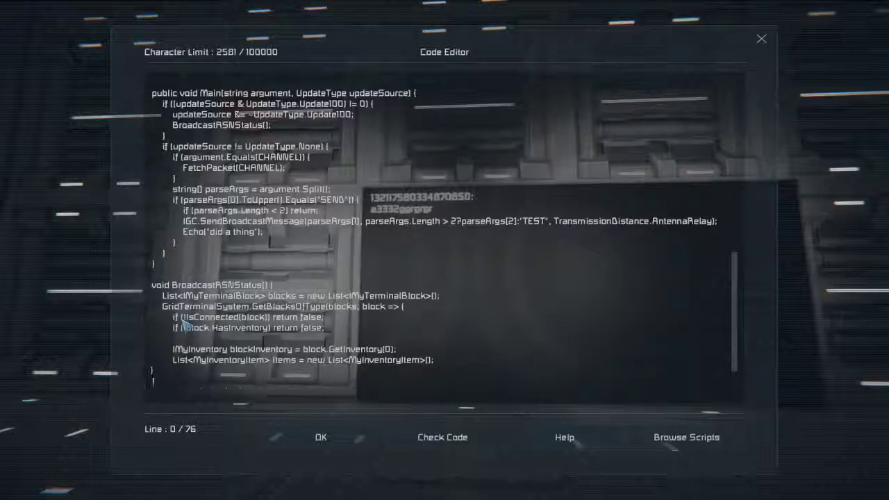
text(block)
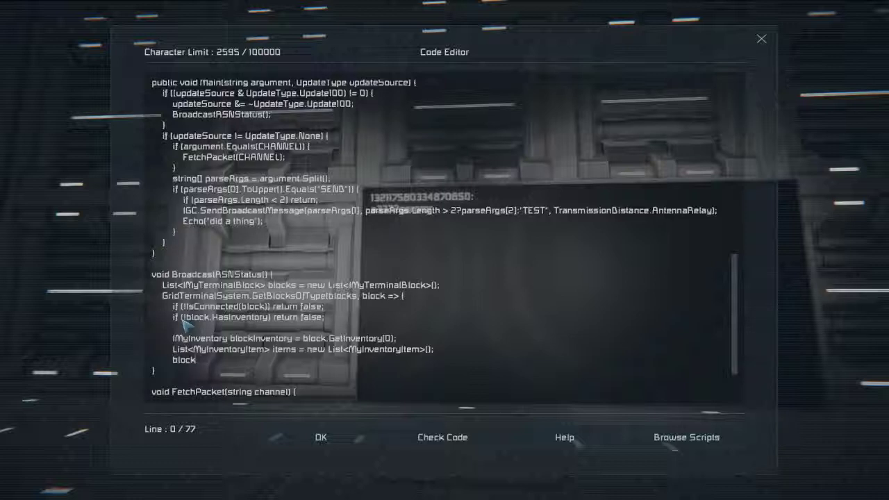
text(Inventory.Ge)
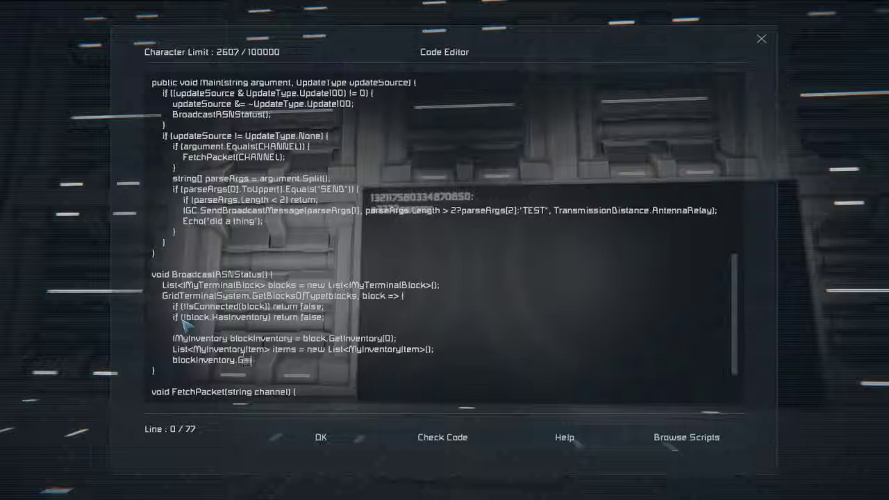
text(tItems)
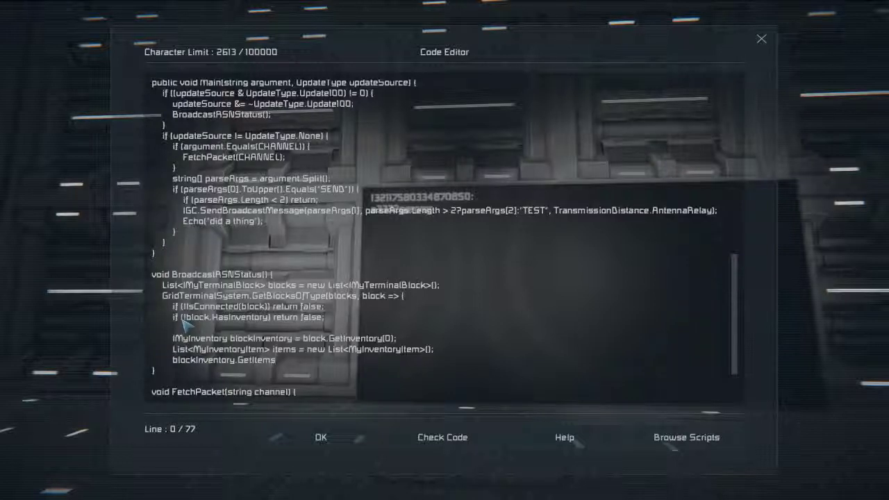
text((items);)
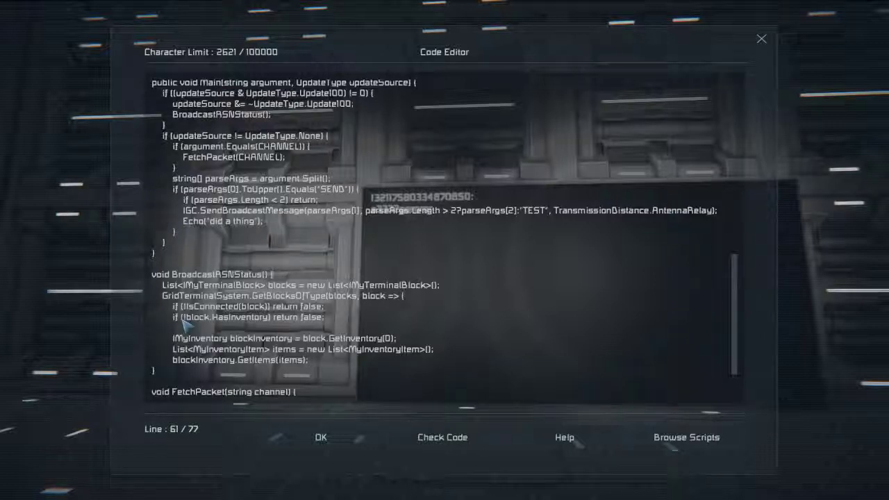
key(enter)
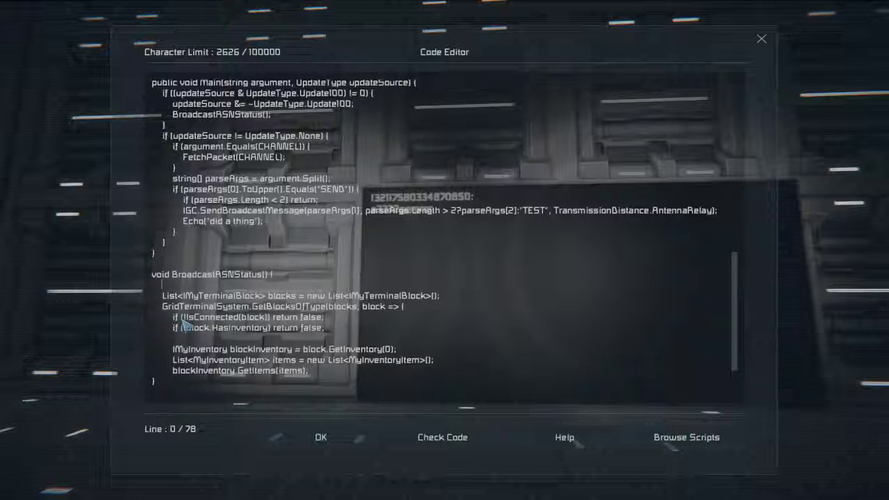
text(MyFixedPoint uran)
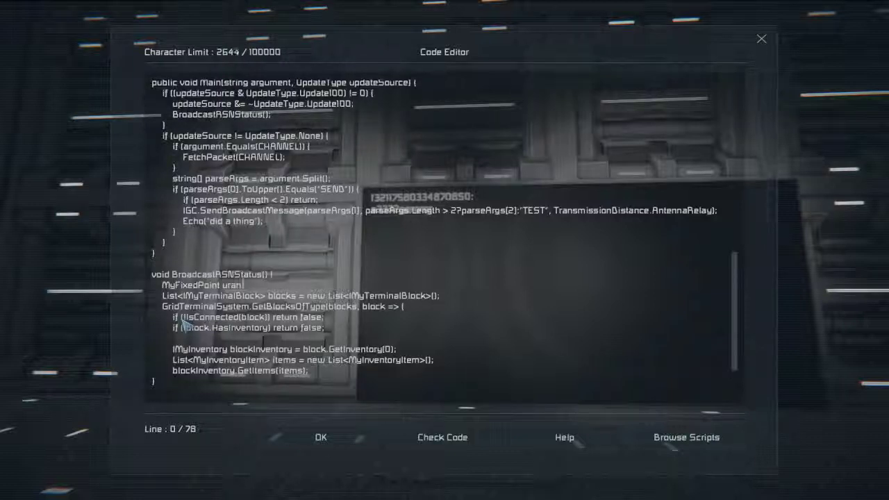
text(ium = 0f)
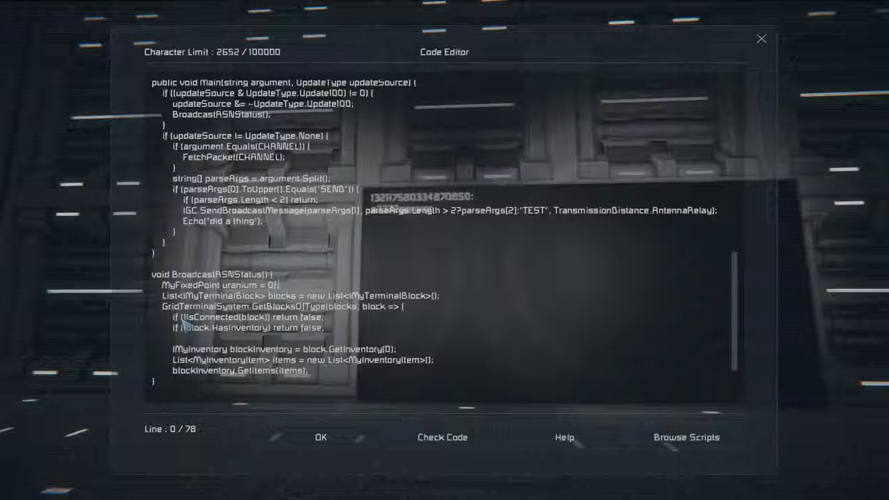
text(int ammo = 0;)
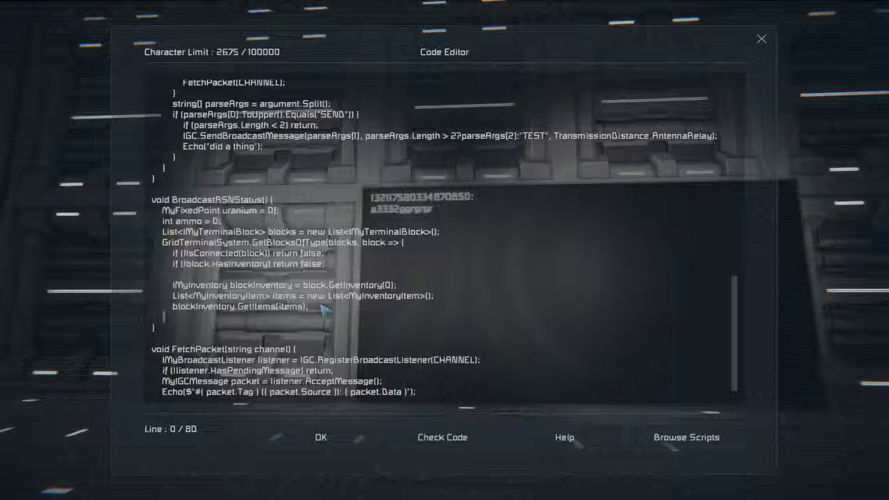
text(};)
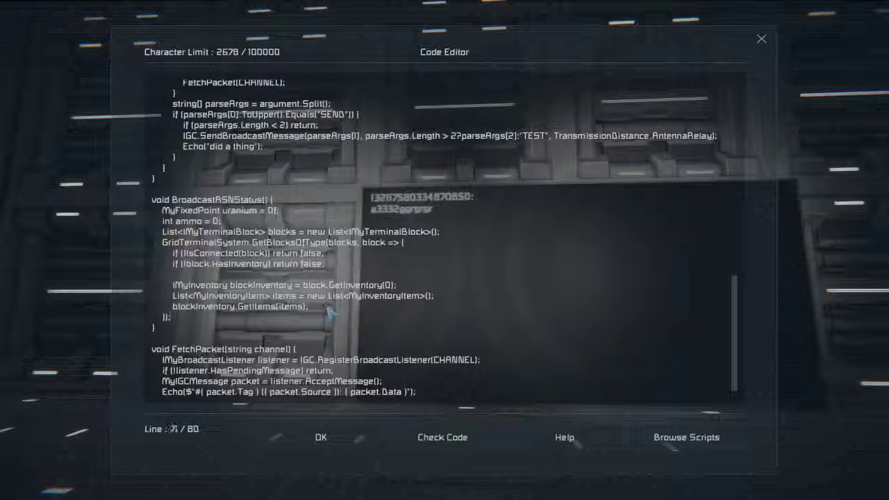
text(return true;)
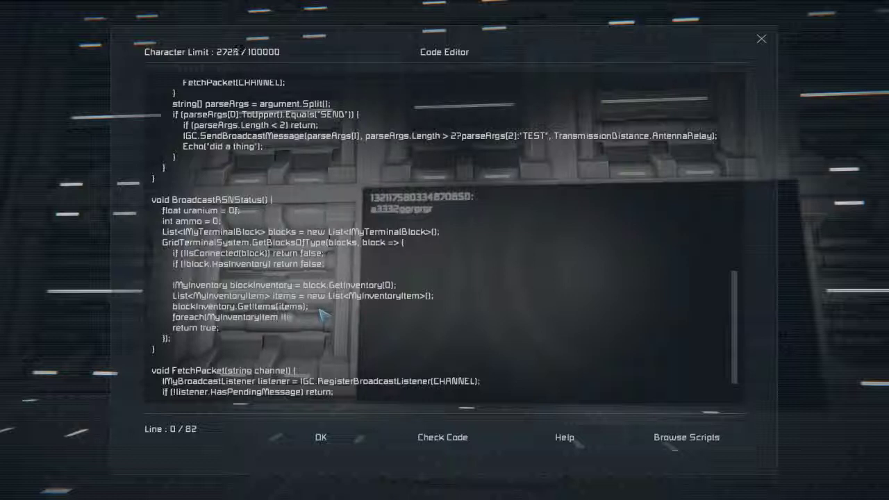
text(tem in items) {)
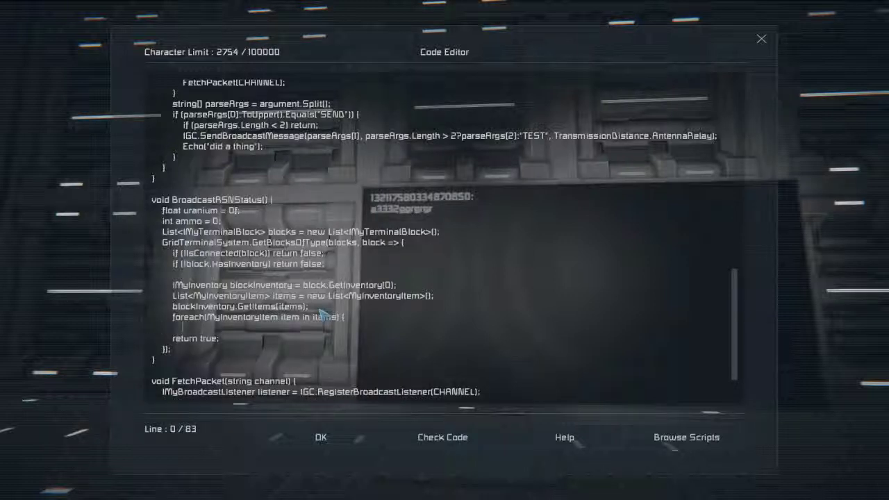
text(if {)
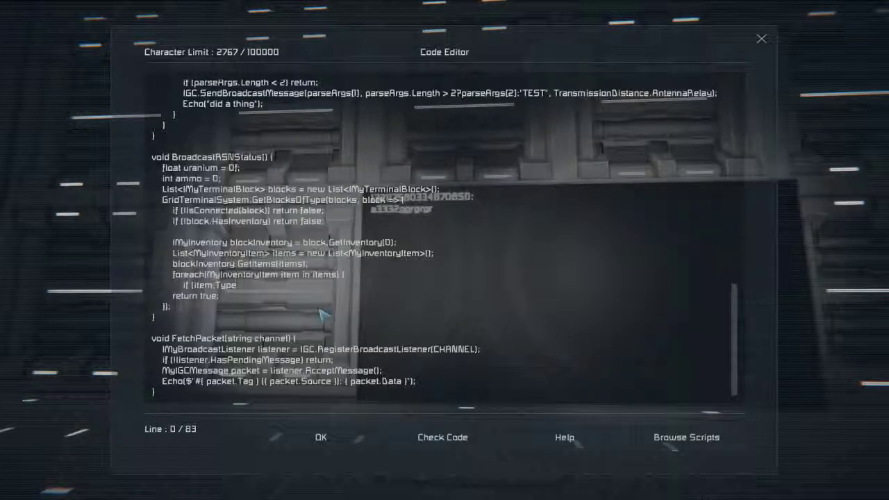
mouse_move(306, 331)
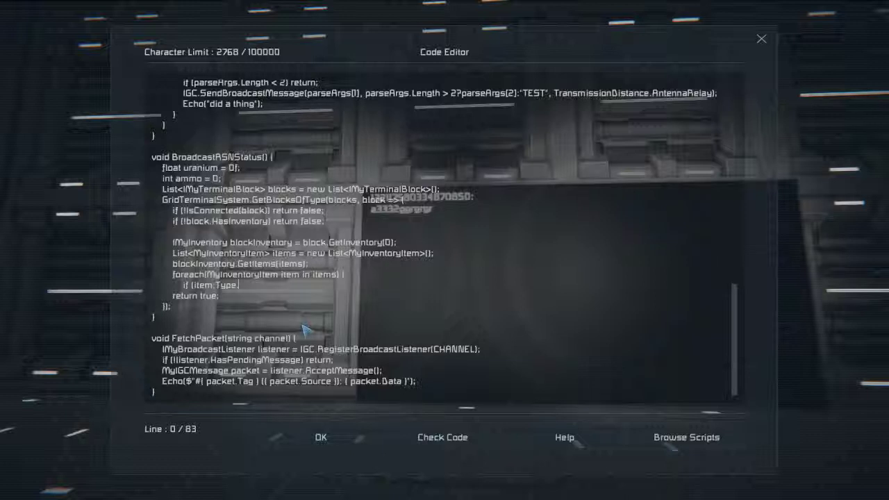
text(Contains)
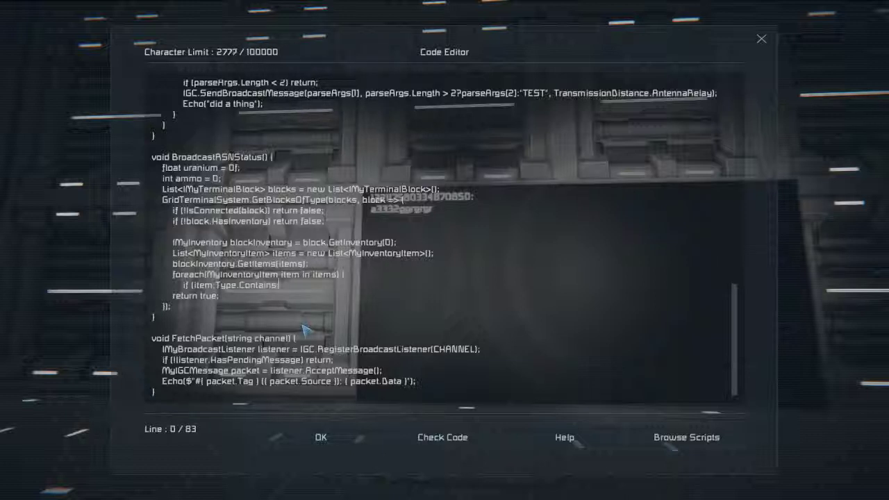
text(")
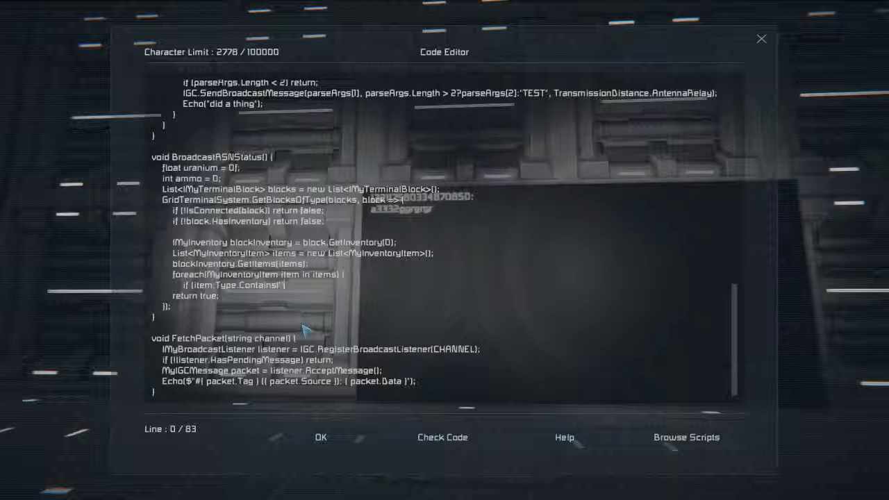
text(Ingot)
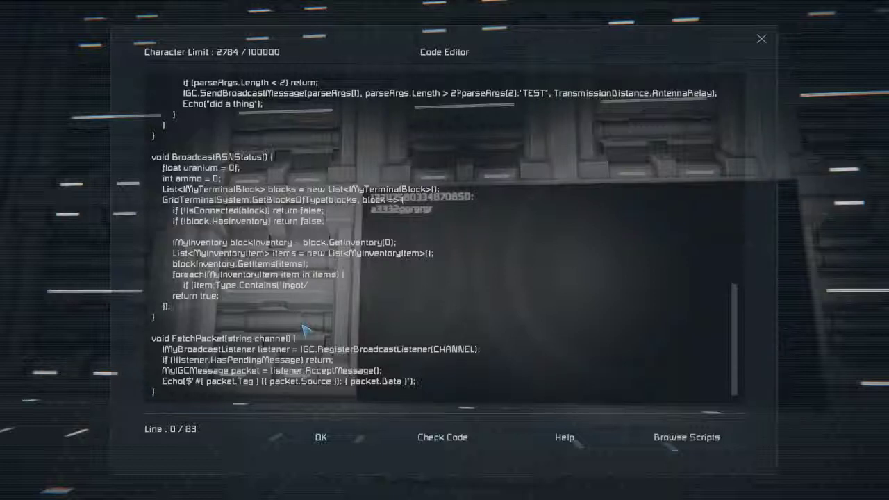
text(/Urani)
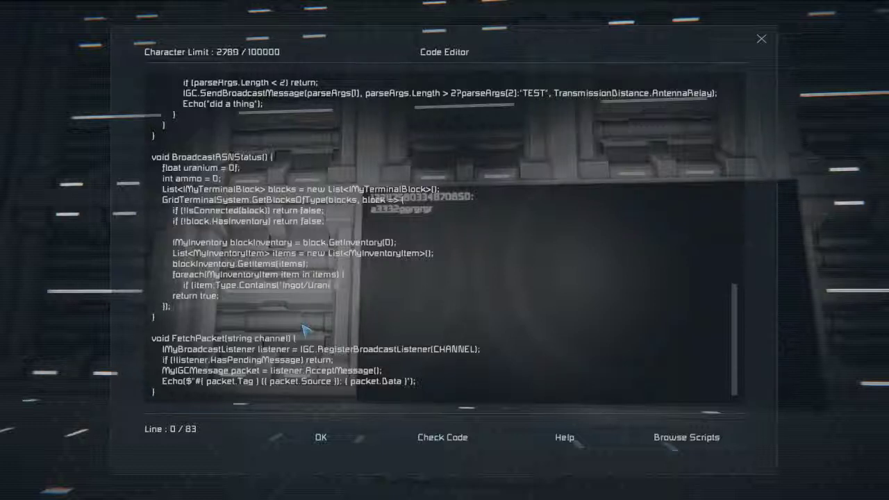
text(um')
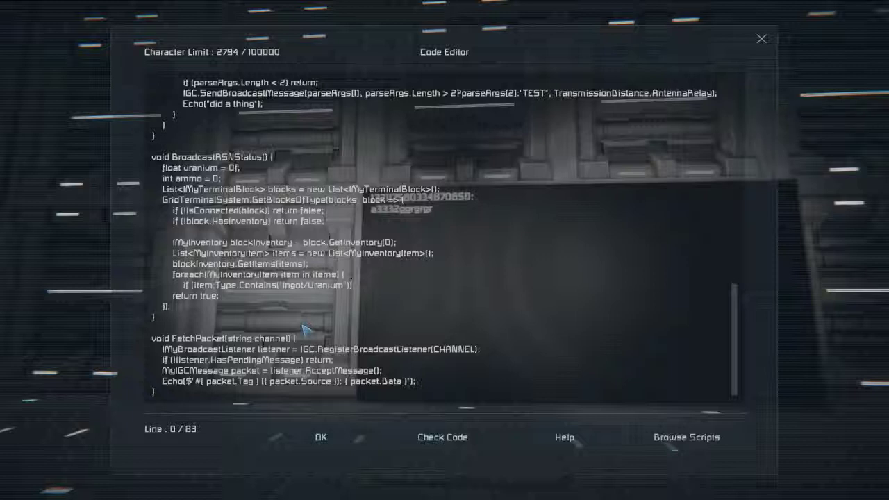
text(uranium += (float) item.Amount;)
text(})
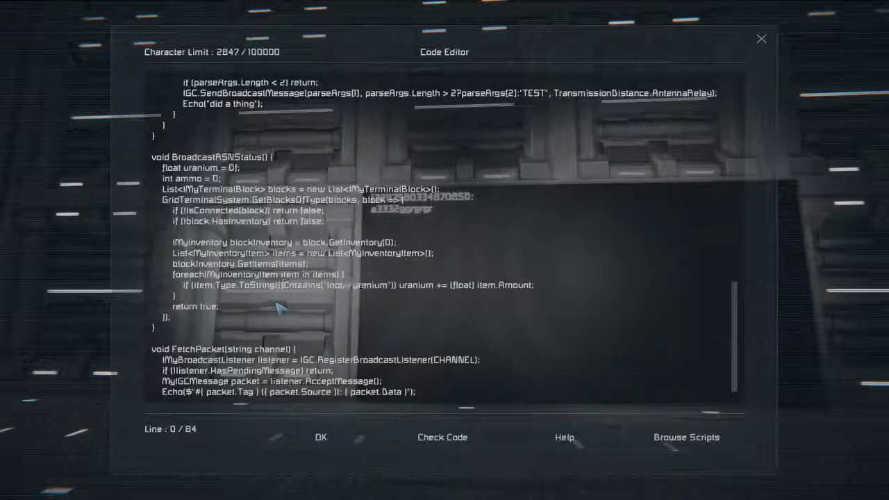
click(442, 436)
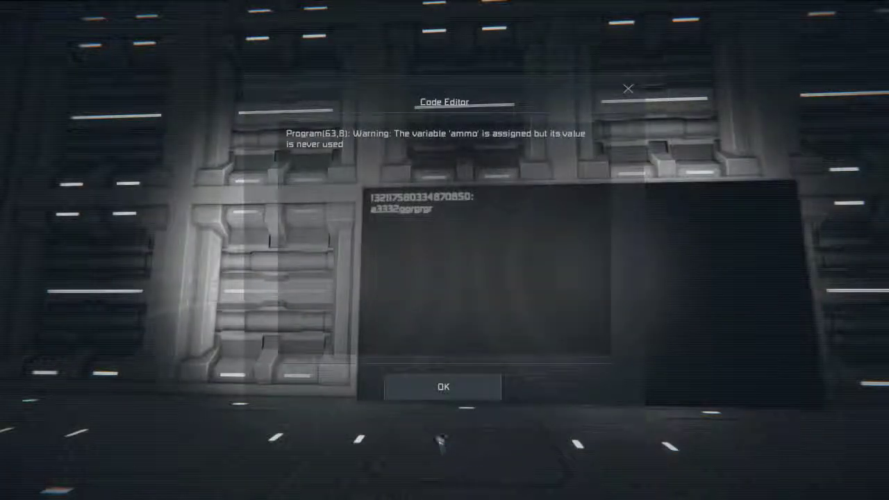
click(443, 386)
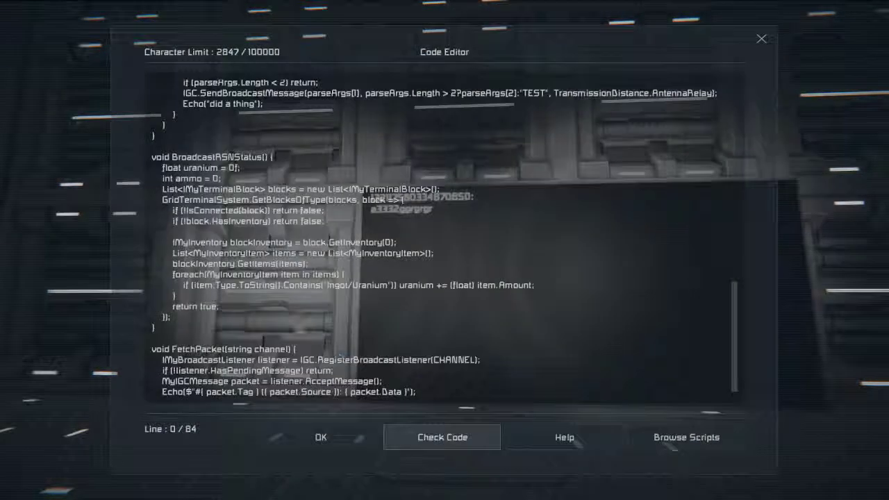
mouse_move(277, 316)
text({)
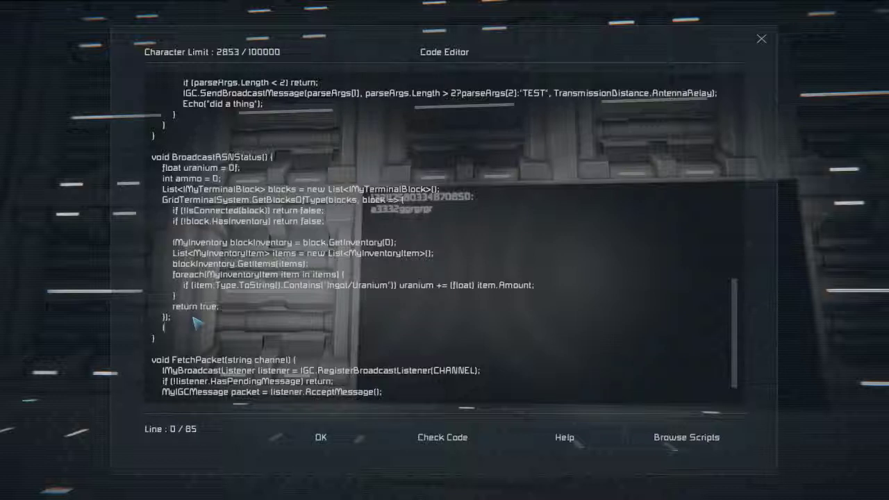
- Start the IGC.SendBroadcastMessage(CHANNEL, ...) statement in BroadcastRSNStatus
text(IGC.SendBroadcastMessage)
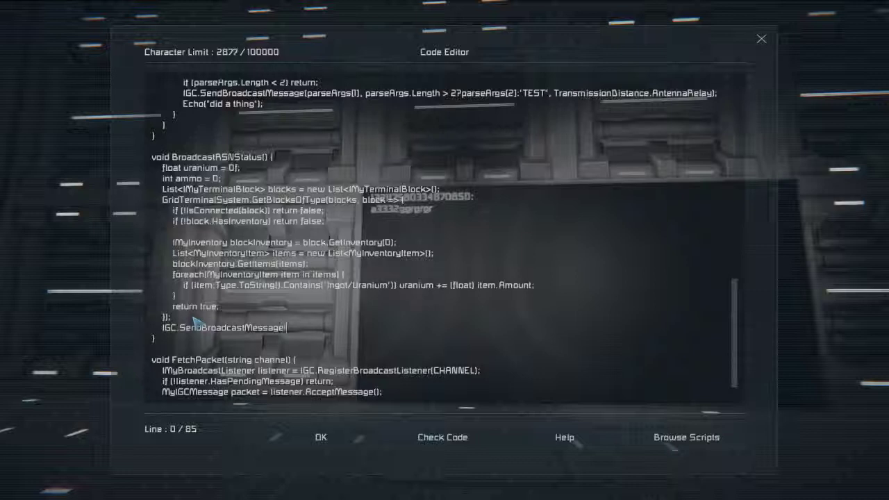
text(()
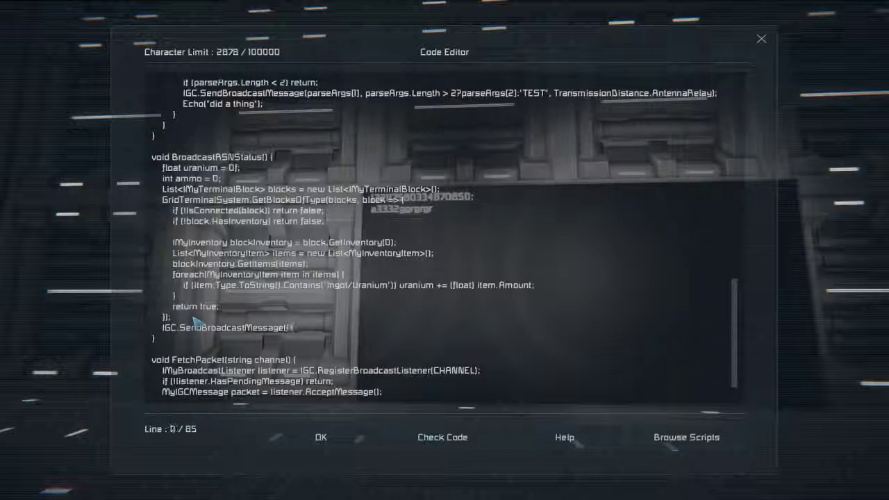
text(ASN_C)
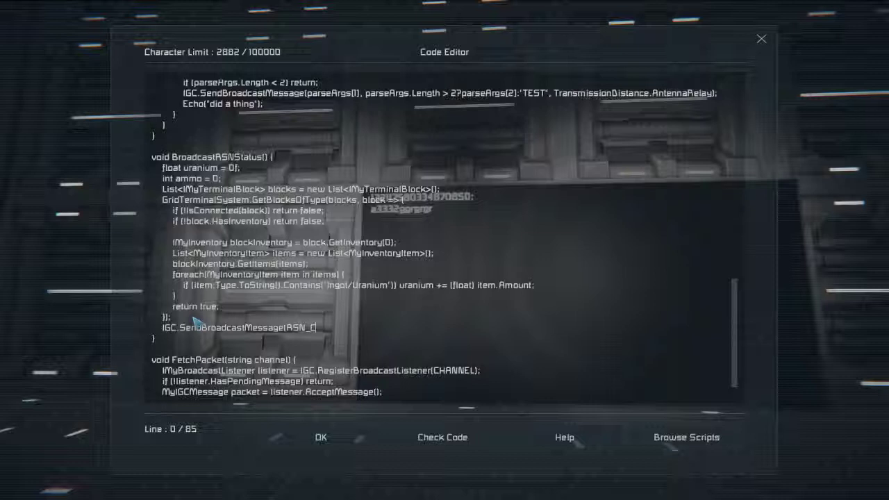
key(Backspace)
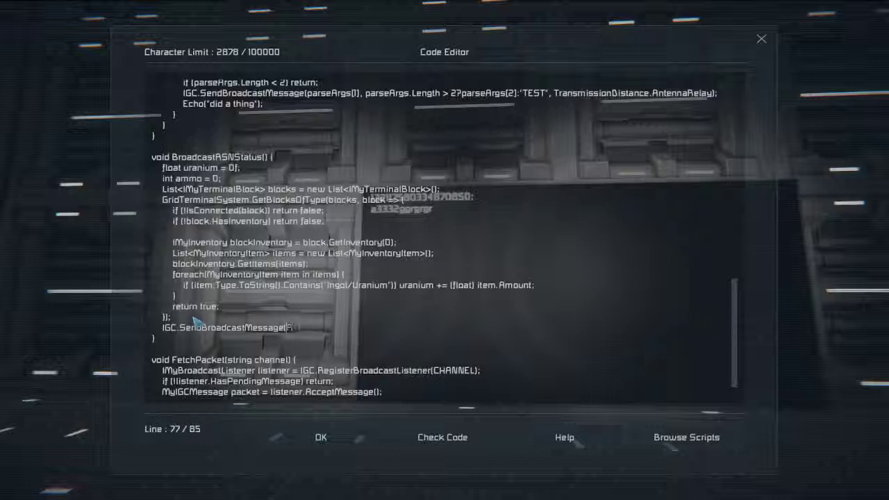
text(CHAN)
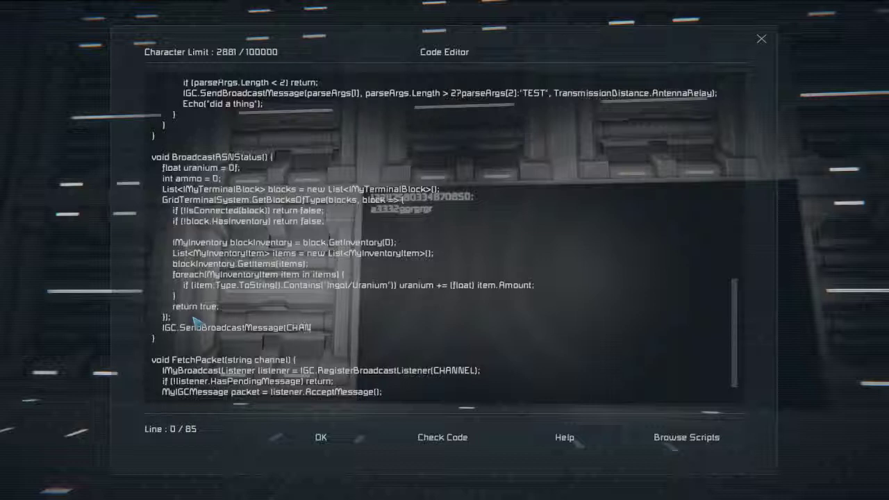
text(NEL)
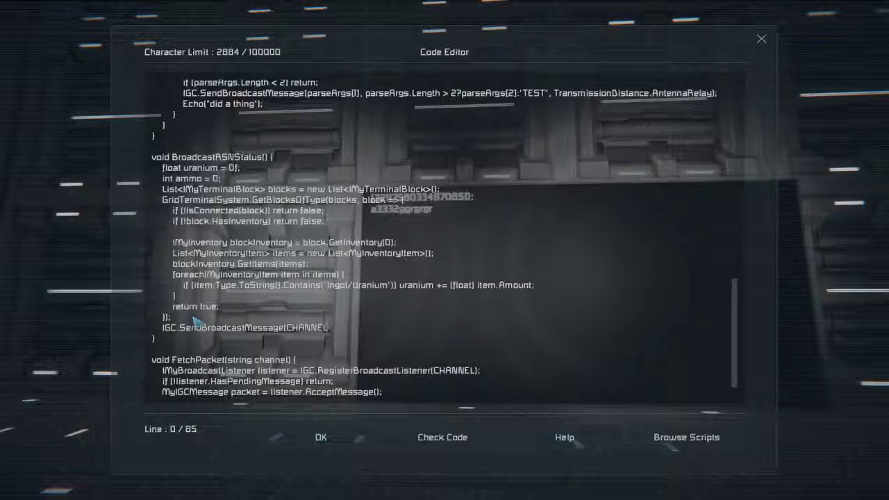
text(;)
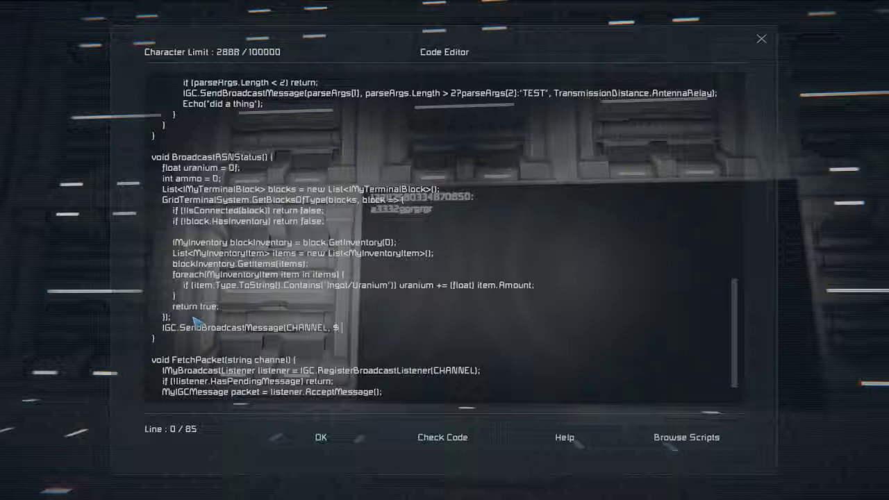
- Send "Uranium: {uranium.ToString("n2")} kg" with TransmissionDistance.AntennaRelay
text(Urani)
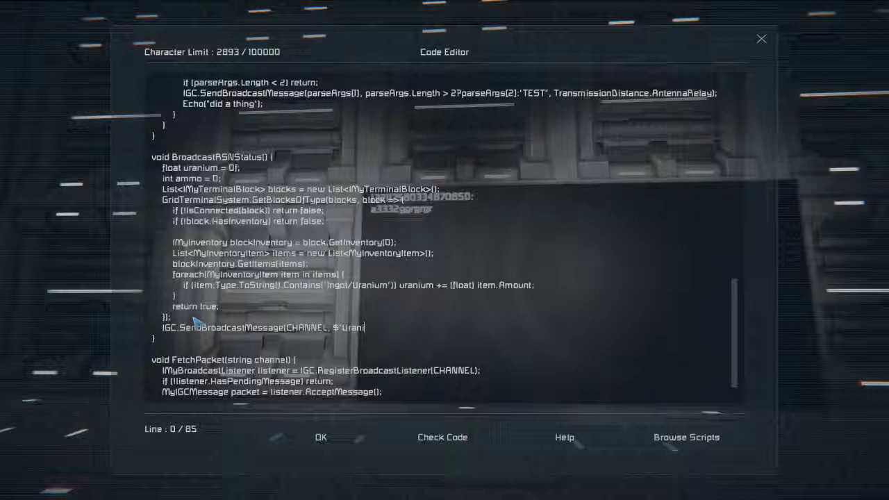
text(um: {)
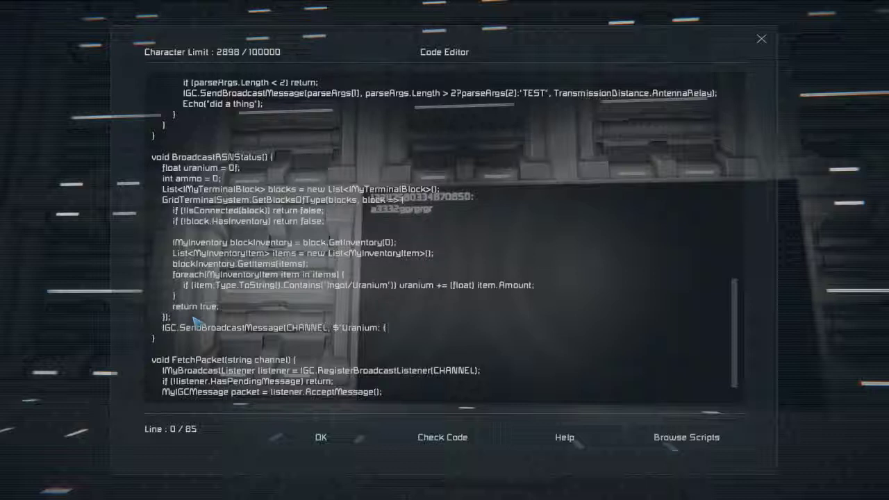
text(uranium)
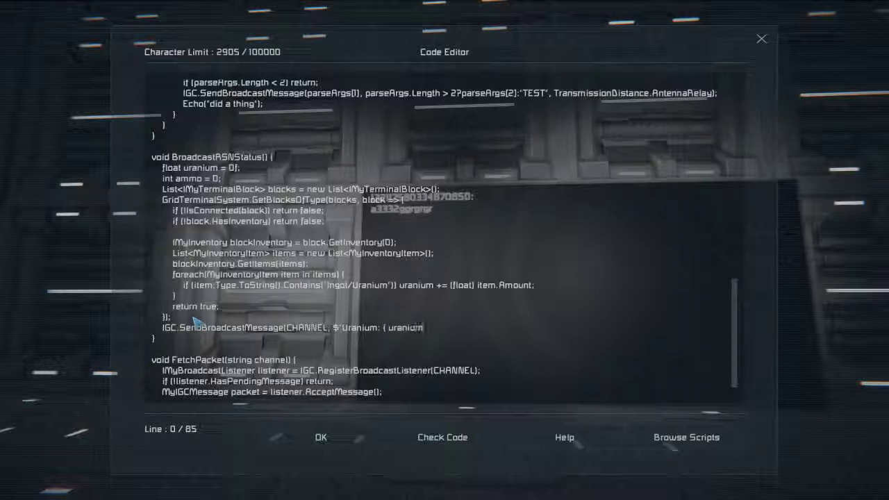
text(.ToString("n2") })
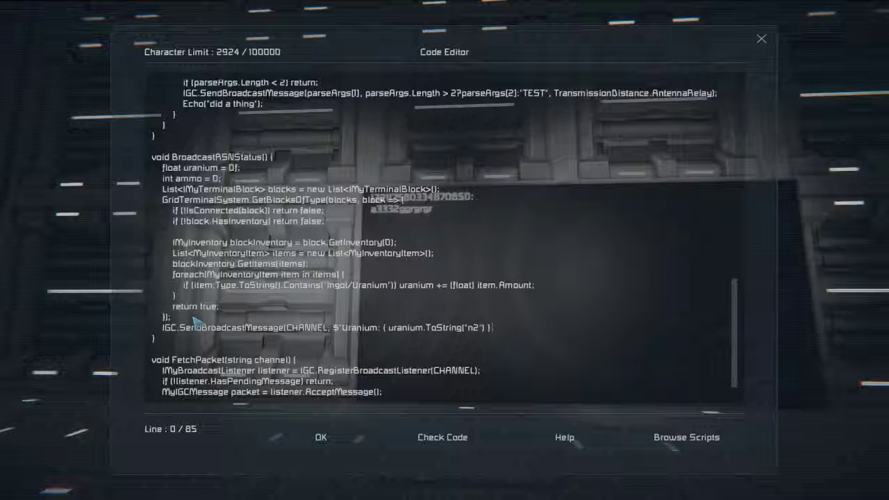
text(kg)
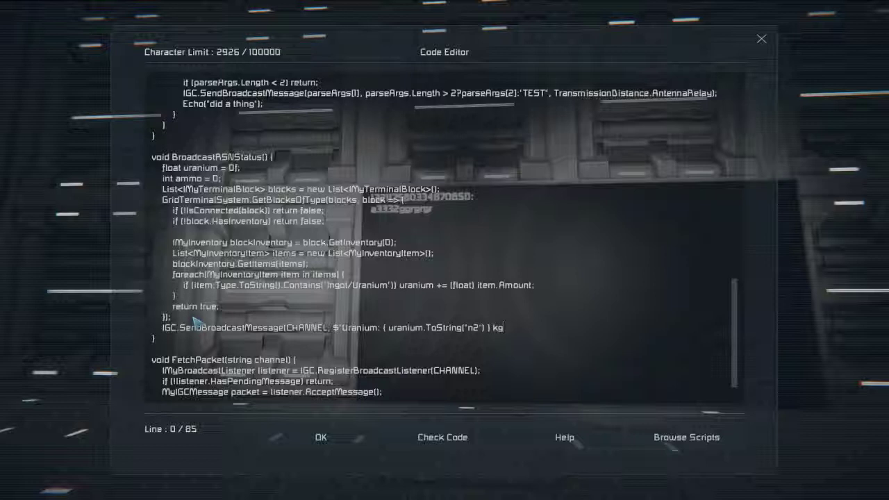
text(, TransmissionDistance.Antenna)
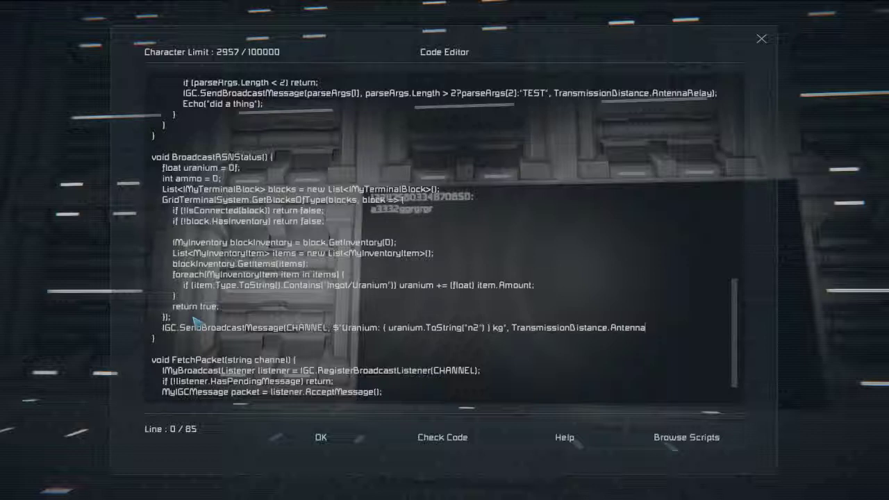
text(Relay)
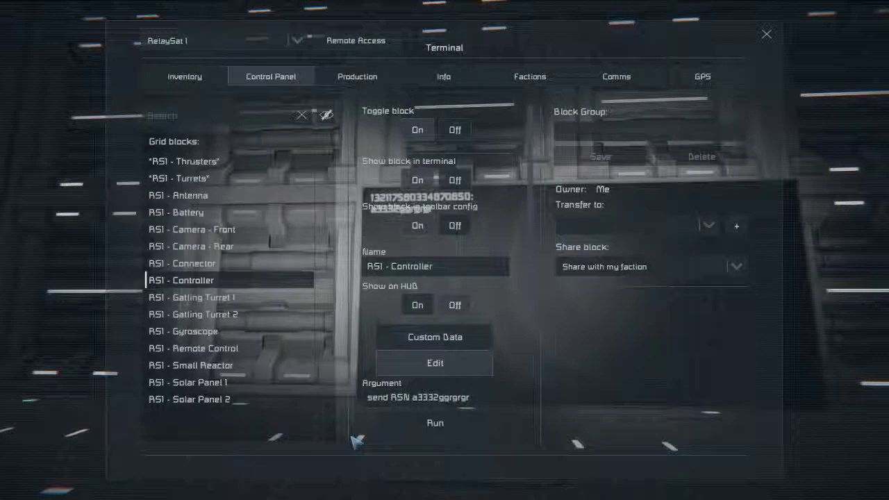
mouse_move(382, 233)
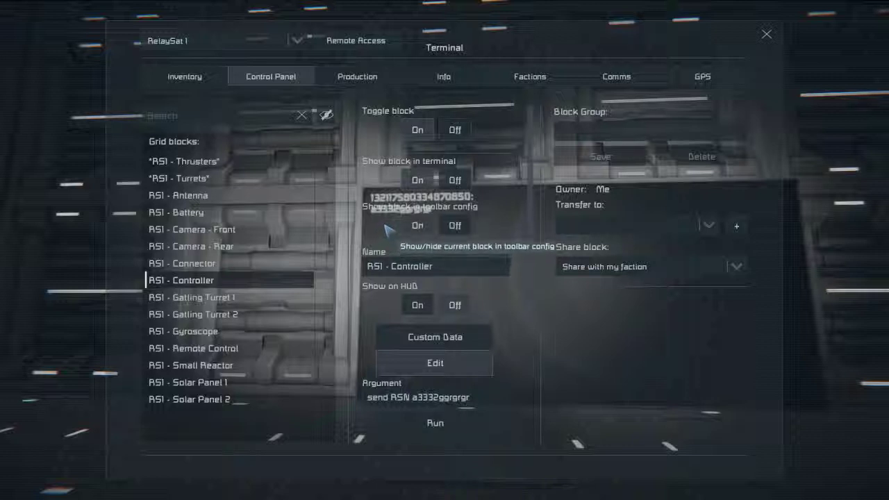
mouse_move(392, 238)
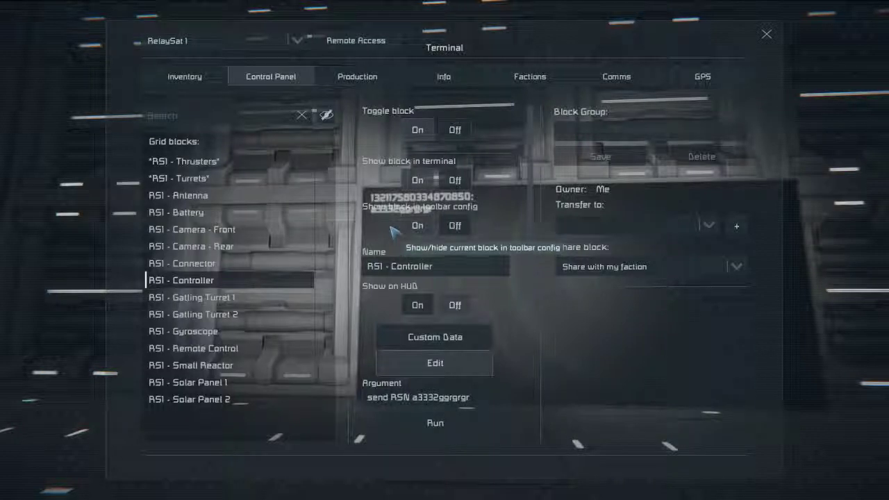
mouse_move(435, 363)
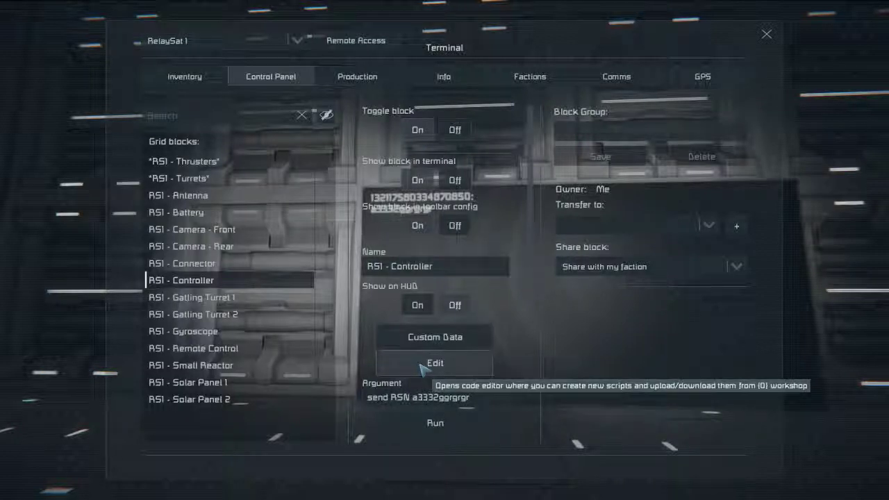
- Reopen the controller script and scroll to rename the CHANNEL string from RelaySatNet to RSN
click(435, 363)
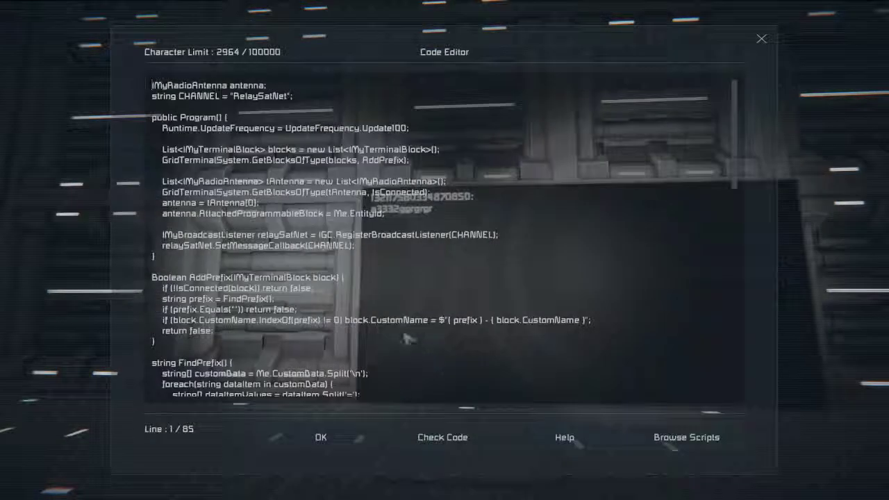
scroll(down, 3)
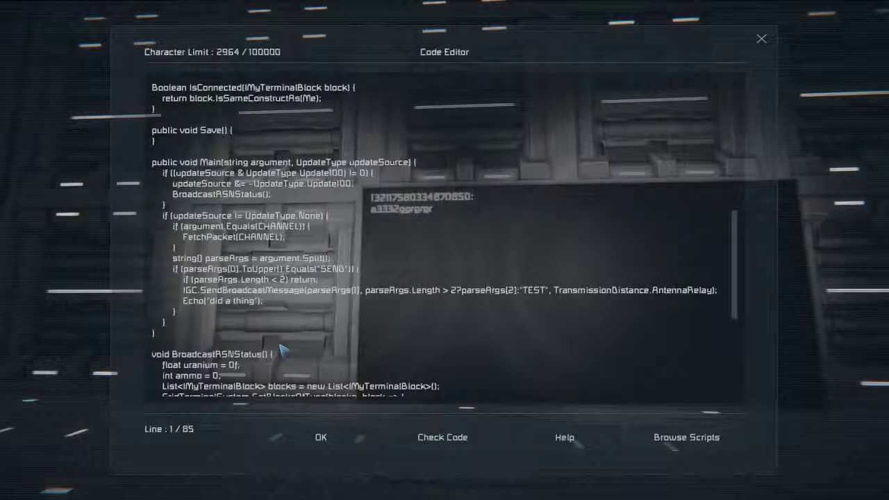
mouse_move(280, 341)
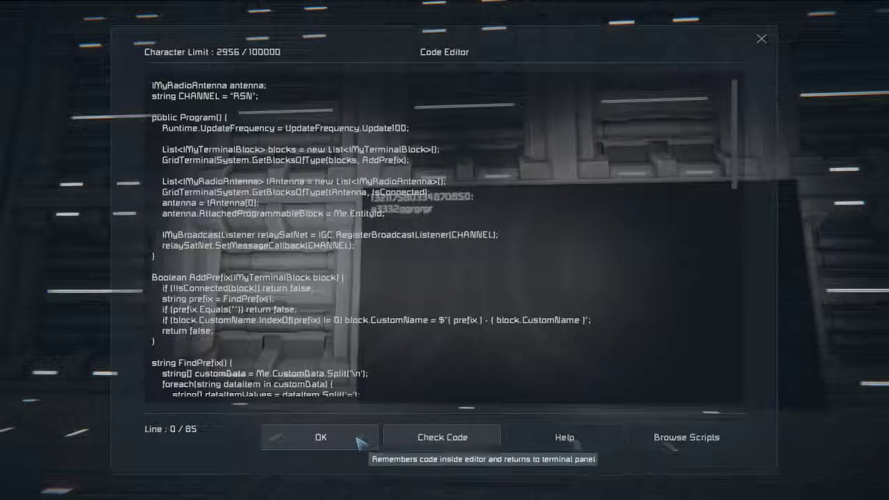
- Save the script with the RSN channel and switch the terminal to the Fighter grid
click(319, 438)
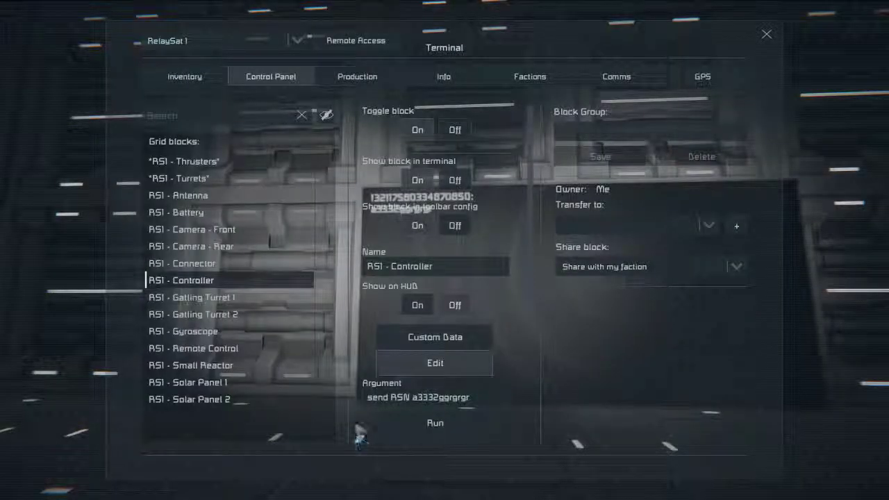
mouse_move(410, 247)
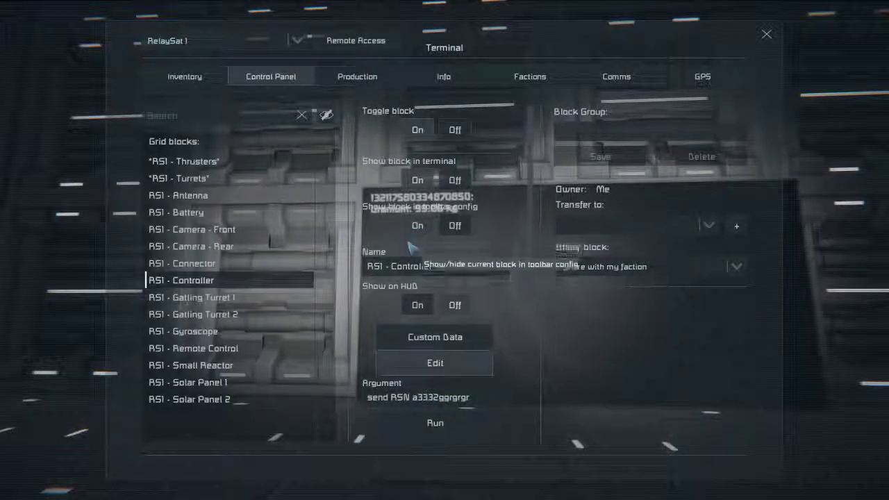
click(767, 33)
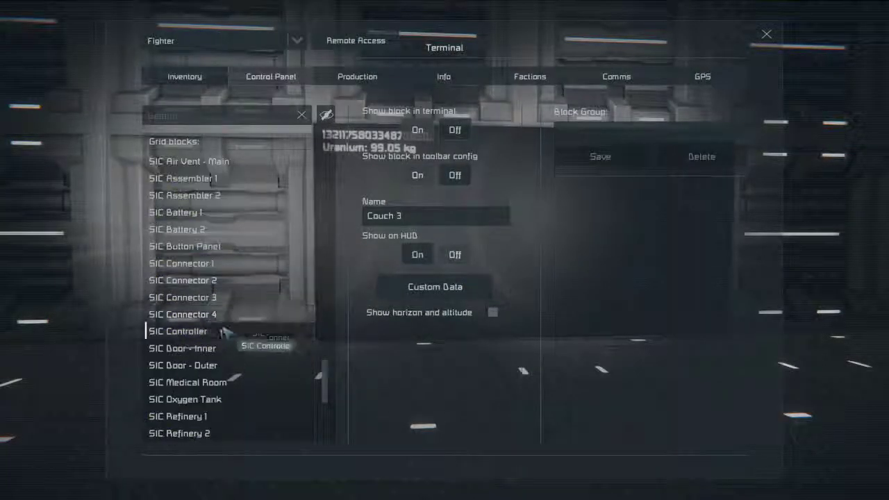
- View the SIC Controller's Large Display text to copy the AmmoMagazine/NATO_25x184mm item name
click(177, 331)
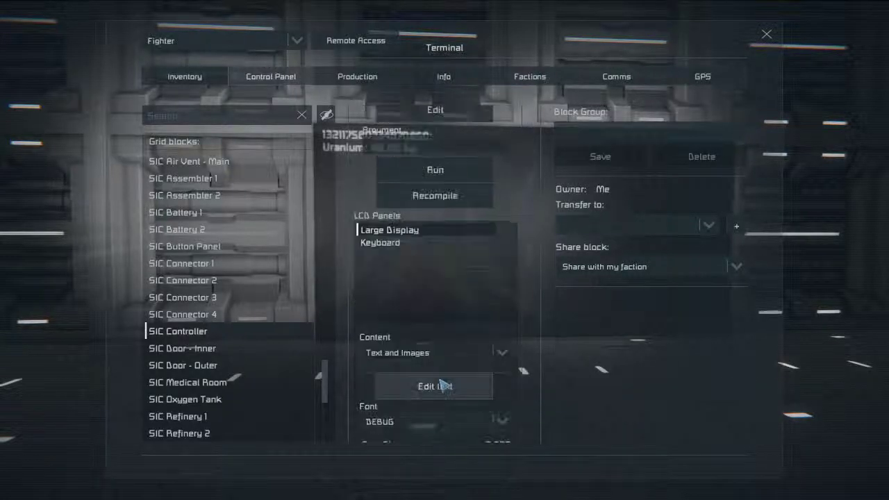
click(434, 386)
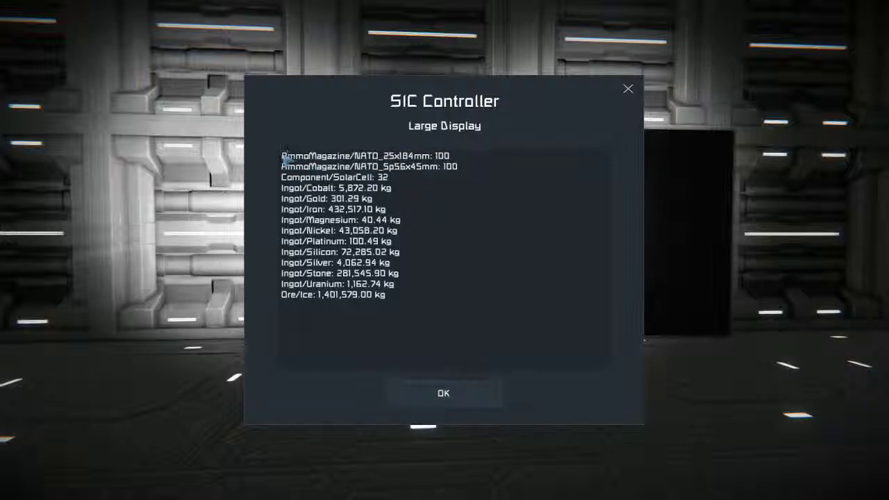
mouse_move(416, 164)
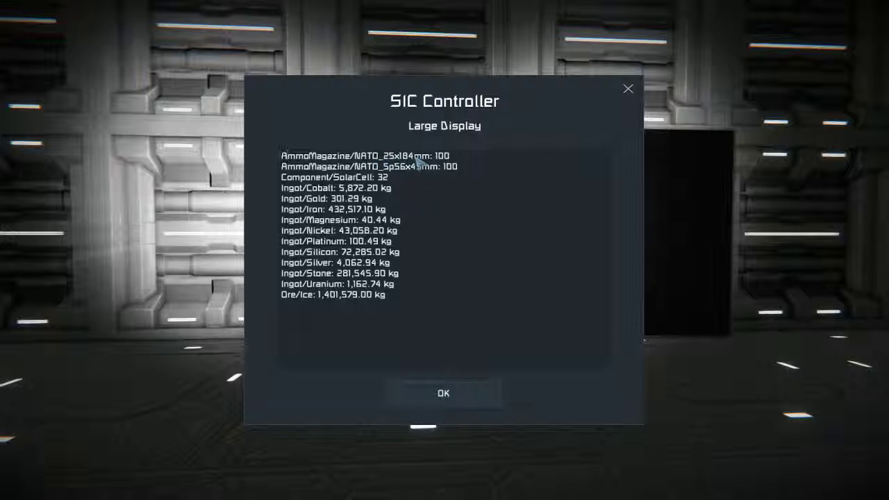
mouse_move(433, 159)
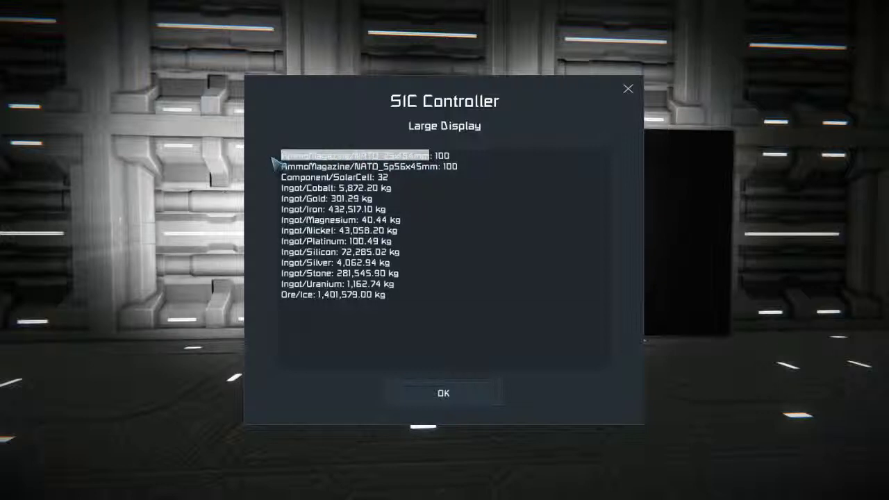
click(445, 393)
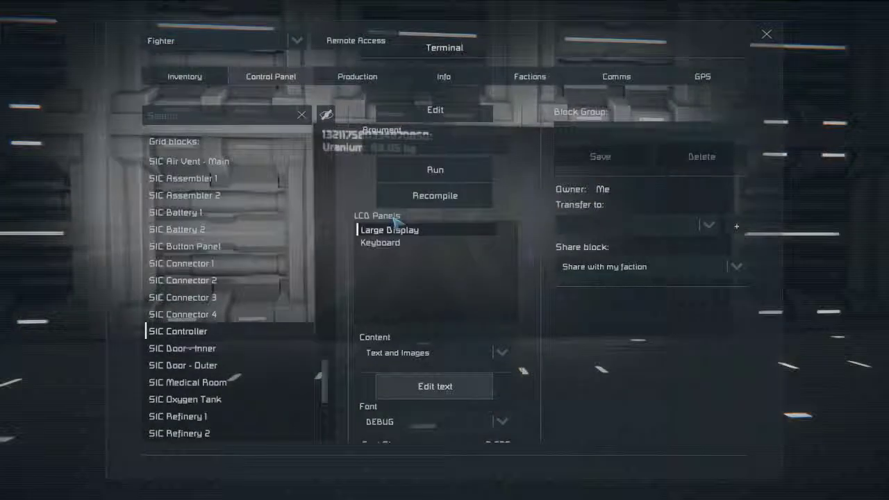
- Return to RelaySat 1's RS1 - Controller and reopen its script at BroadcastRSNStatus
click(297, 40)
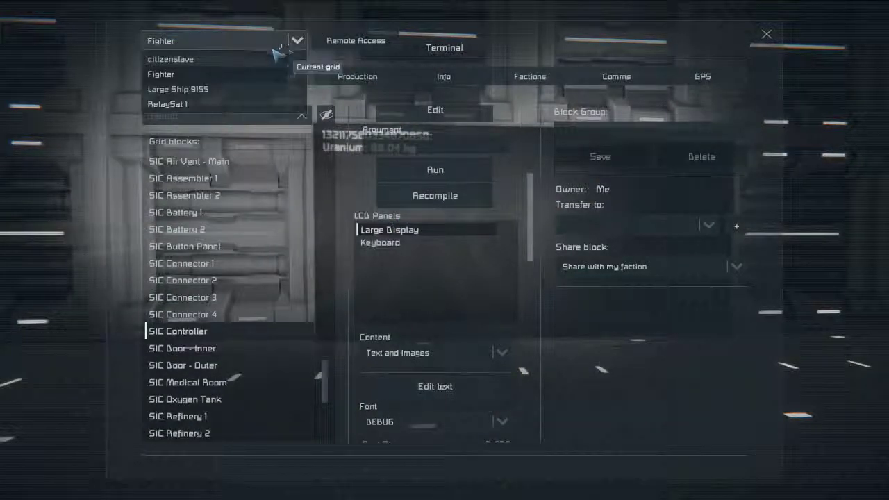
click(166, 103)
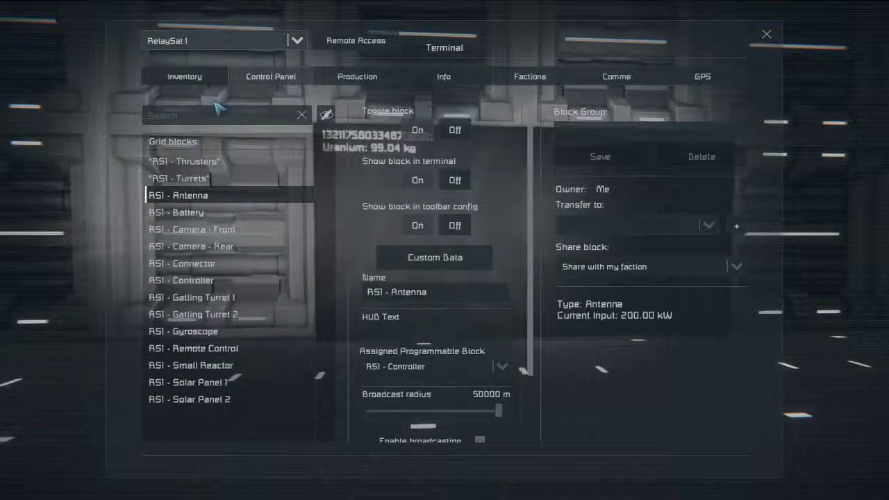
mouse_move(364, 261)
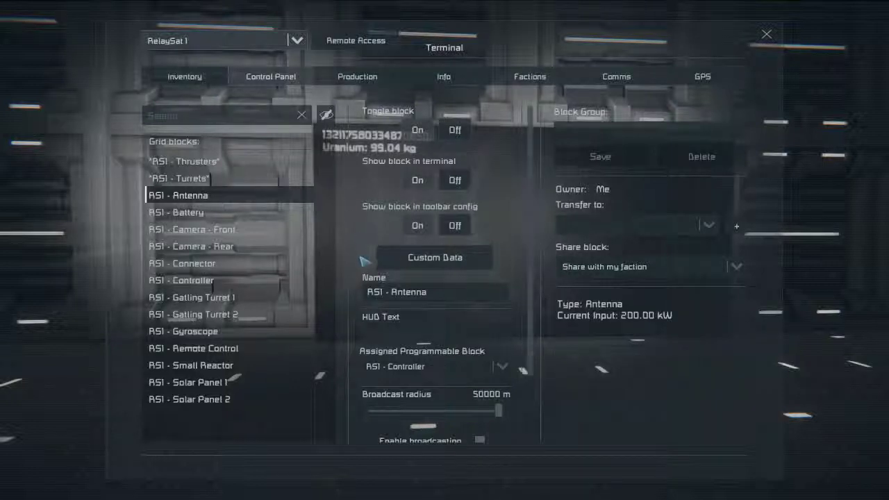
click(182, 281)
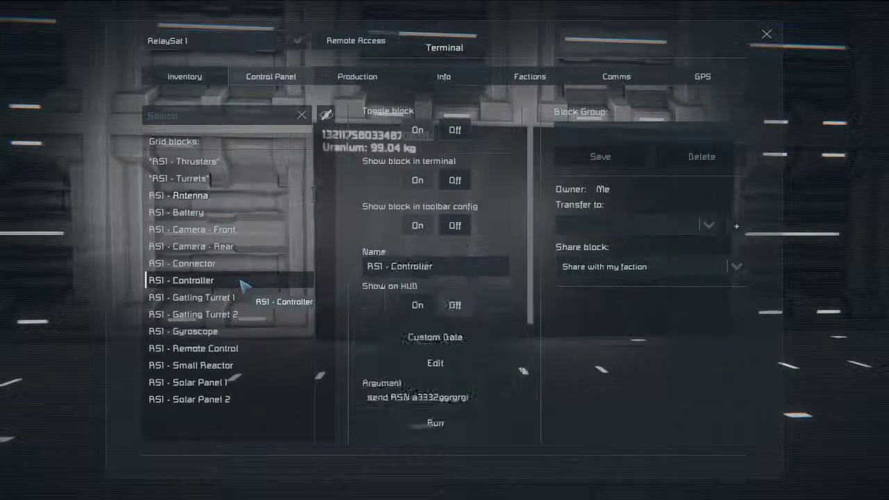
click(434, 363)
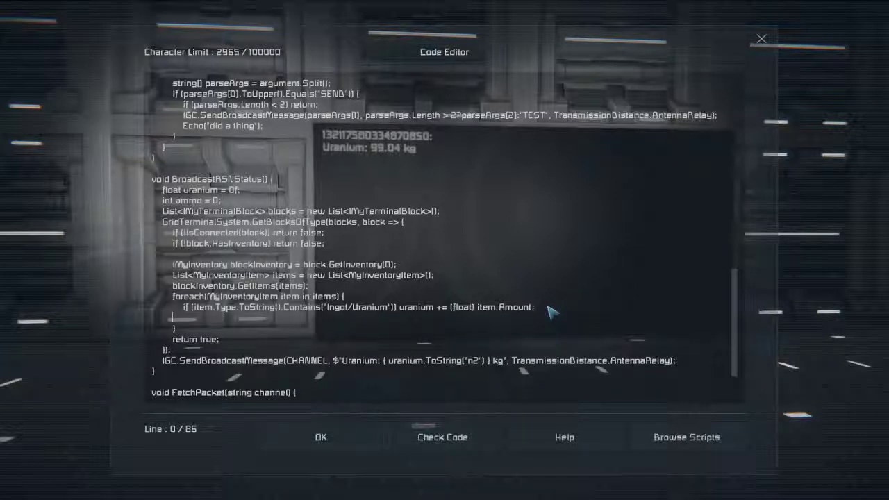
- Add an else-if branch summing AmmoMagazine/NATO_25x184mm item amounts as (int) into ammo
text(if (item.Type.ToString().C)
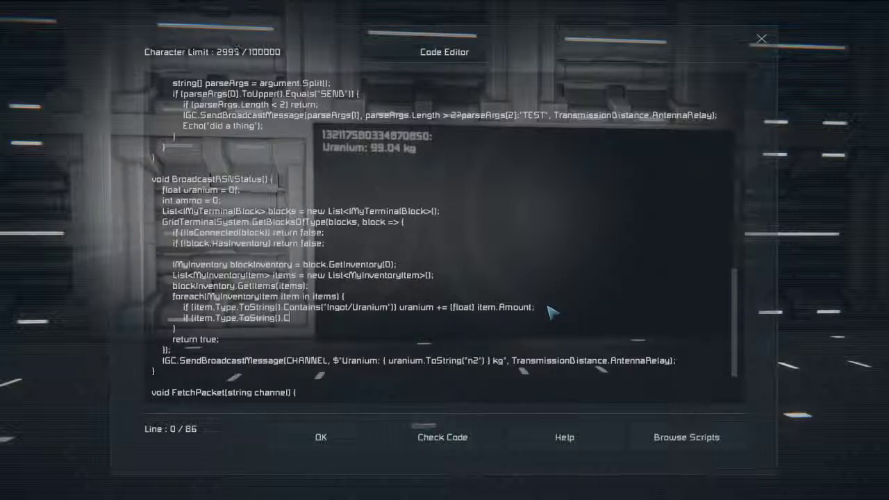
text(ontains(")
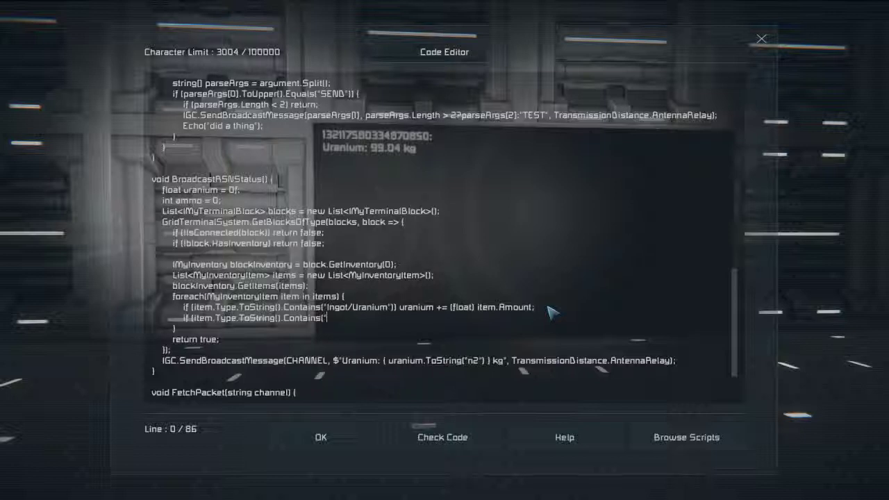
text(AmmoMagazine/NATO_25x184mm)
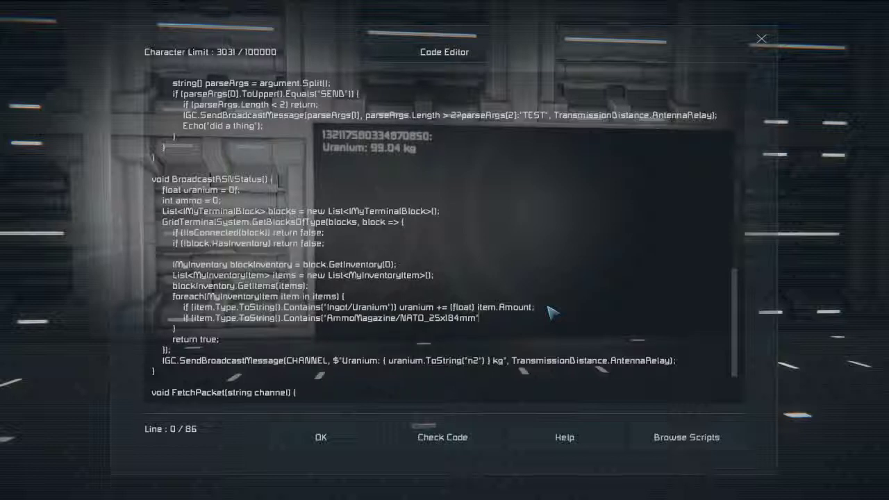
text(ammo +=)
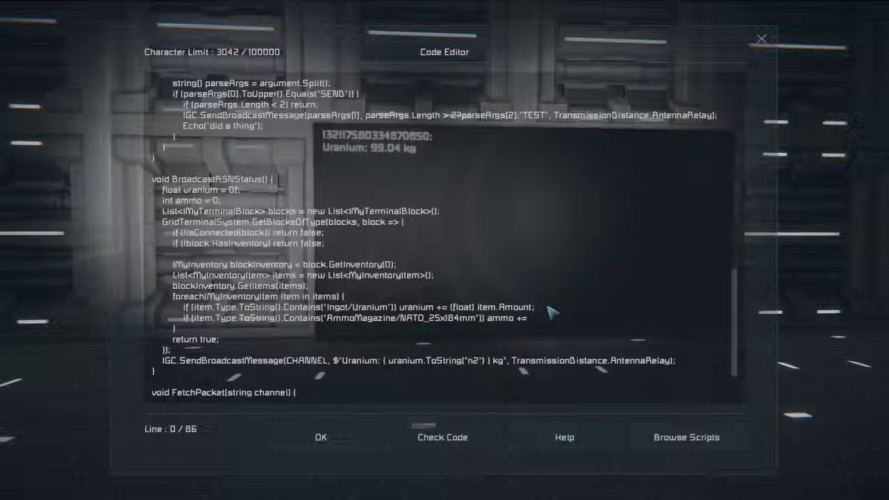
click(529, 316)
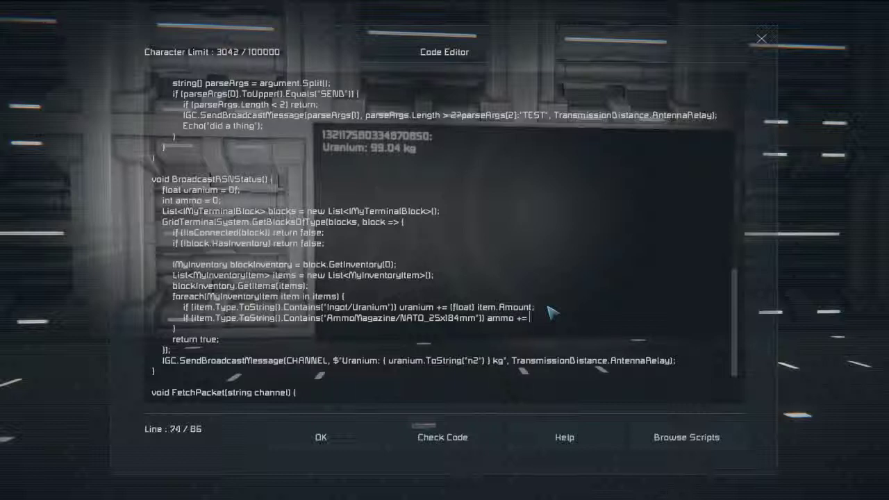
text((int)
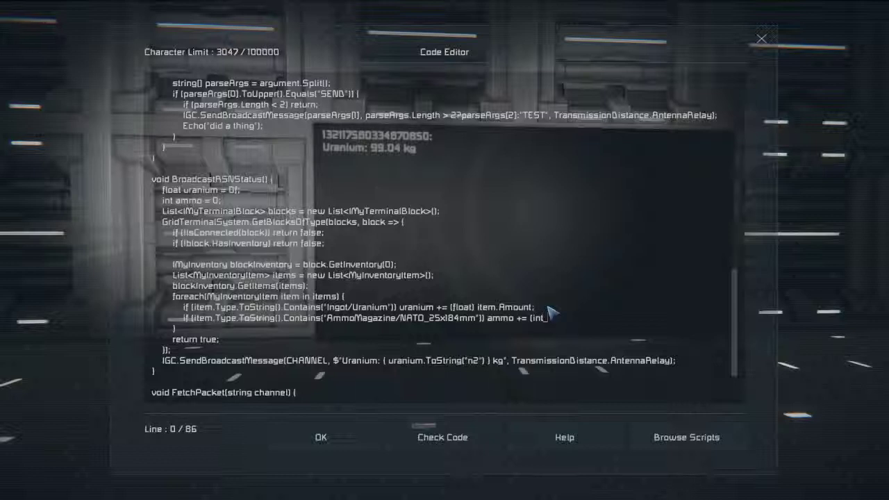
text(item.Amount;)
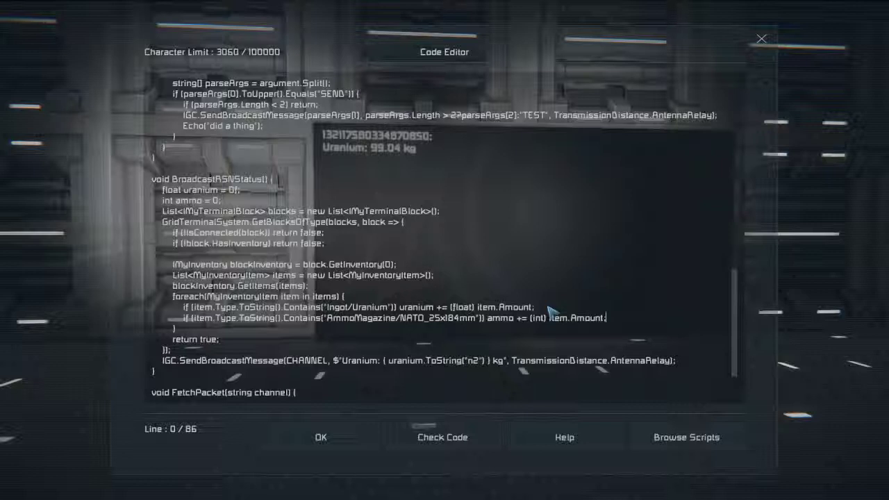
mouse_move(507, 368)
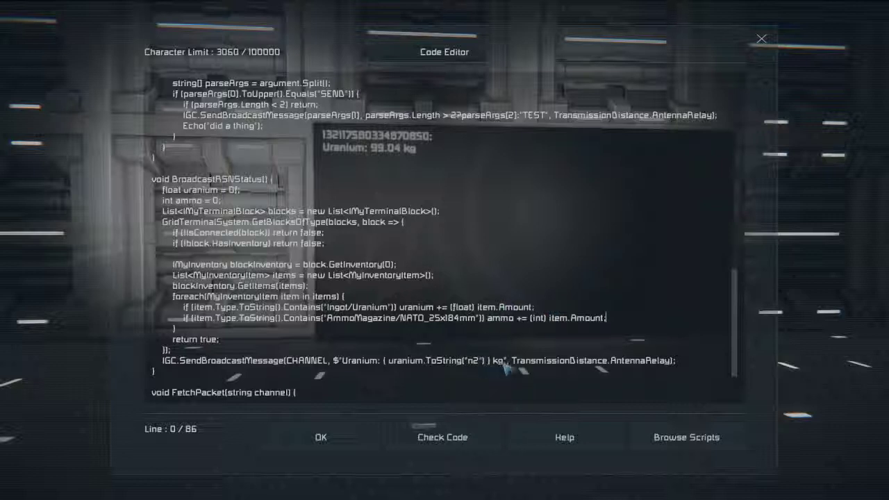
click(500, 361)
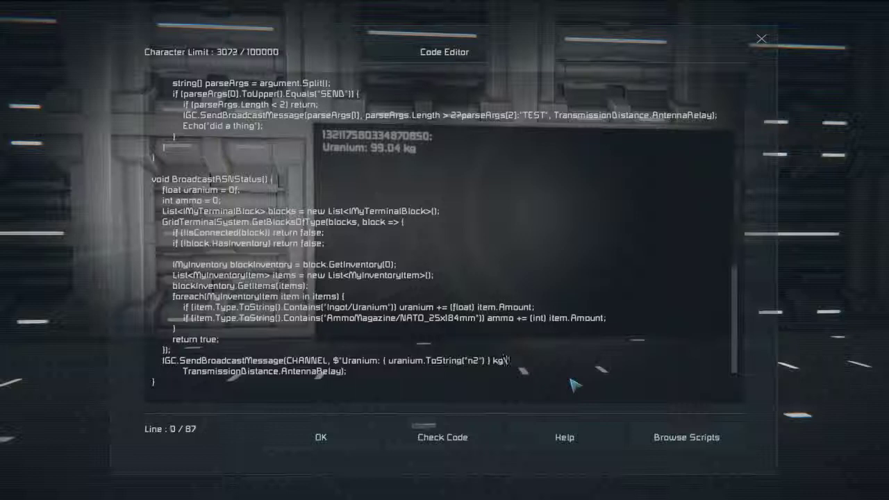
- Append "\nAmmo: {ammo.ToString("n")}" to the broadcast message after the uranium kg reading
text(\n)
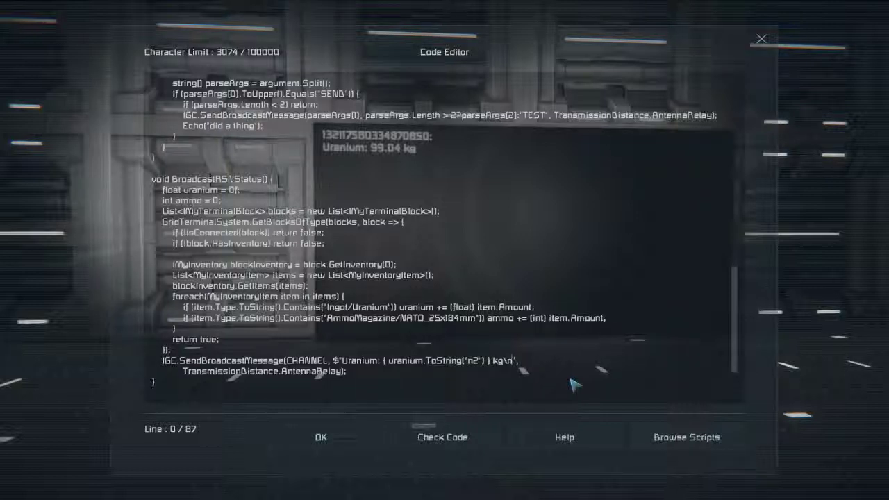
text(Ammo: {)
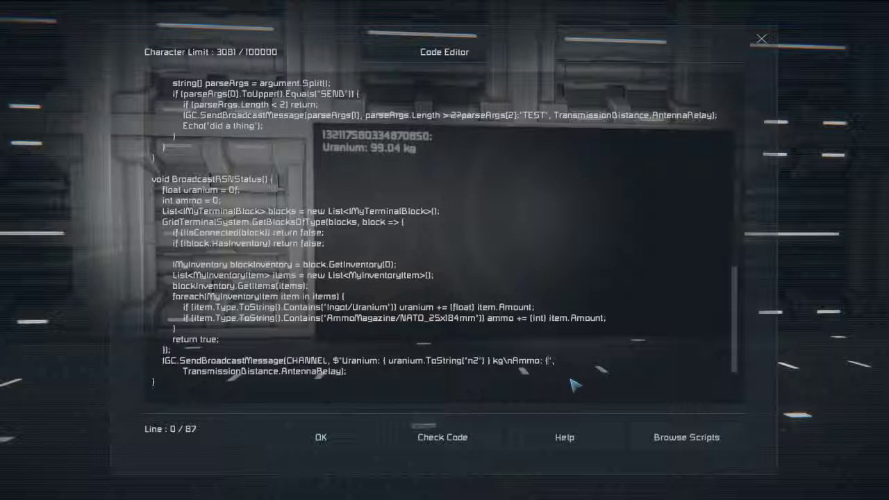
text(ammo.ToString("n") })
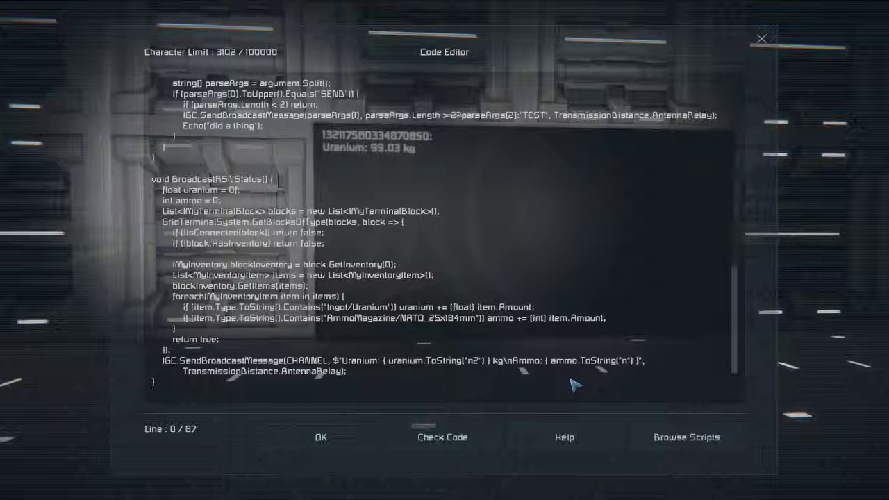
mouse_move(455, 337)
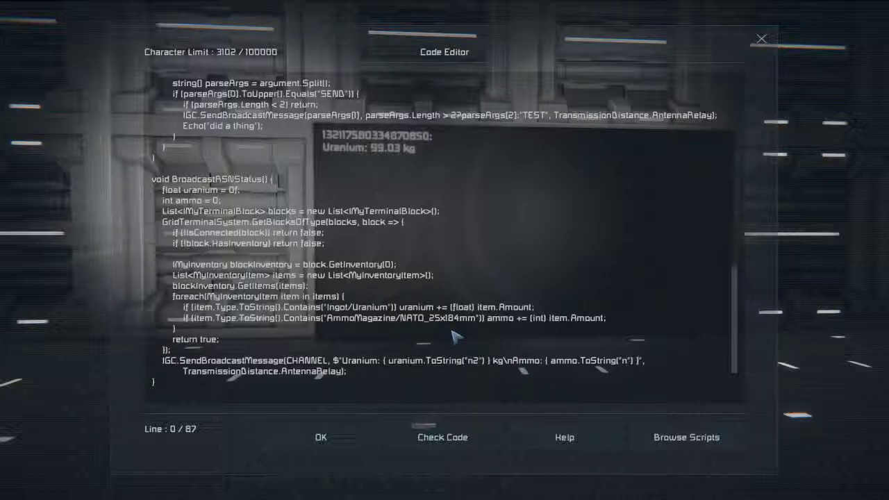
mouse_move(386, 425)
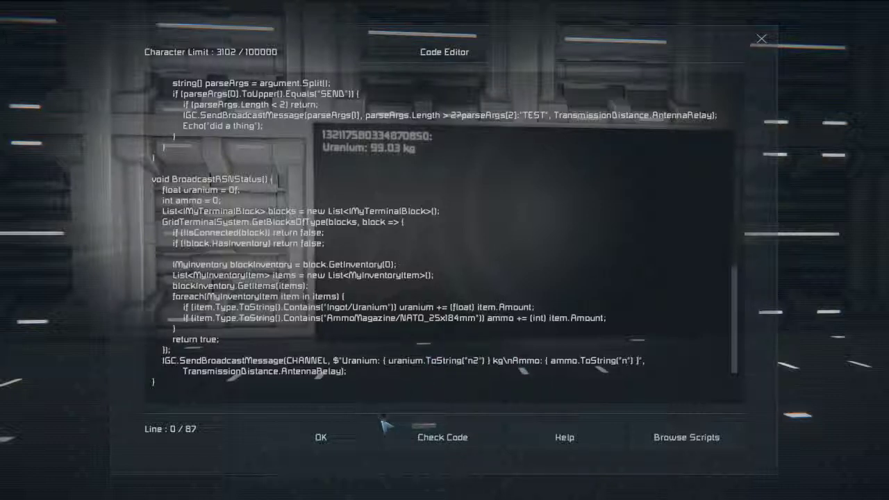
mouse_move(321, 436)
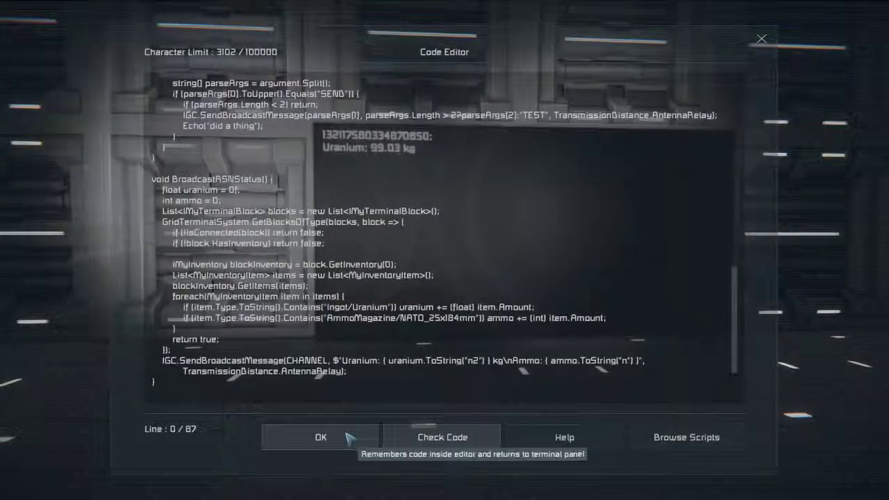
- Save the RelaySat script, recheck the code, and exit to see the LCD showing Uranium 99.03 kg, Ammo: 0
click(321, 437)
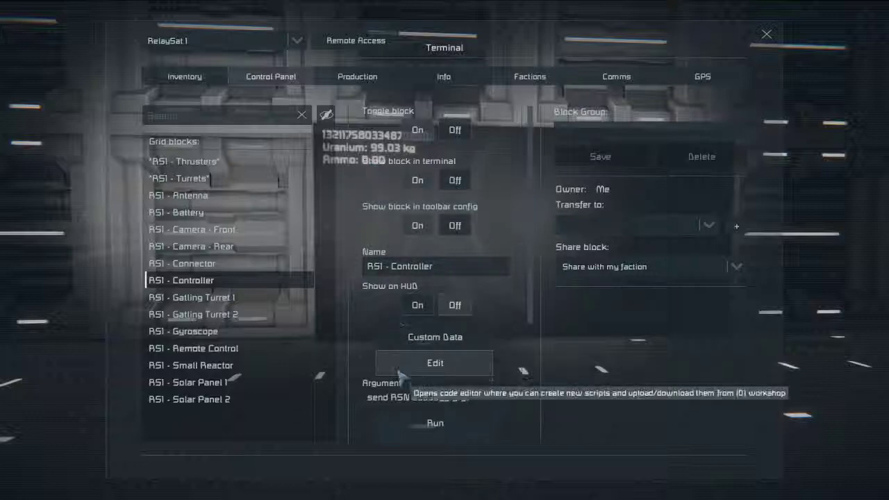
click(433, 363)
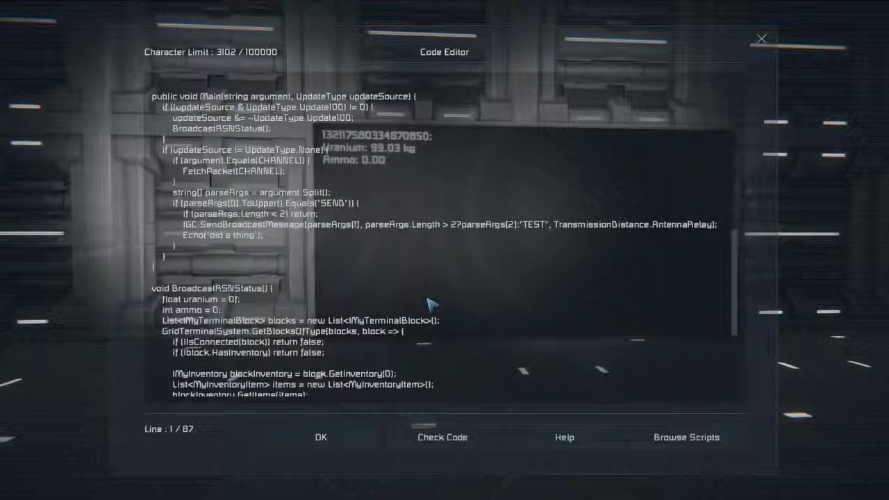
scroll(down, 3)
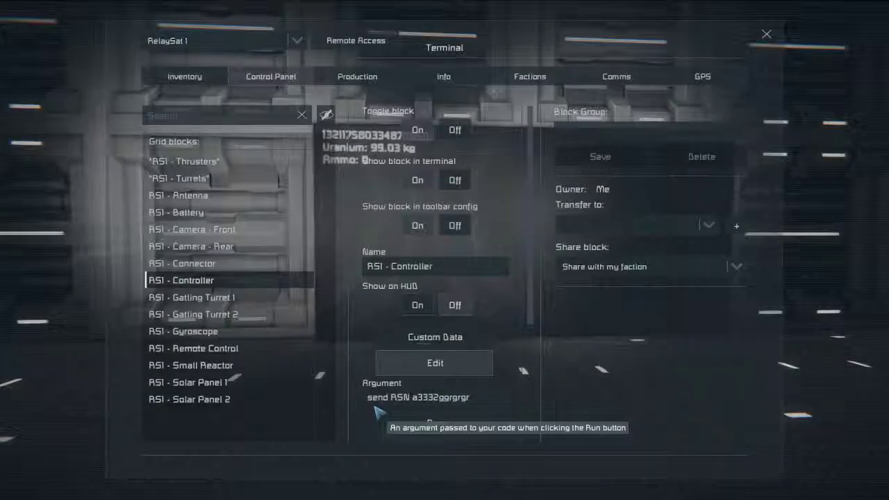
click(767, 33)
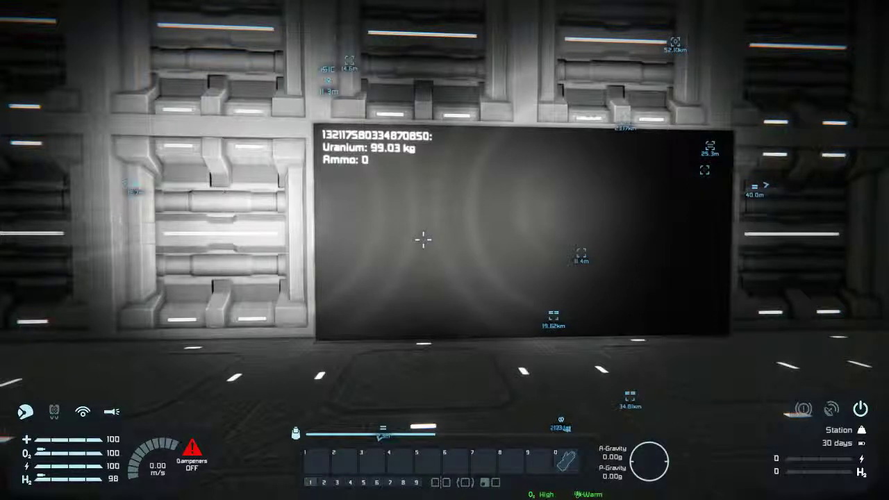
- Show the Fighter's connected inventories and filter the container list by "sic sm co"
key(Escape)
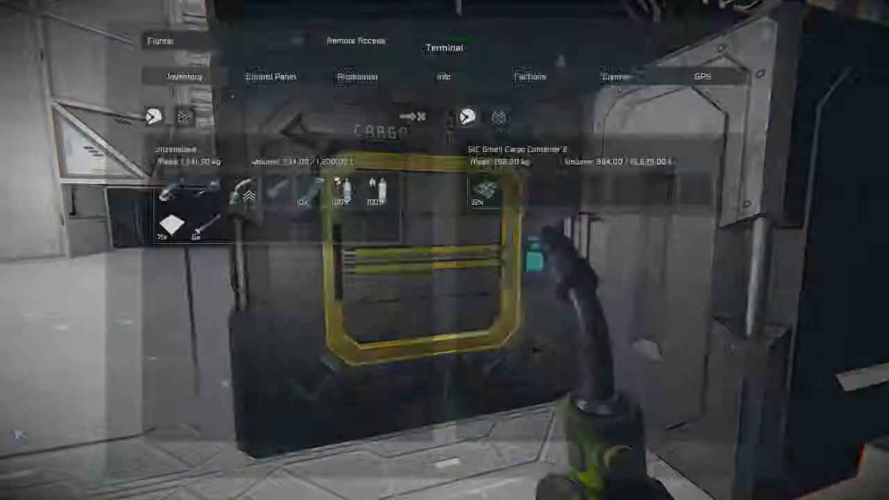
click(498, 117)
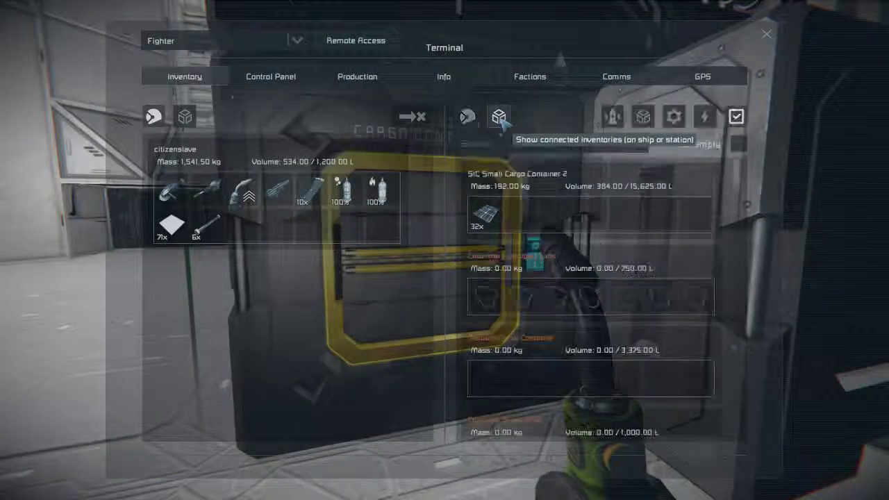
click(497, 116)
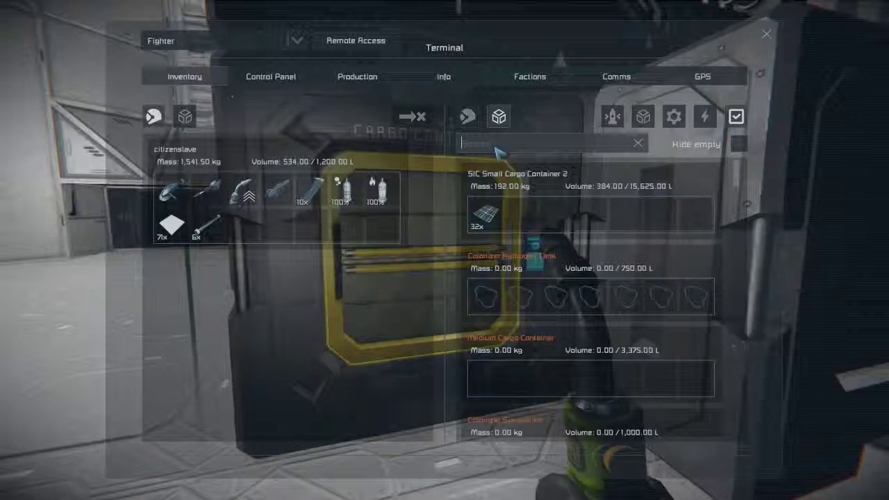
text(sic sm co)
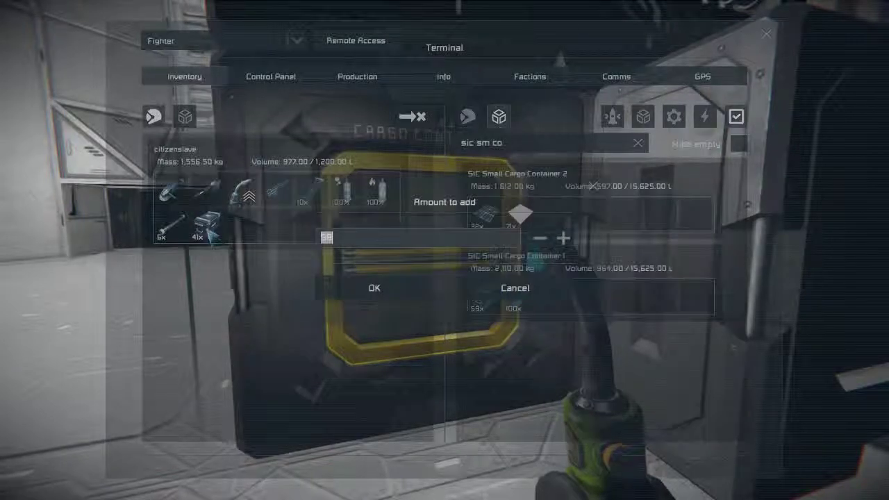
- Move a stack of ammo magazines from the station cargo into RelaySat 1's connector
click(373, 287)
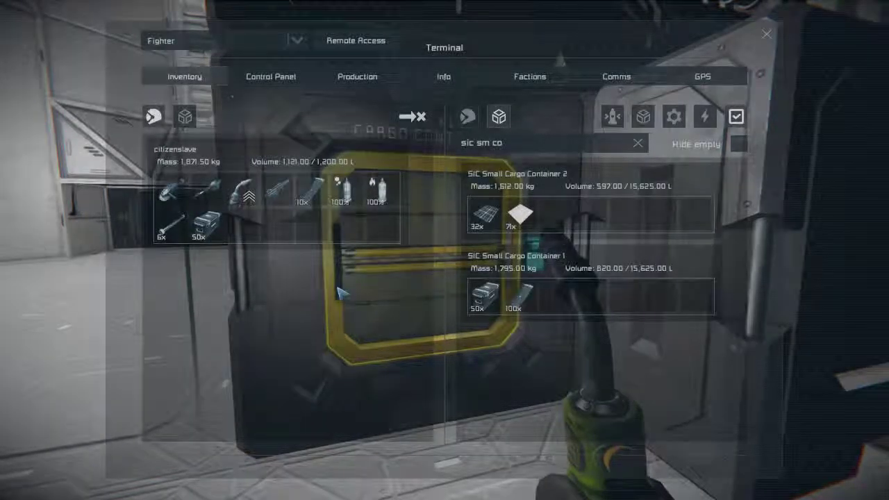
click(767, 33)
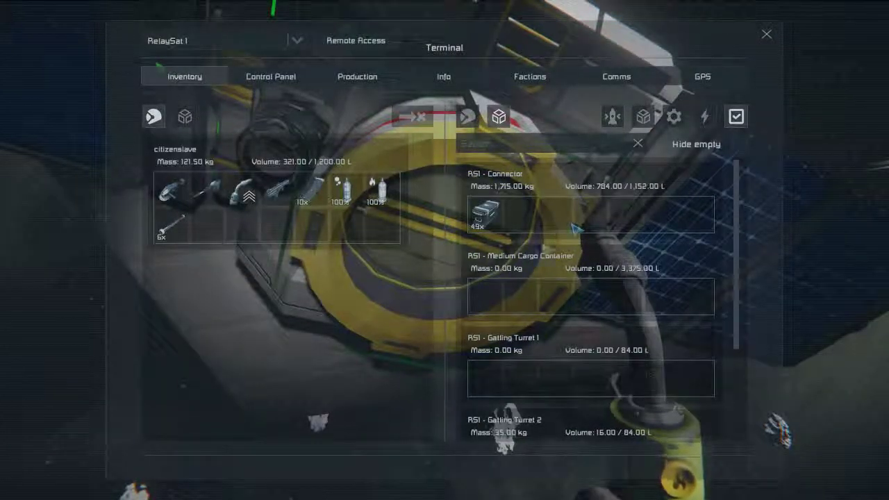
- Turn RSI - Gatling Turret 1 on in Control Panel and load both gatling turrets with ammo magazines
scroll(down, 3)
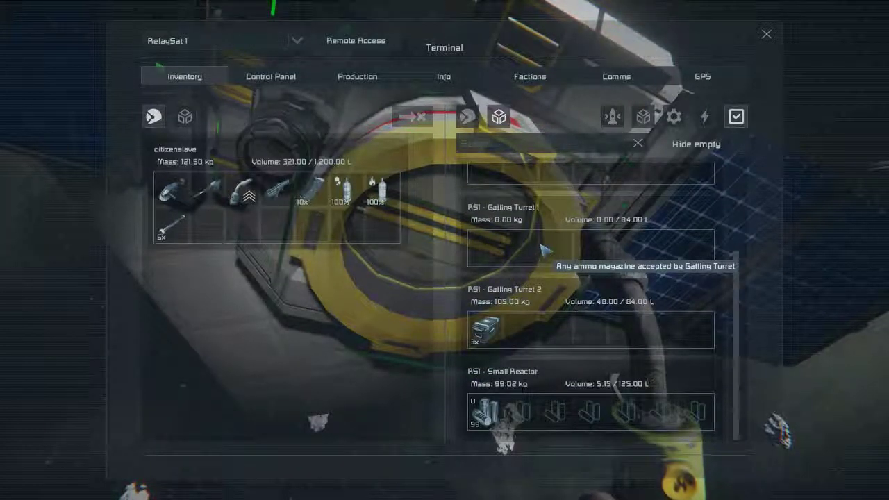
mouse_move(563, 323)
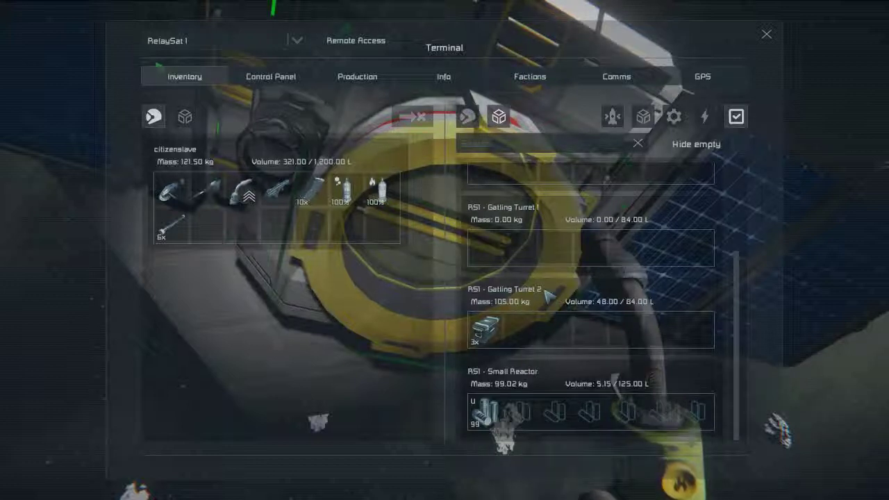
mouse_move(507, 250)
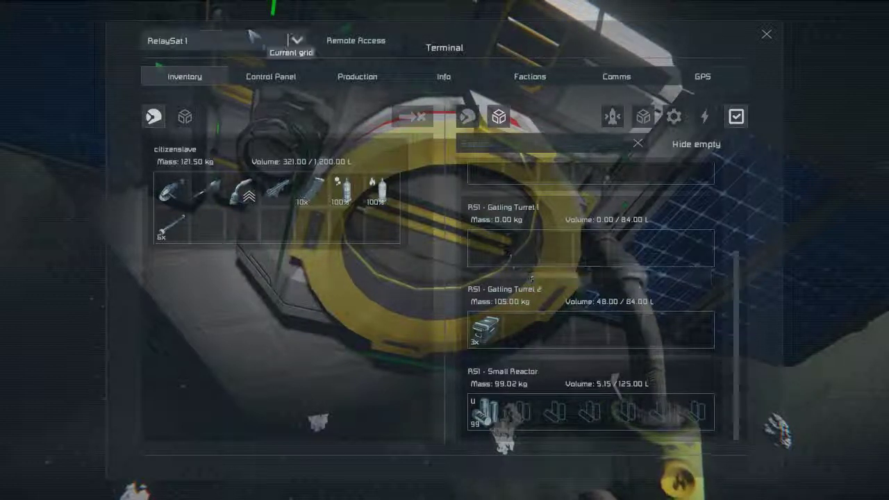
click(269, 76)
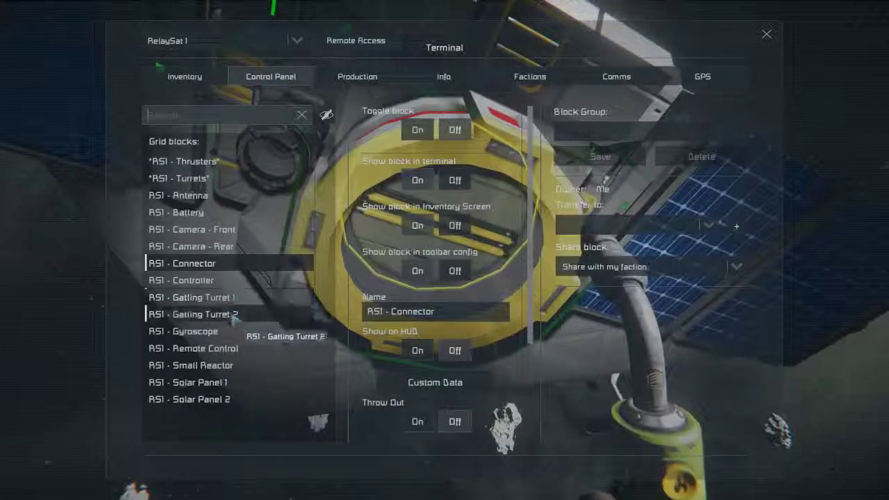
click(192, 297)
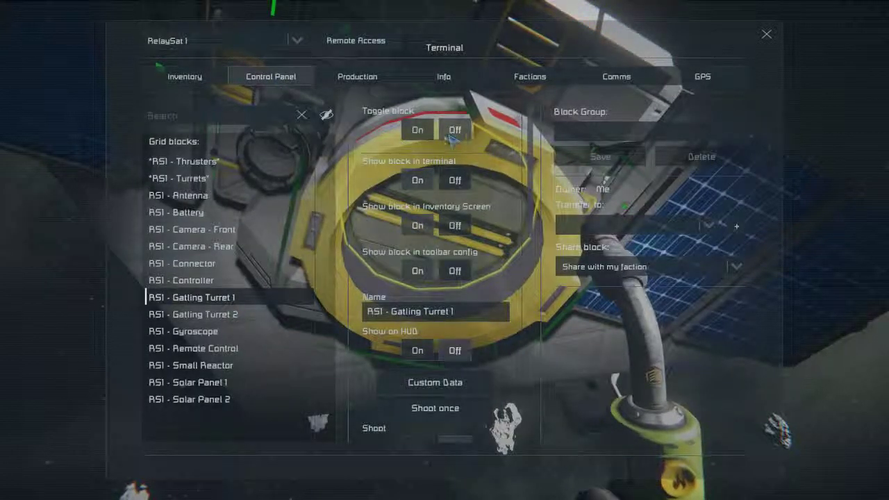
click(417, 130)
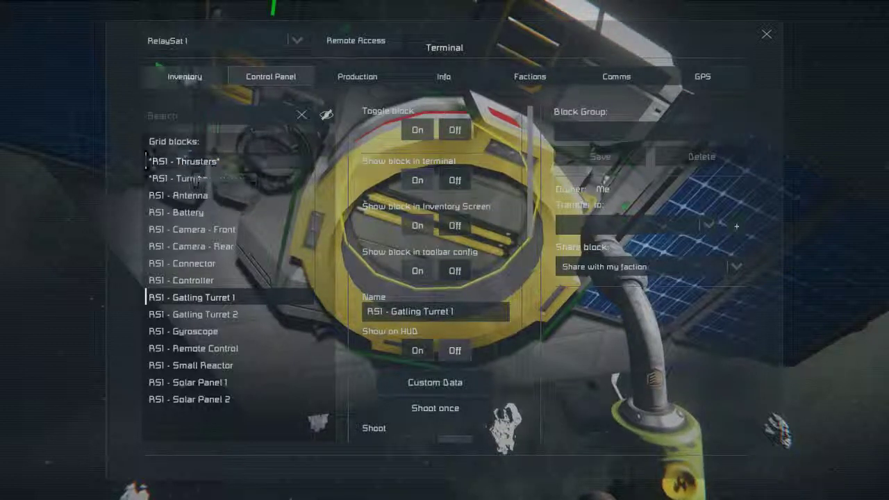
click(185, 76)
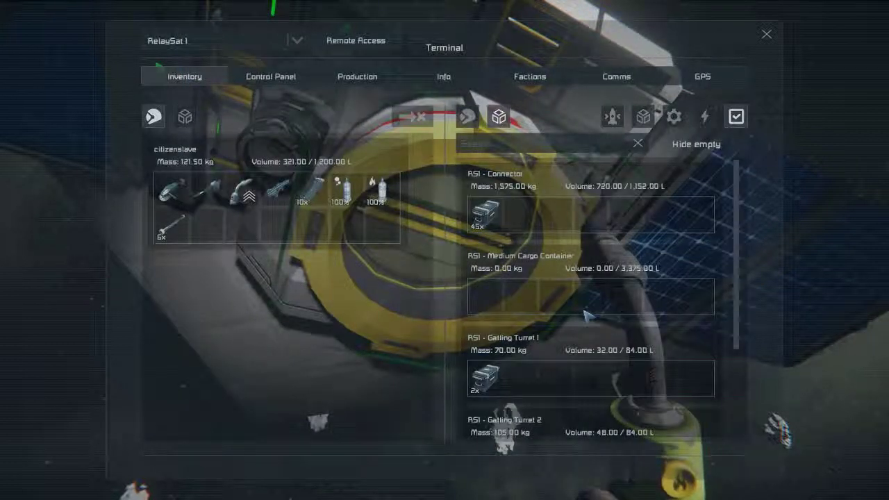
scroll(down, 3)
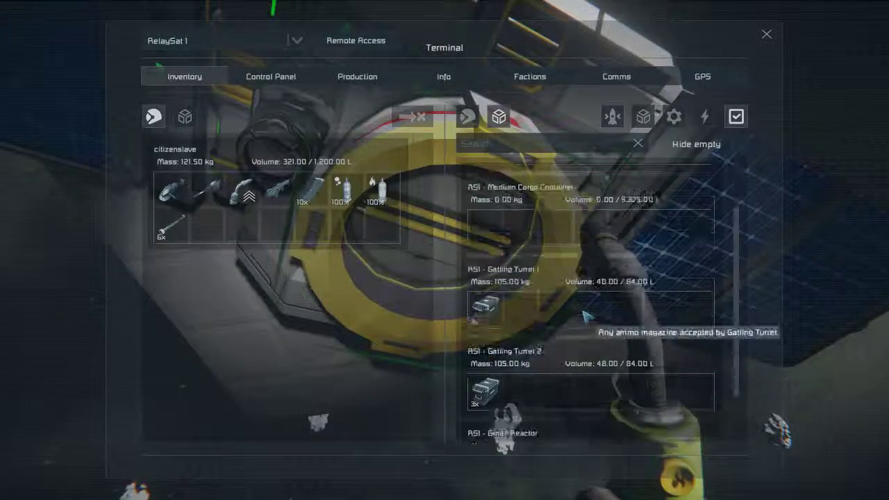